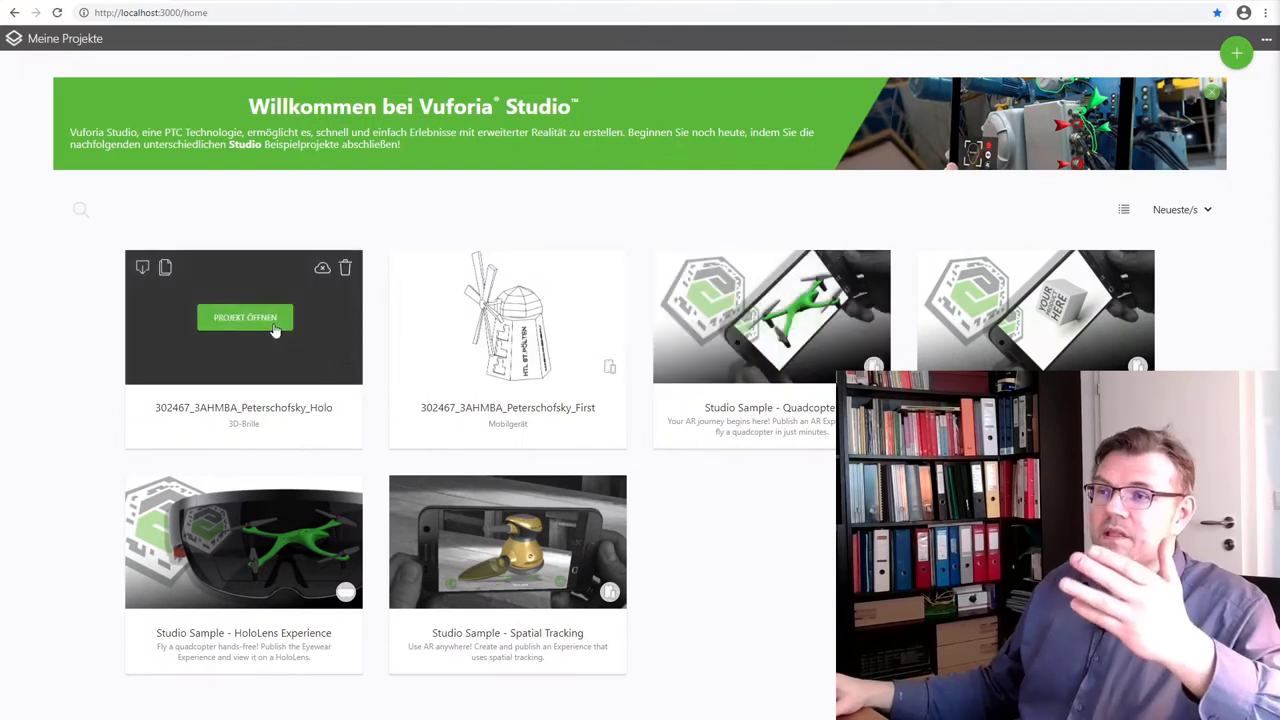
Open the 3D-Brille crane project so the crane model loads in the editor
left_click(244, 316)
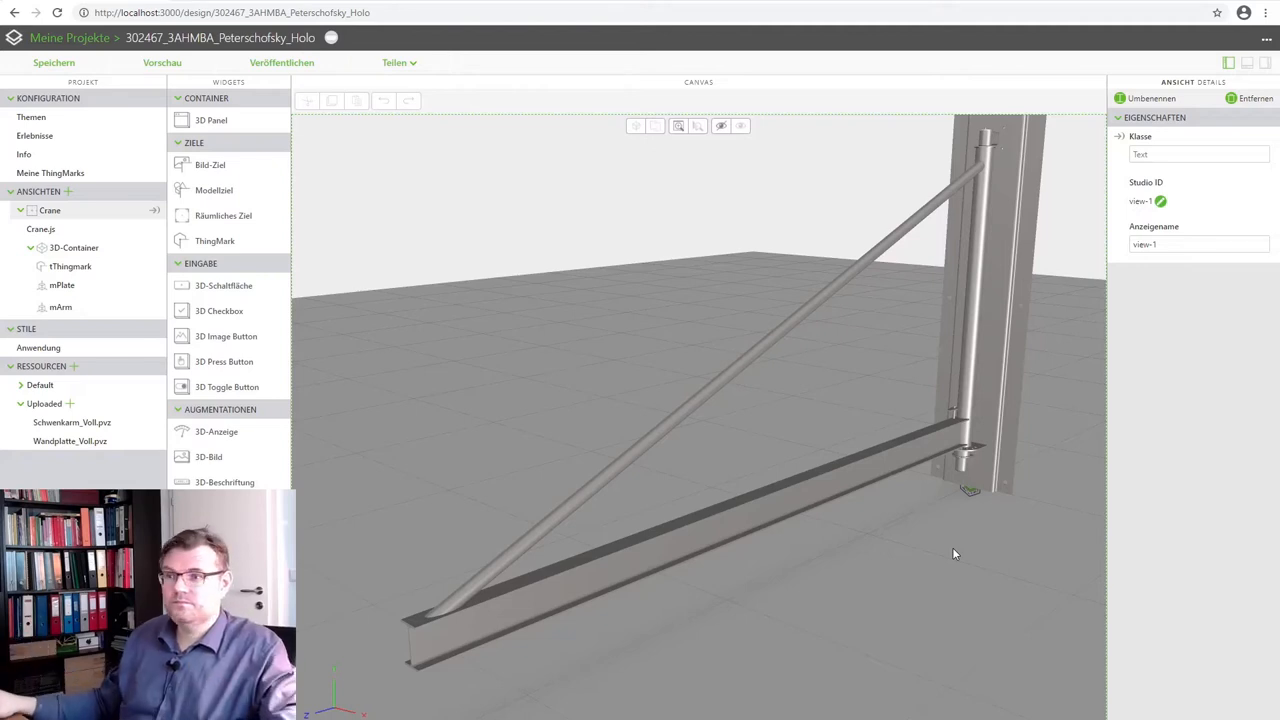
mouse_move(936, 556)
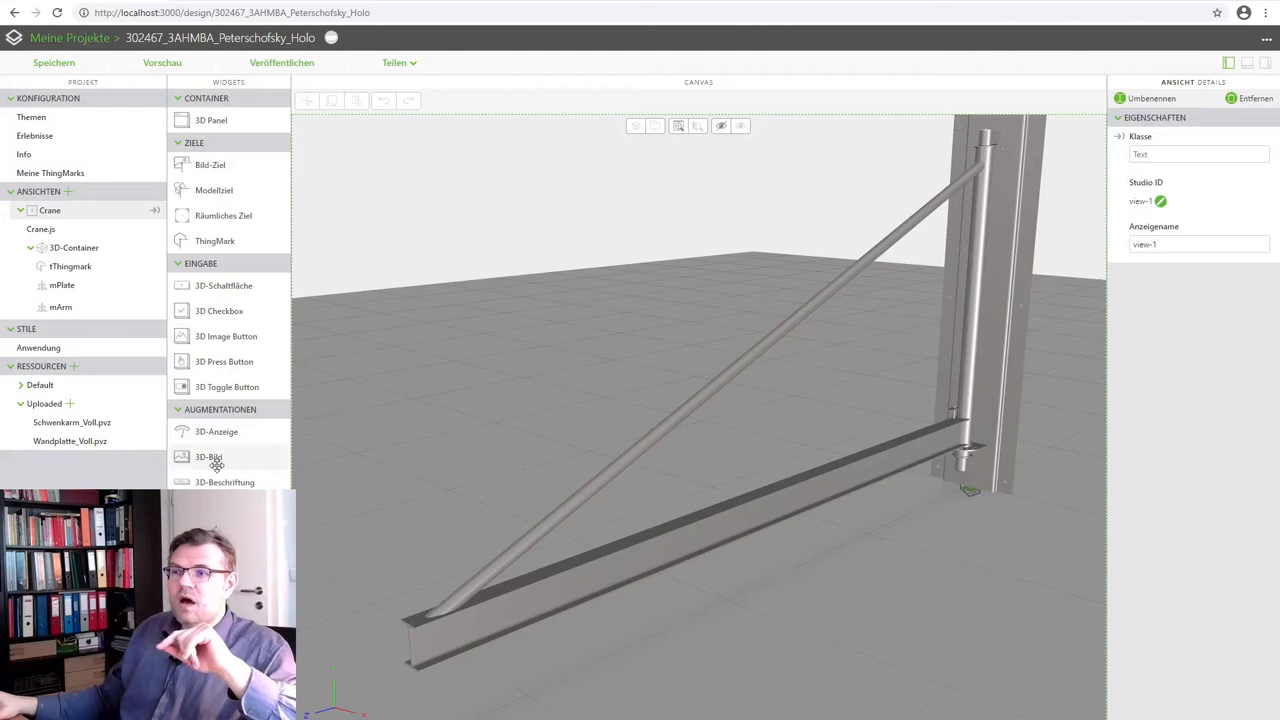
mouse_move(212, 458)
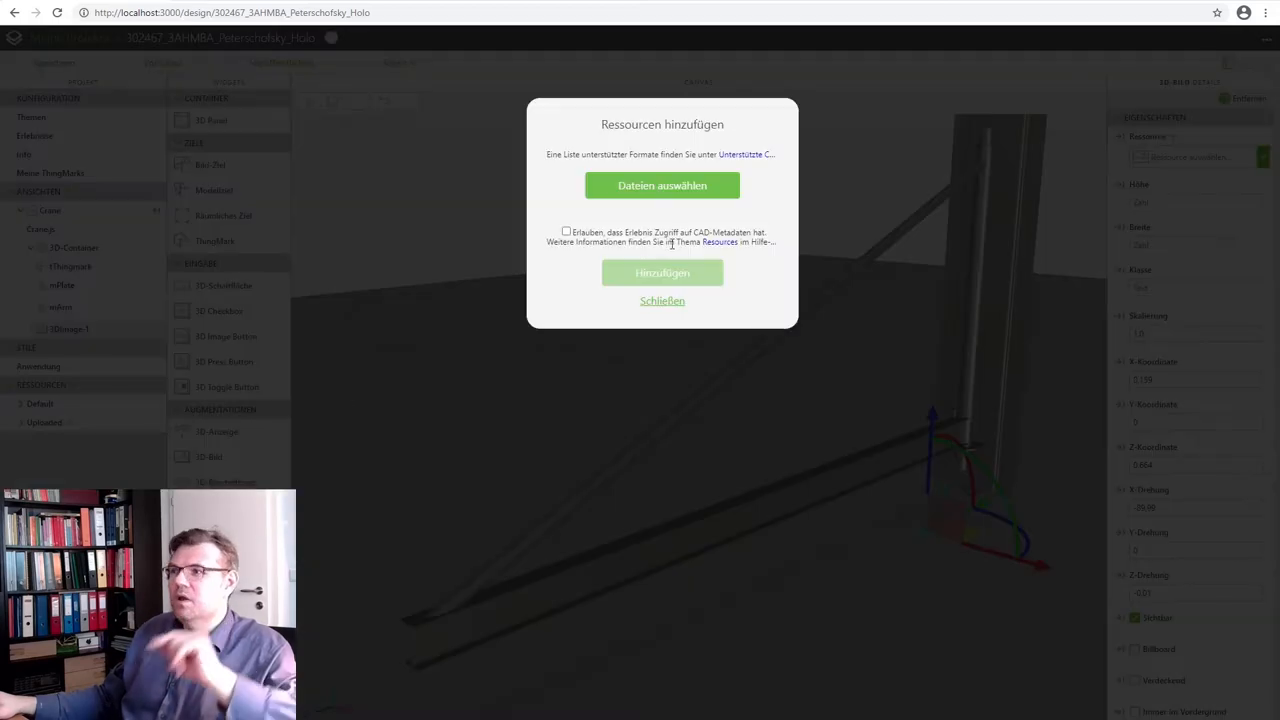
Browse for i-Button.png and choose it as the image resource to upload
left_click(662, 184)
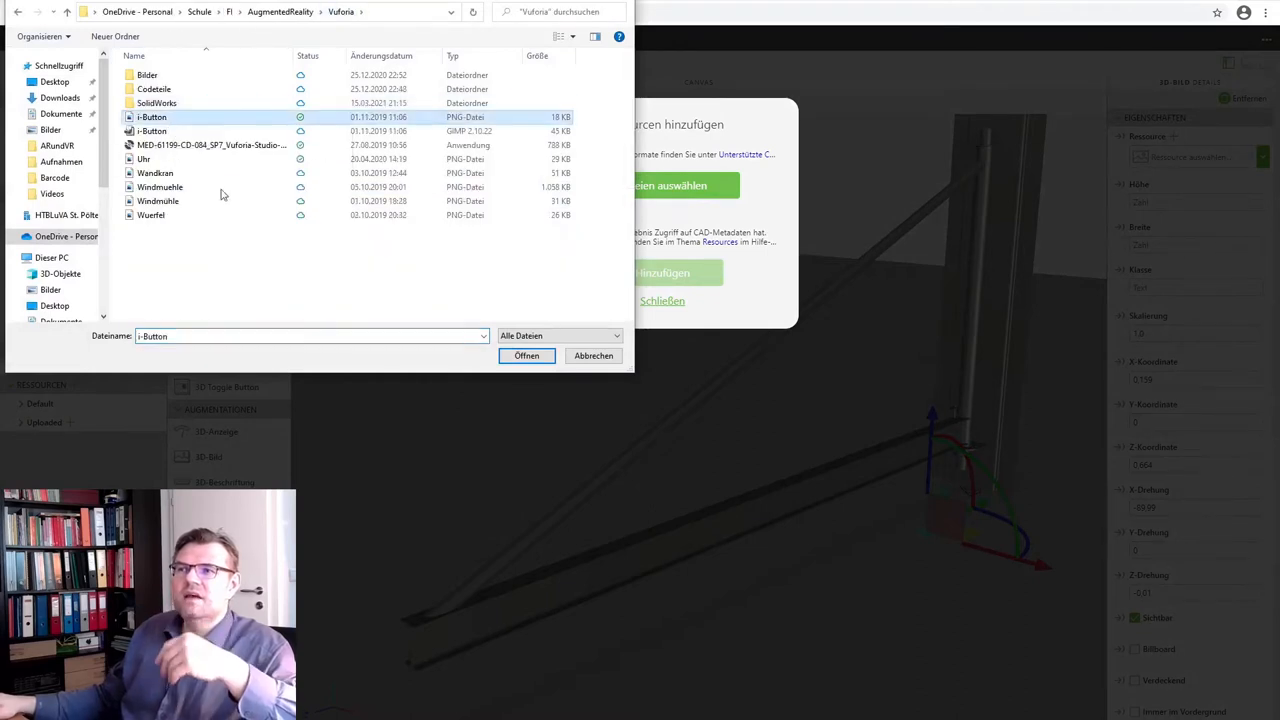
mouse_move(458, 356)
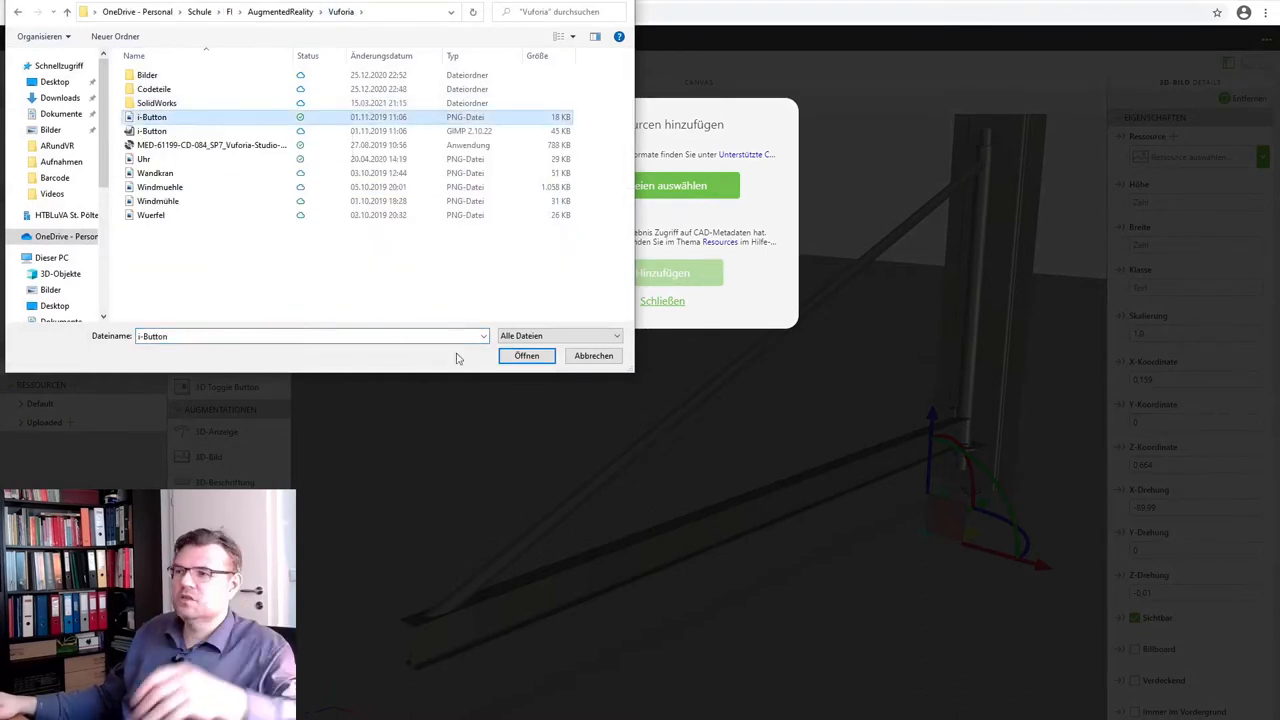
left_click(526, 356)
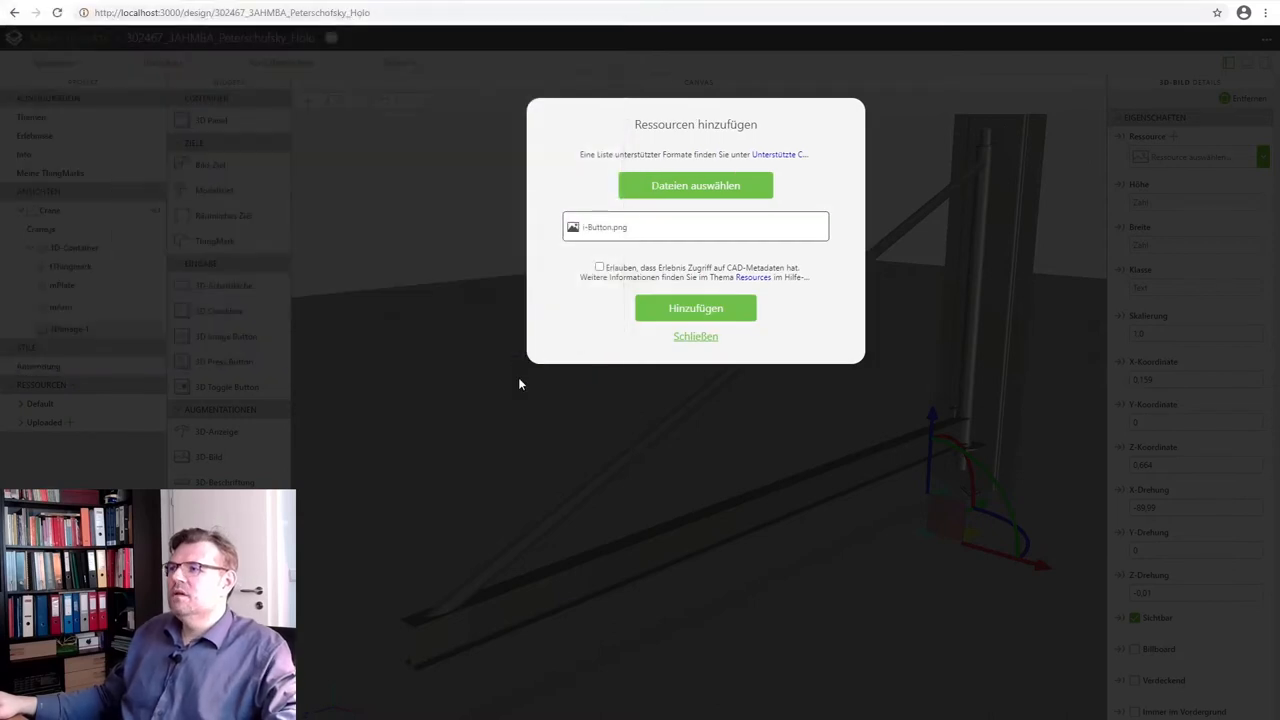
mouse_move(616, 356)
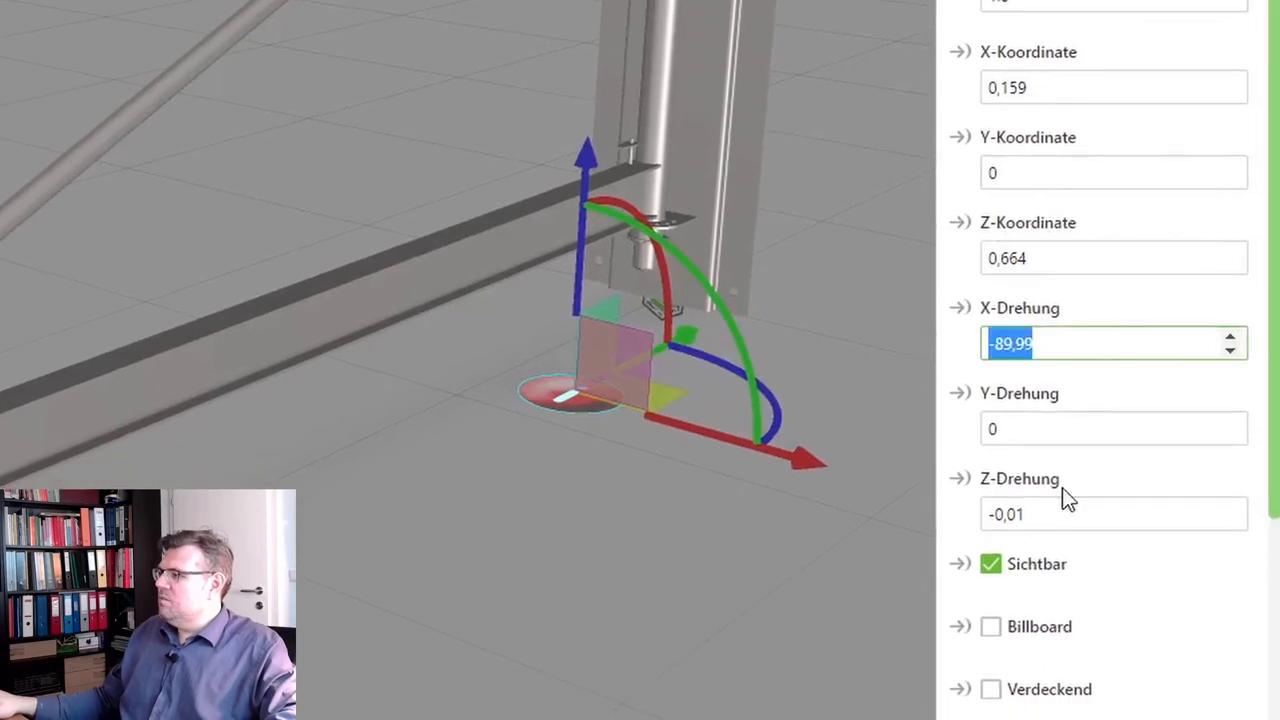
Set the 3D image's X rotation to 0 and leave Billboard unticked after testing it
type("0")
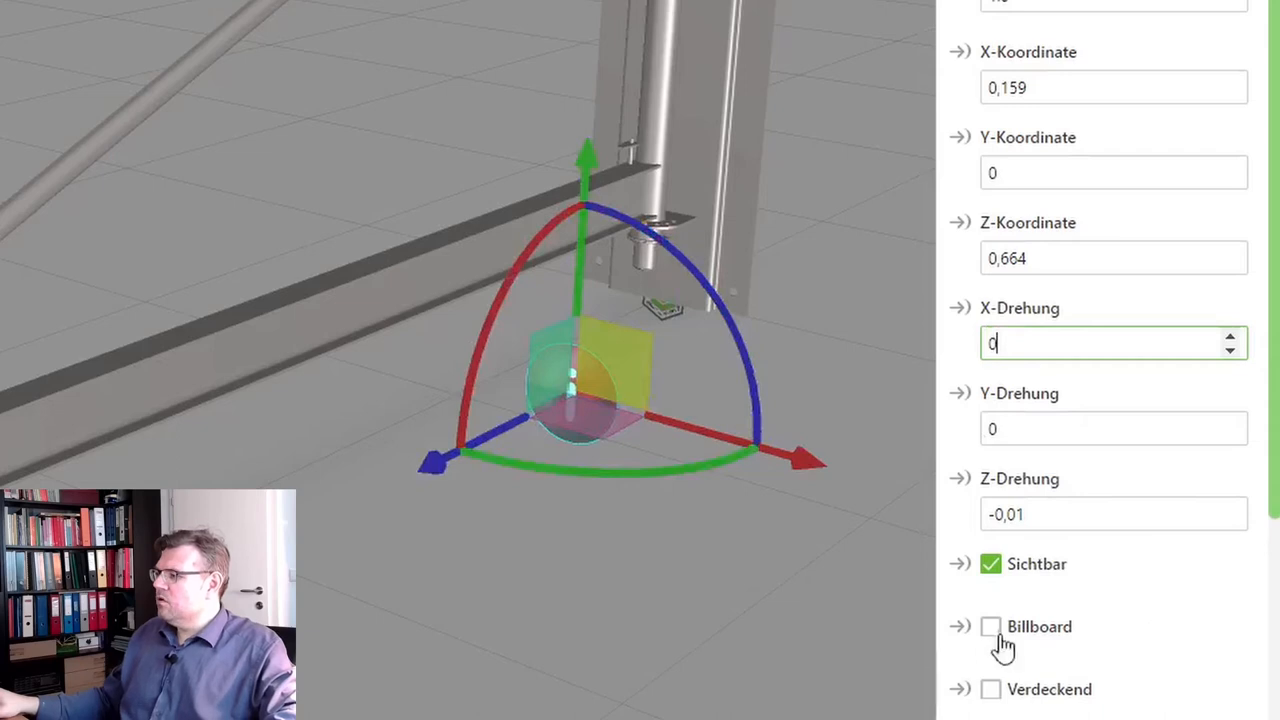
left_click(992, 628)
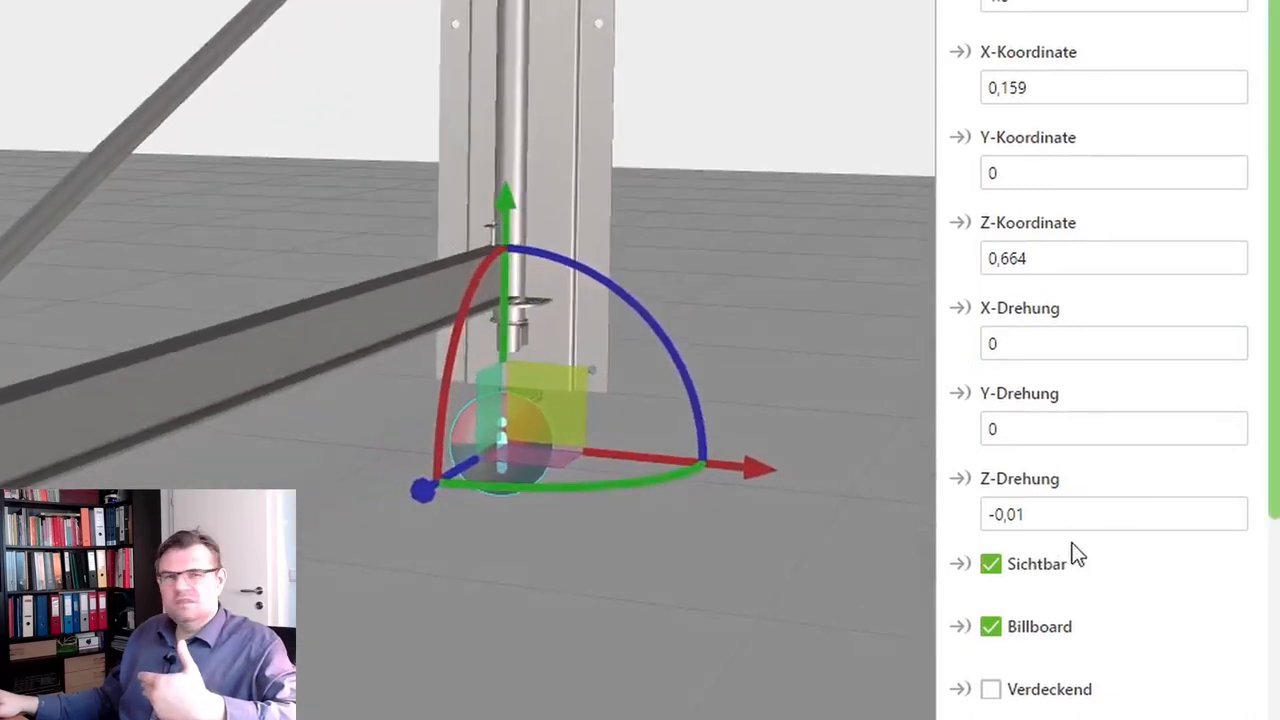
left_click(992, 626)
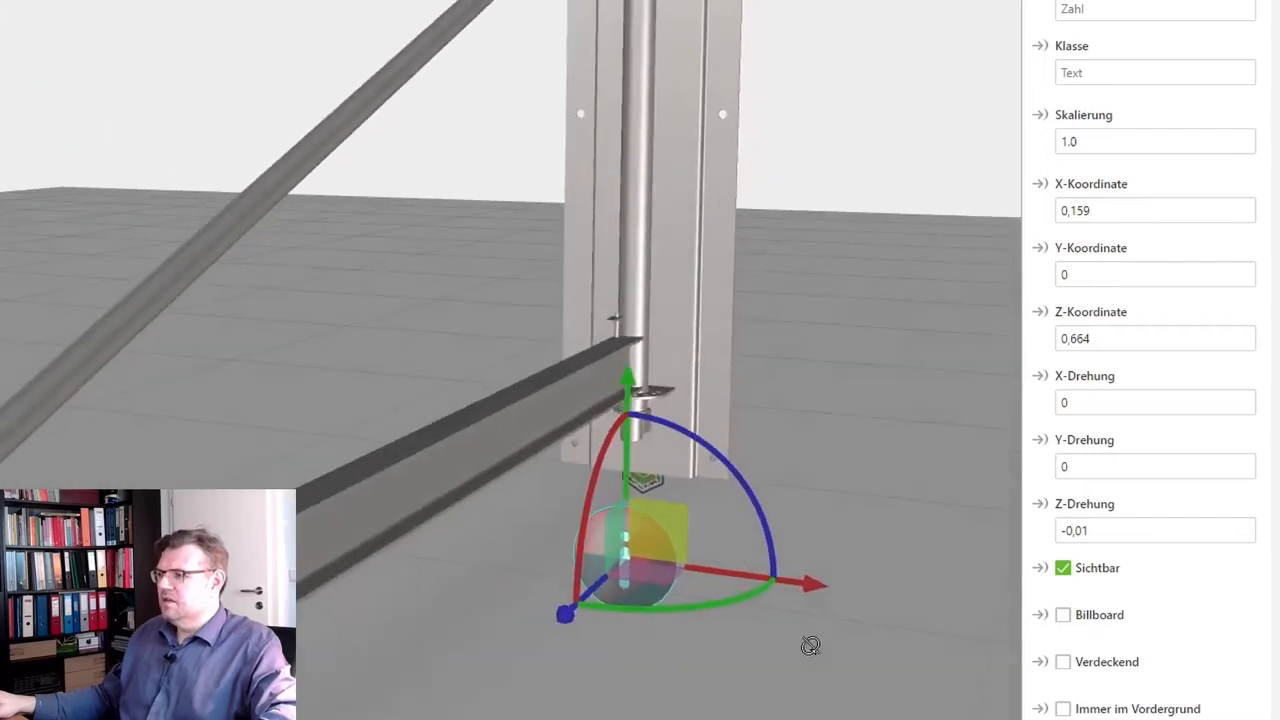
Position the i-button image at X 0, Y -0.3, Z 0.3 beside the crane base
left_click(1156, 210)
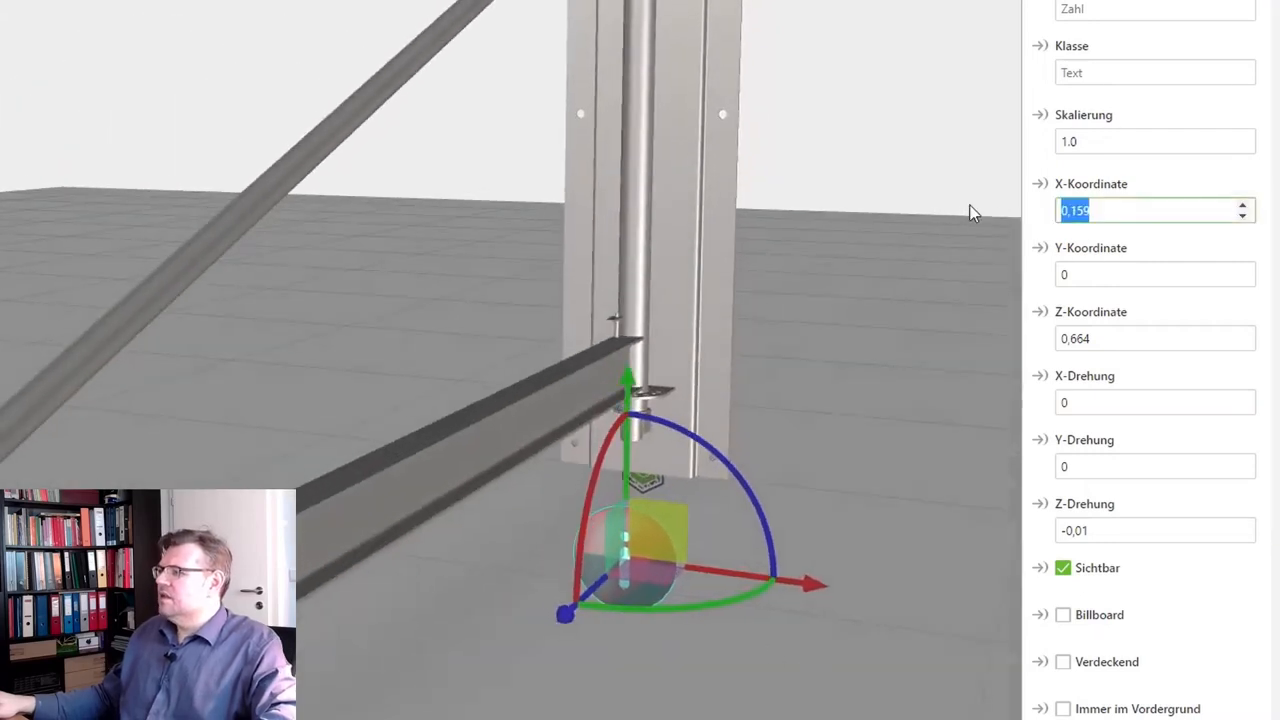
type("0")
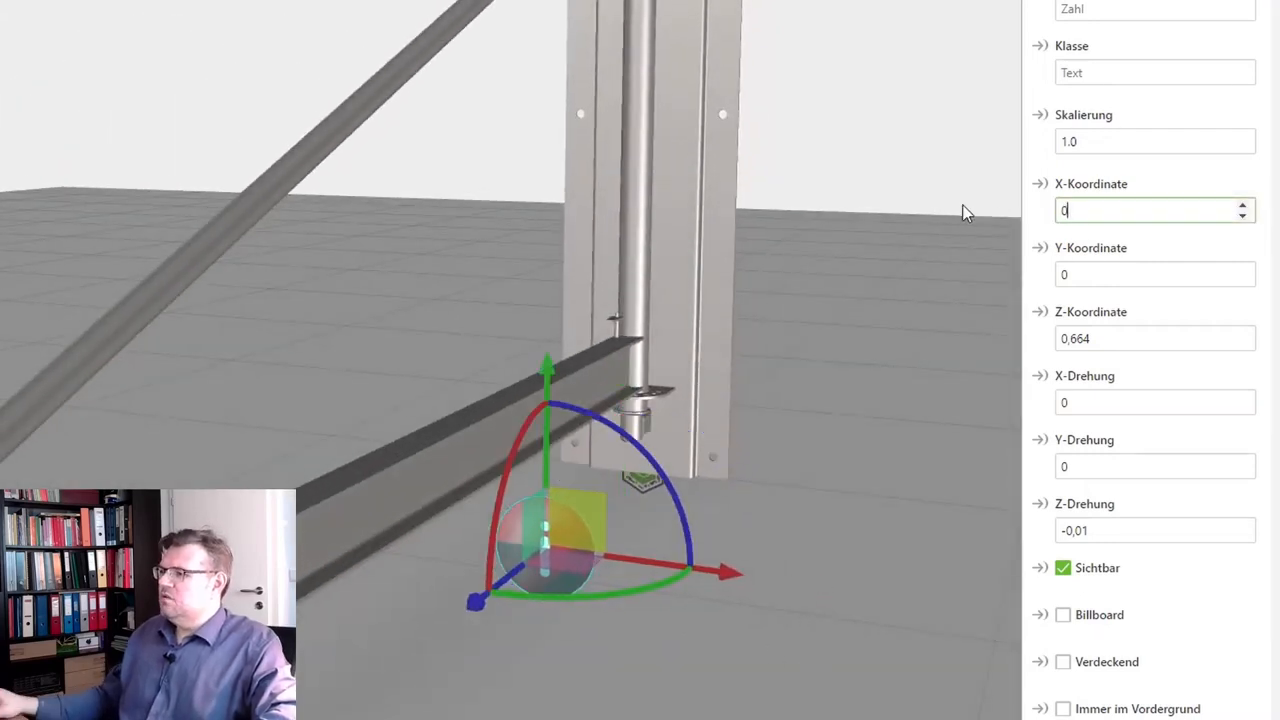
left_click(1156, 338)
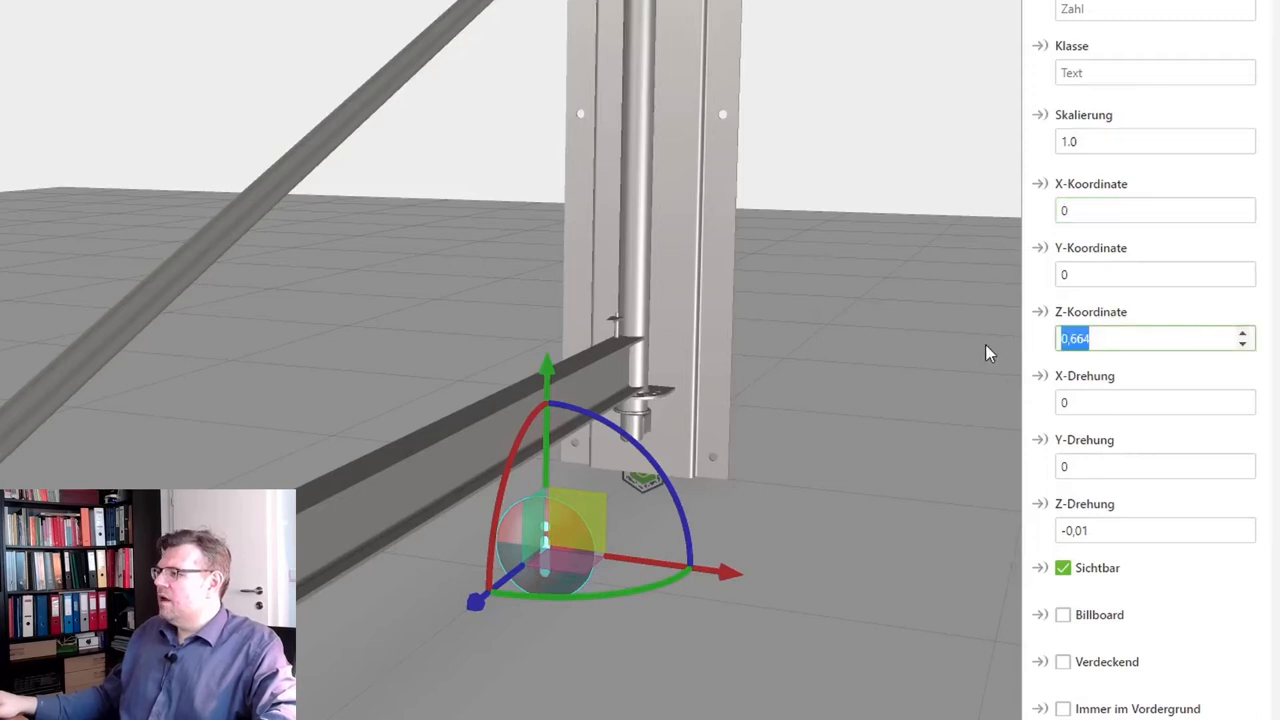
type("0.2")
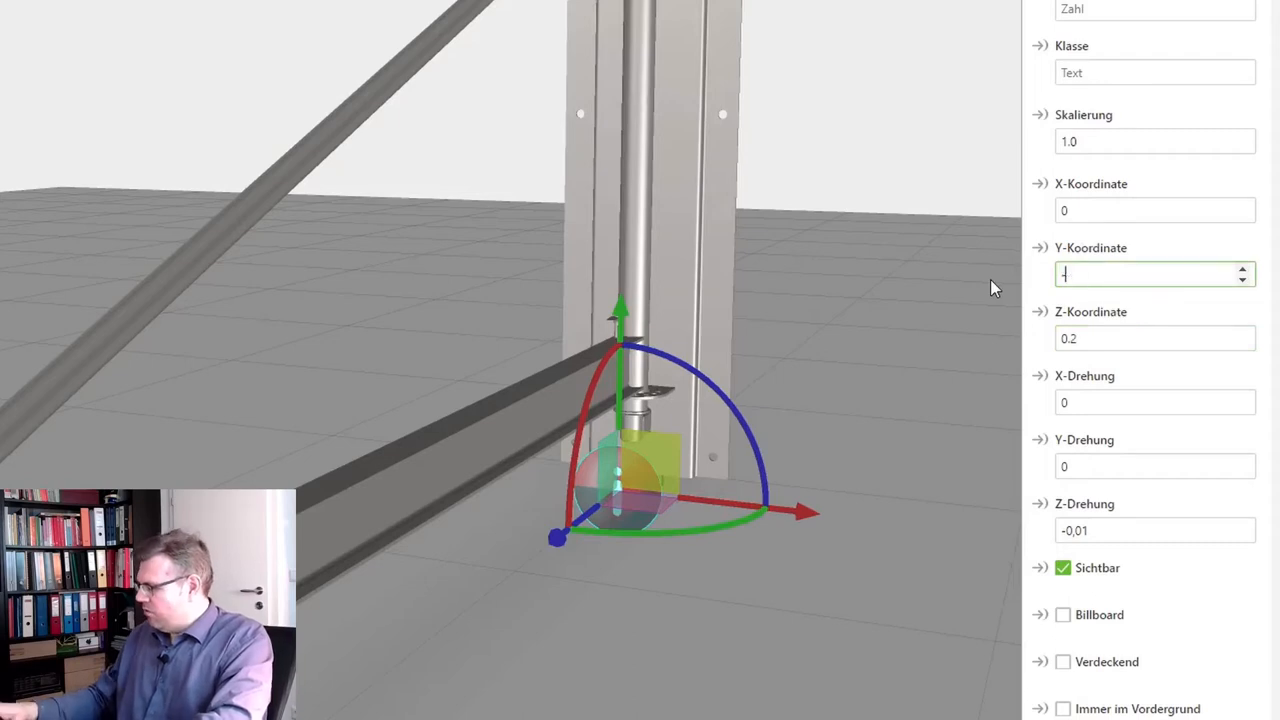
type("-0.3")
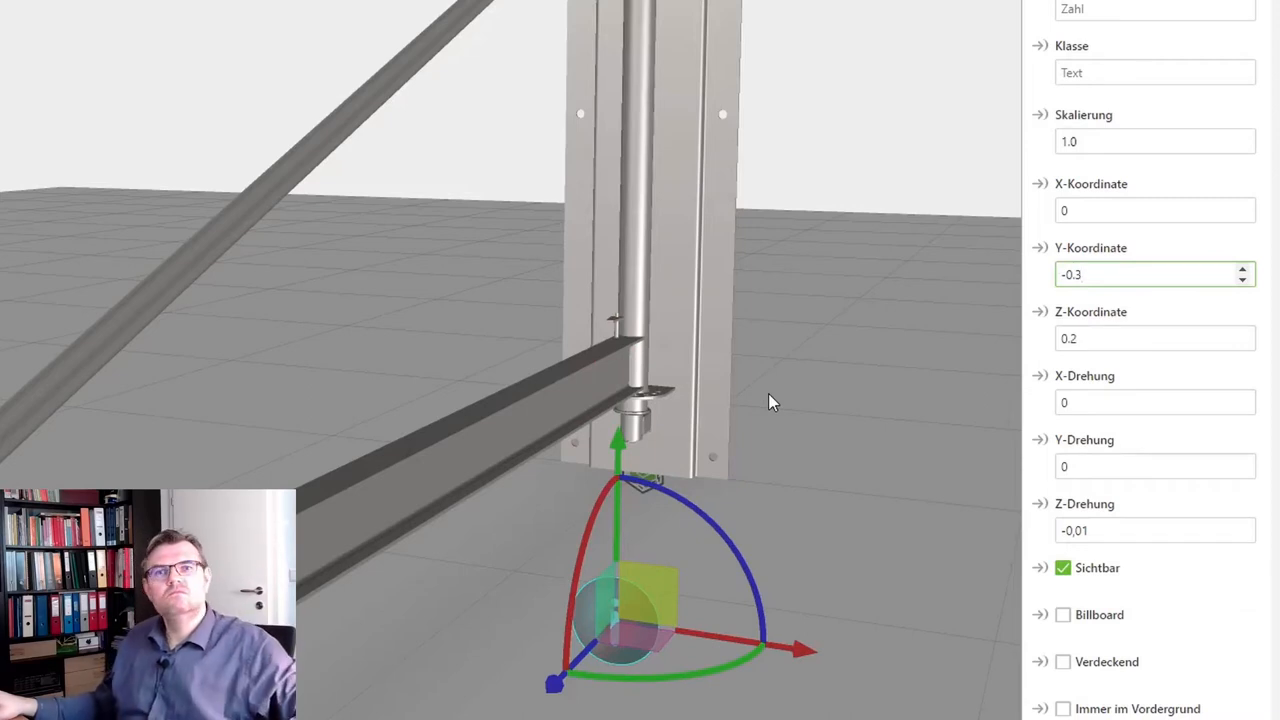
left_click(1156, 338)
type("0.3")
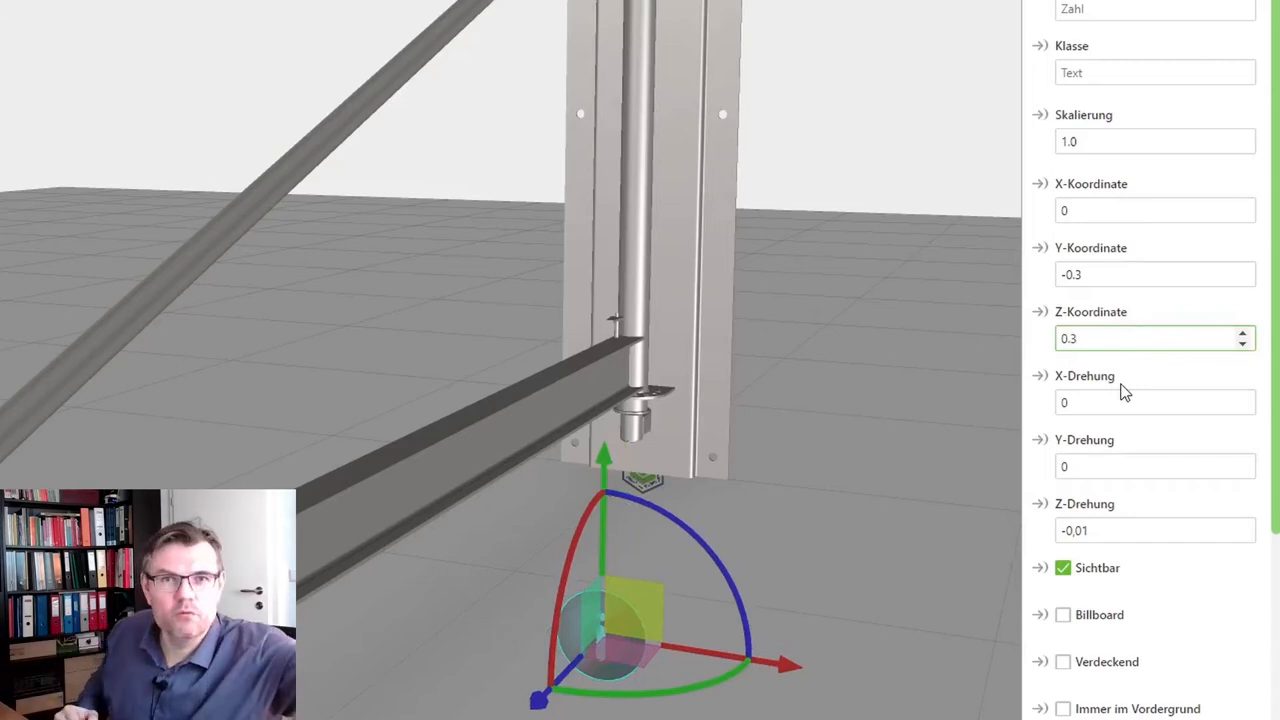
mouse_move(1172, 328)
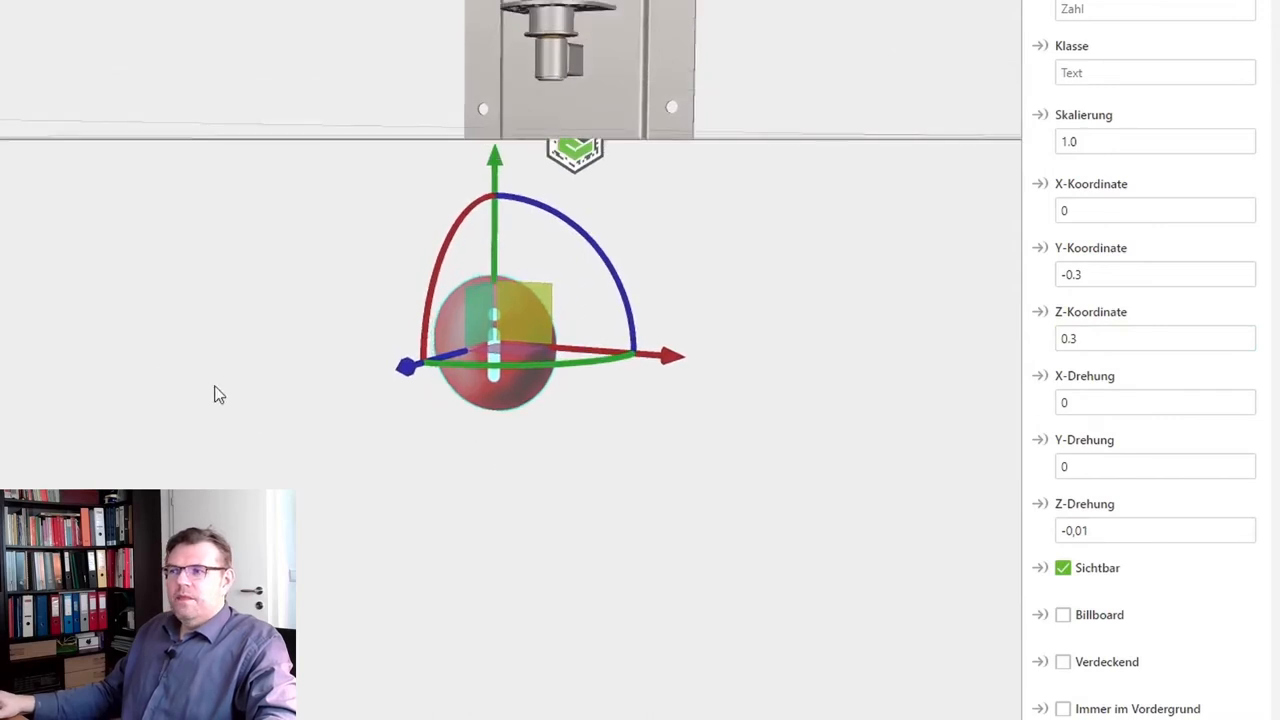
mouse_move(188, 464)
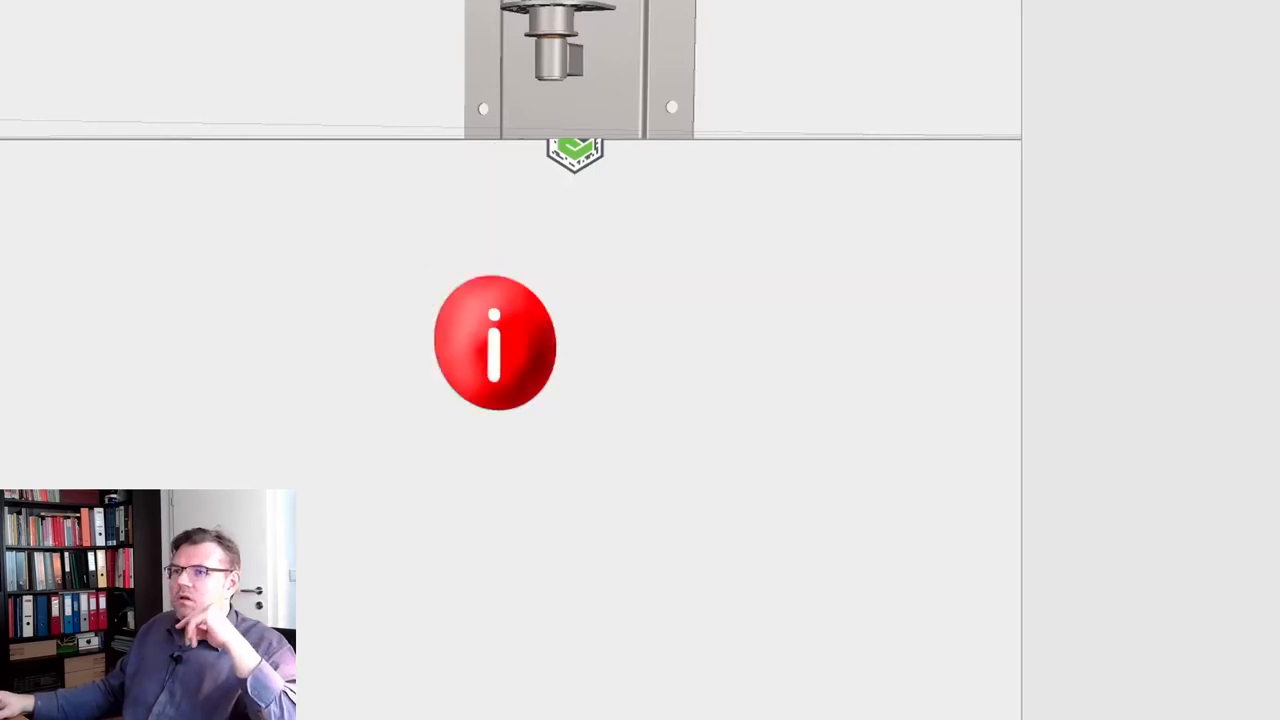
Rename the i-button image's Studio ID to 3DiButton
left_click(496, 344)
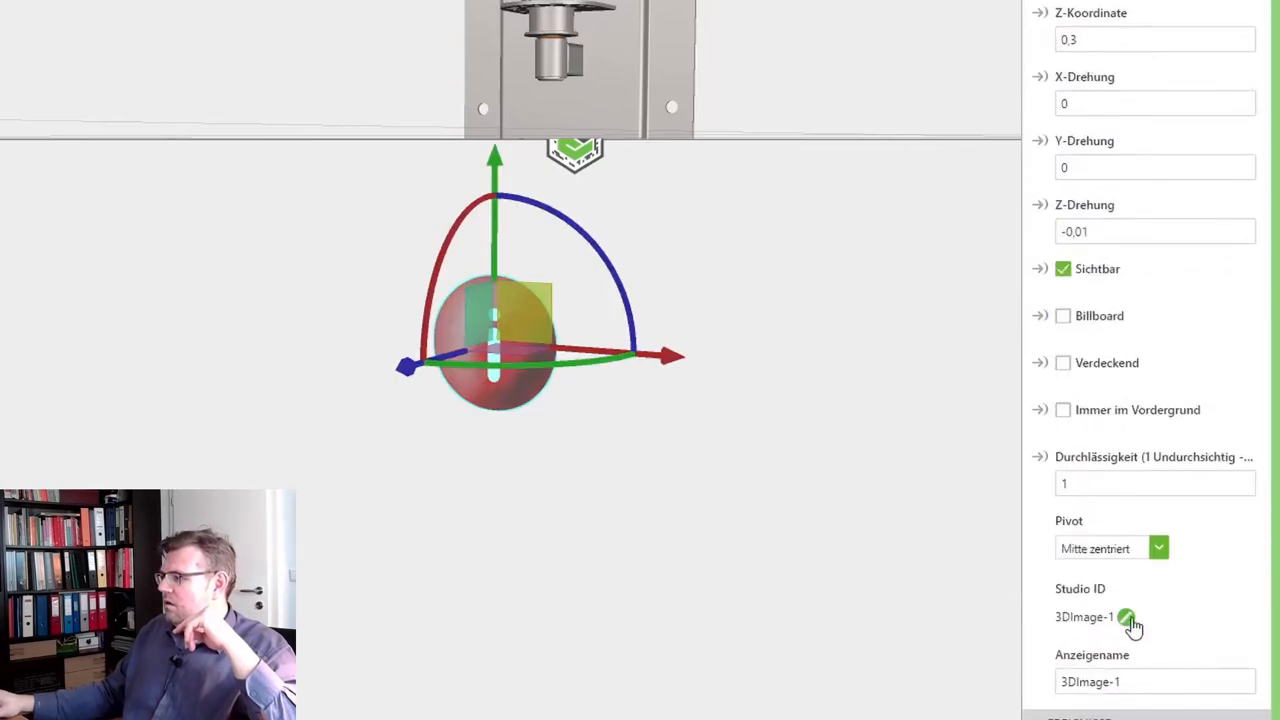
left_click(1124, 622)
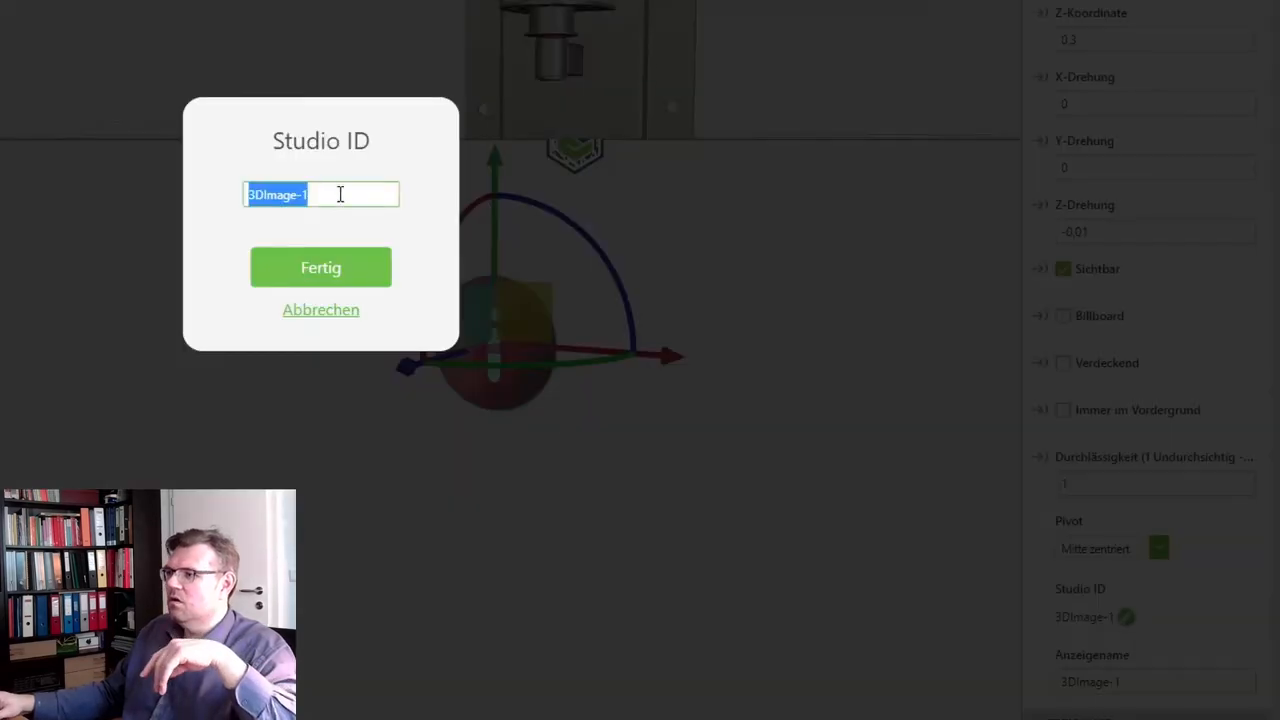
type("3DliButton")
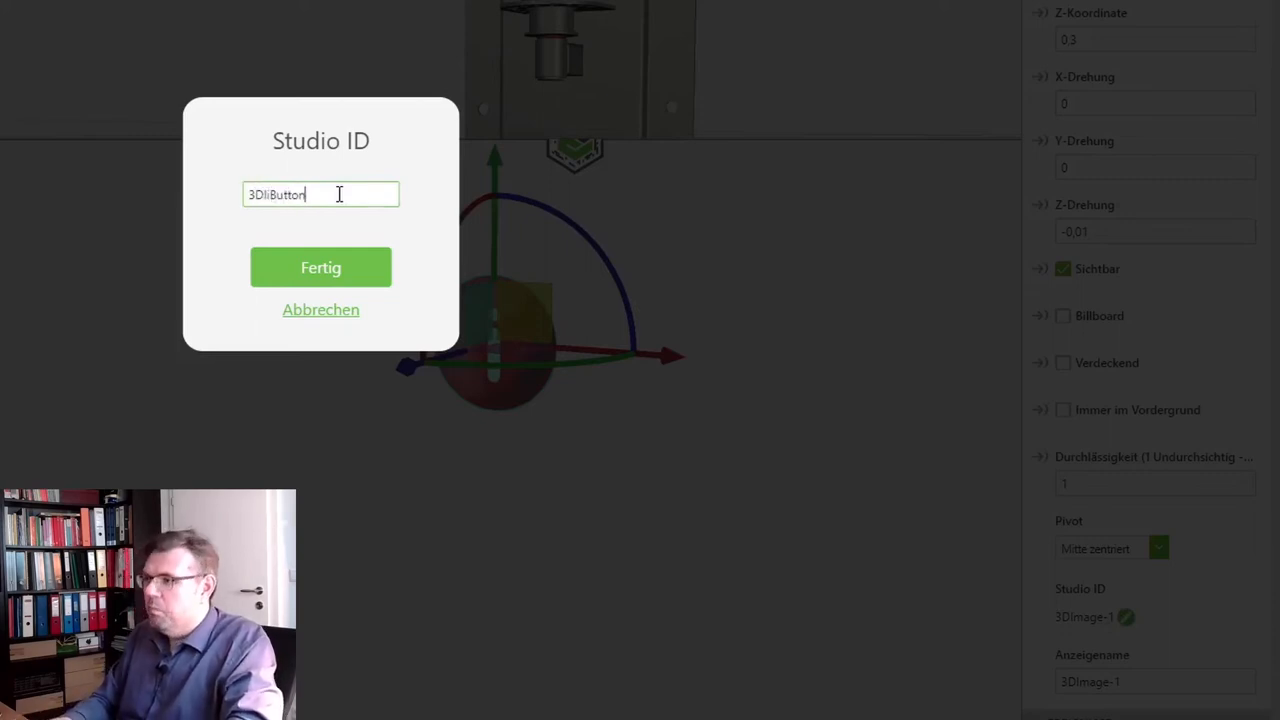
left_click(320, 268)
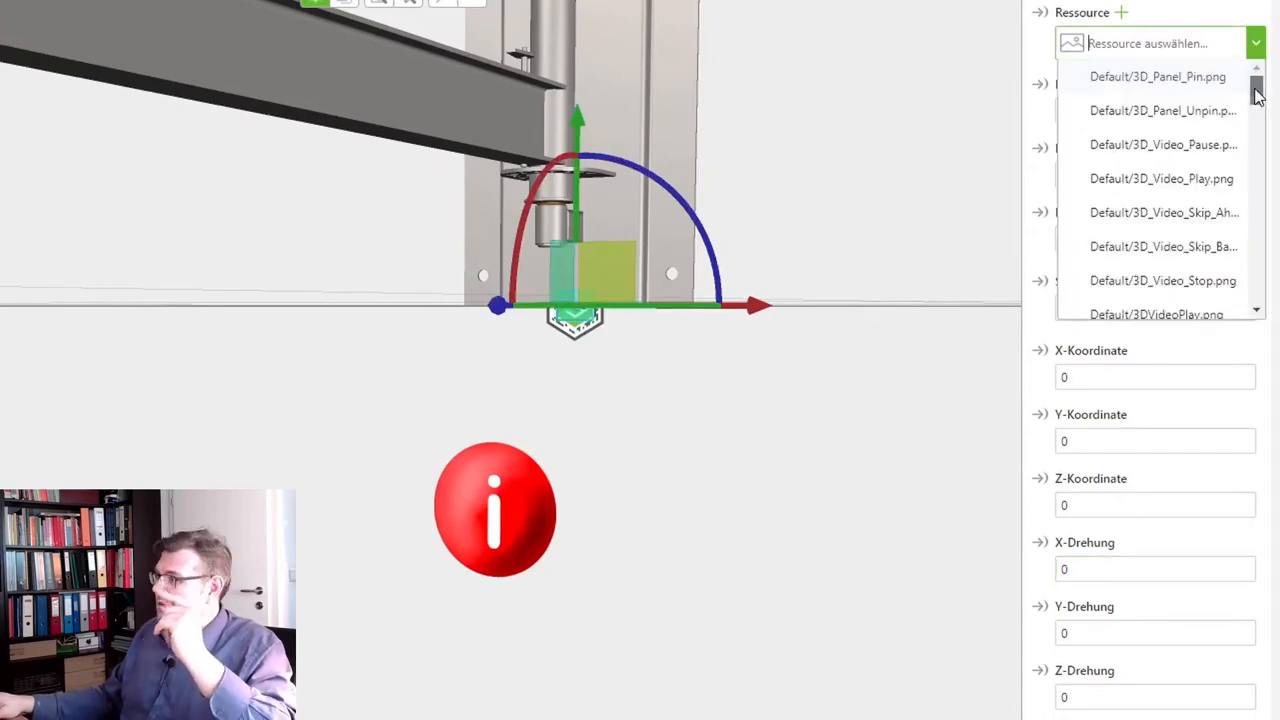
Assign doubletap.svg to the second 3D image and place it at X 0, Y -0.6, Z 0.3
scroll("down", 3)
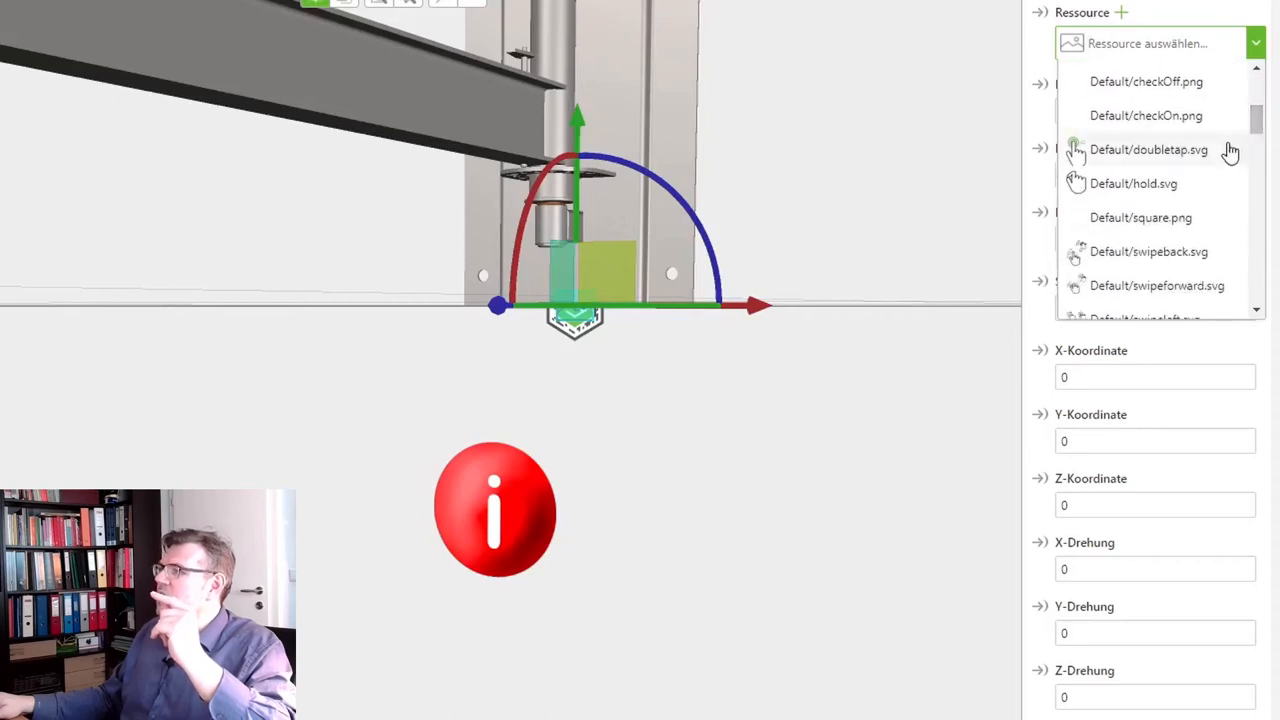
left_click(1148, 152)
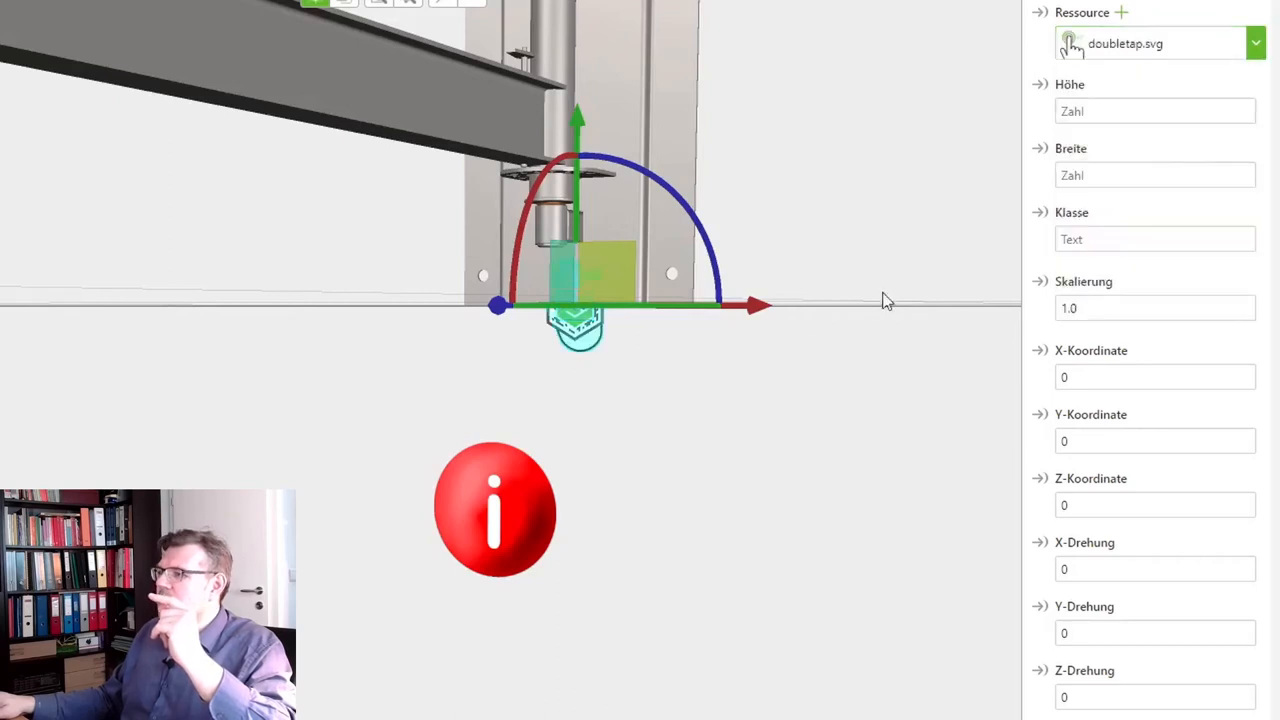
left_click(1156, 308)
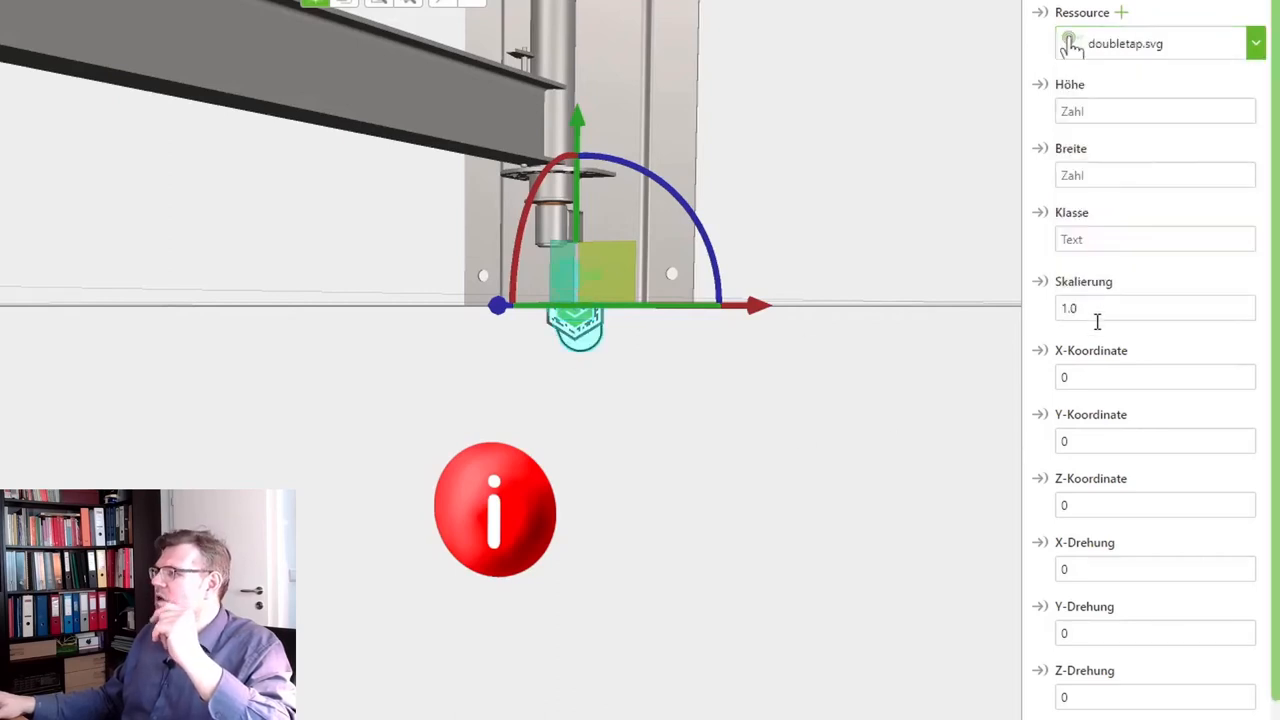
left_click(1156, 504)
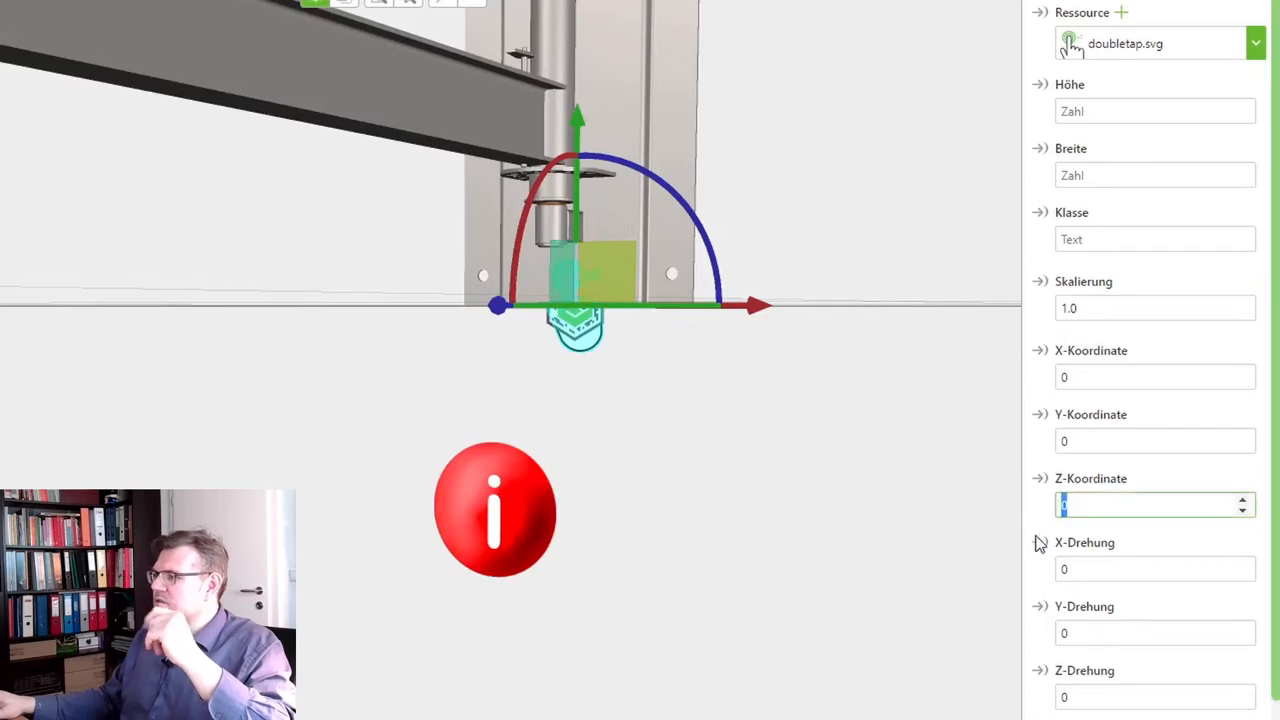
type("0.5")
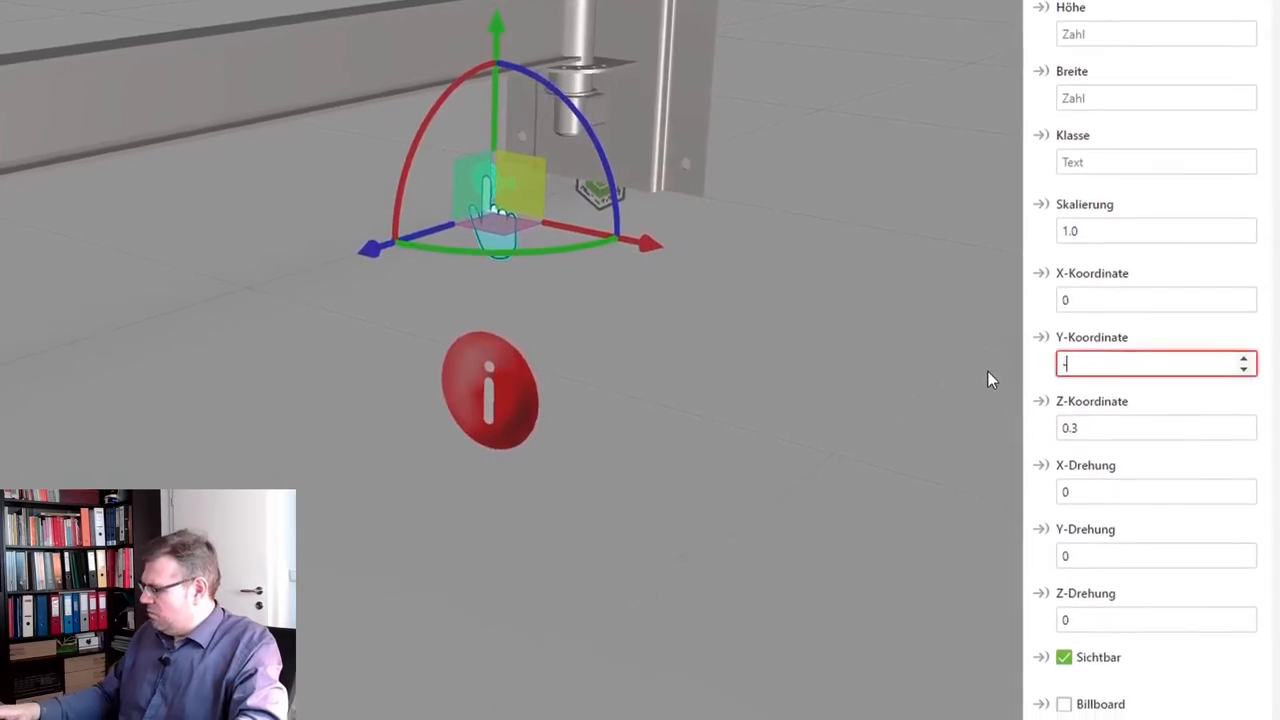
type("-0.3")
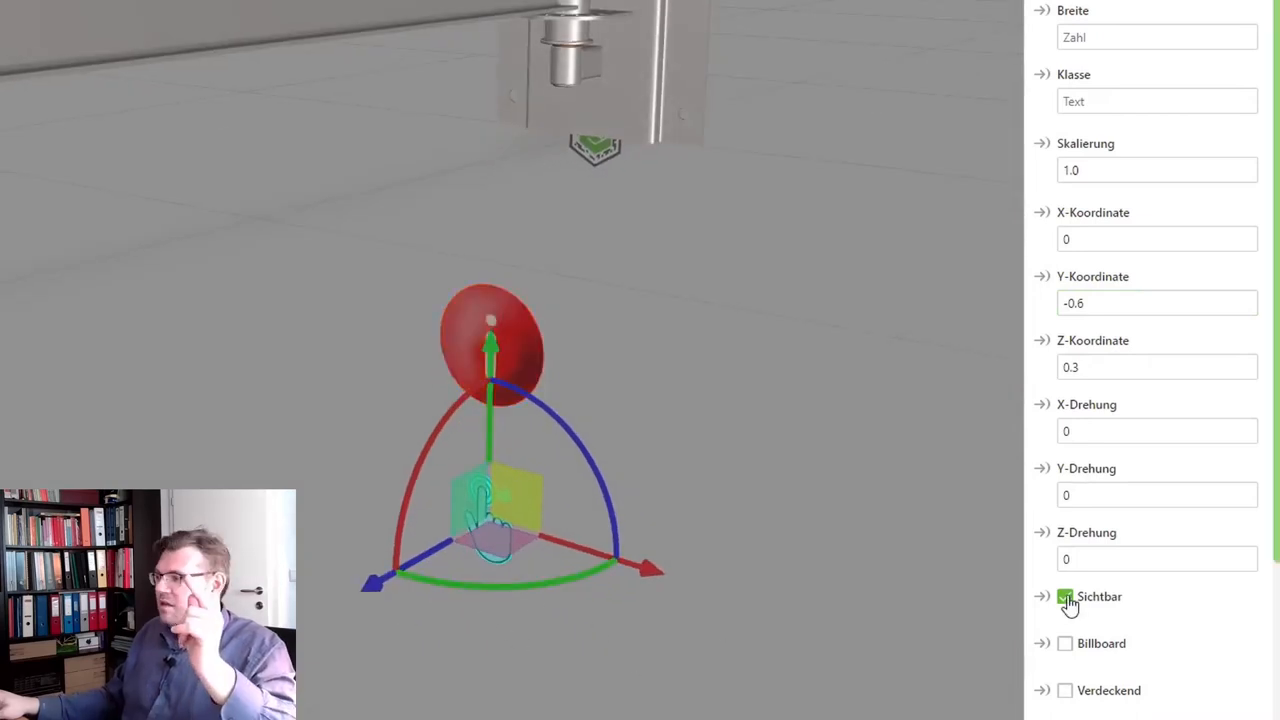
Hide the double-tap image by default and rename its Studio ID to 3DIDoubleTap
left_click(1062, 596)
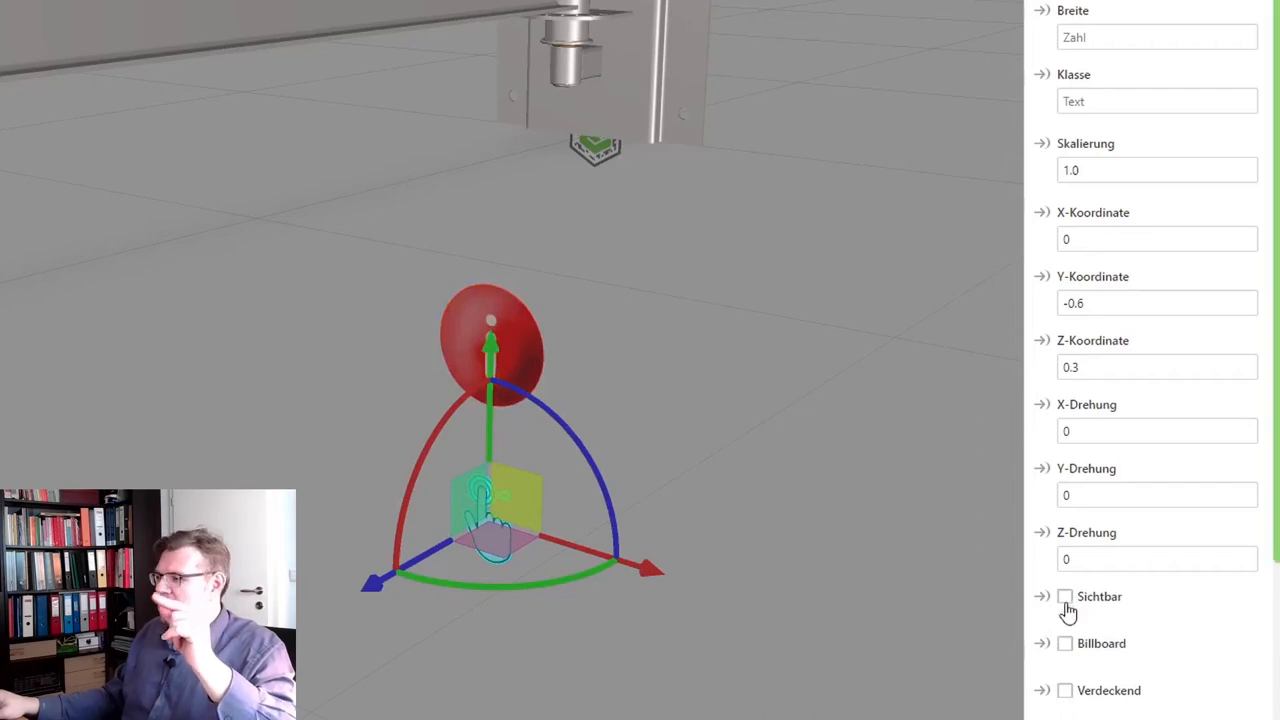
mouse_move(1000, 620)
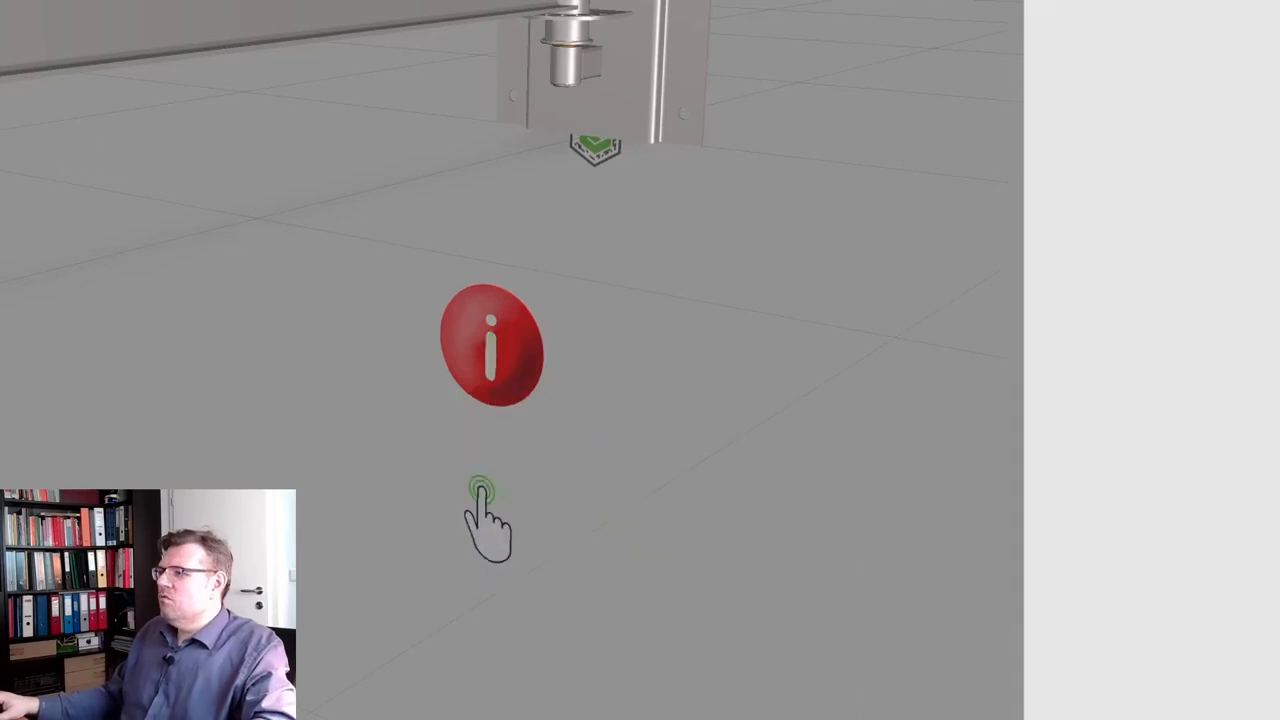
left_click(488, 350)
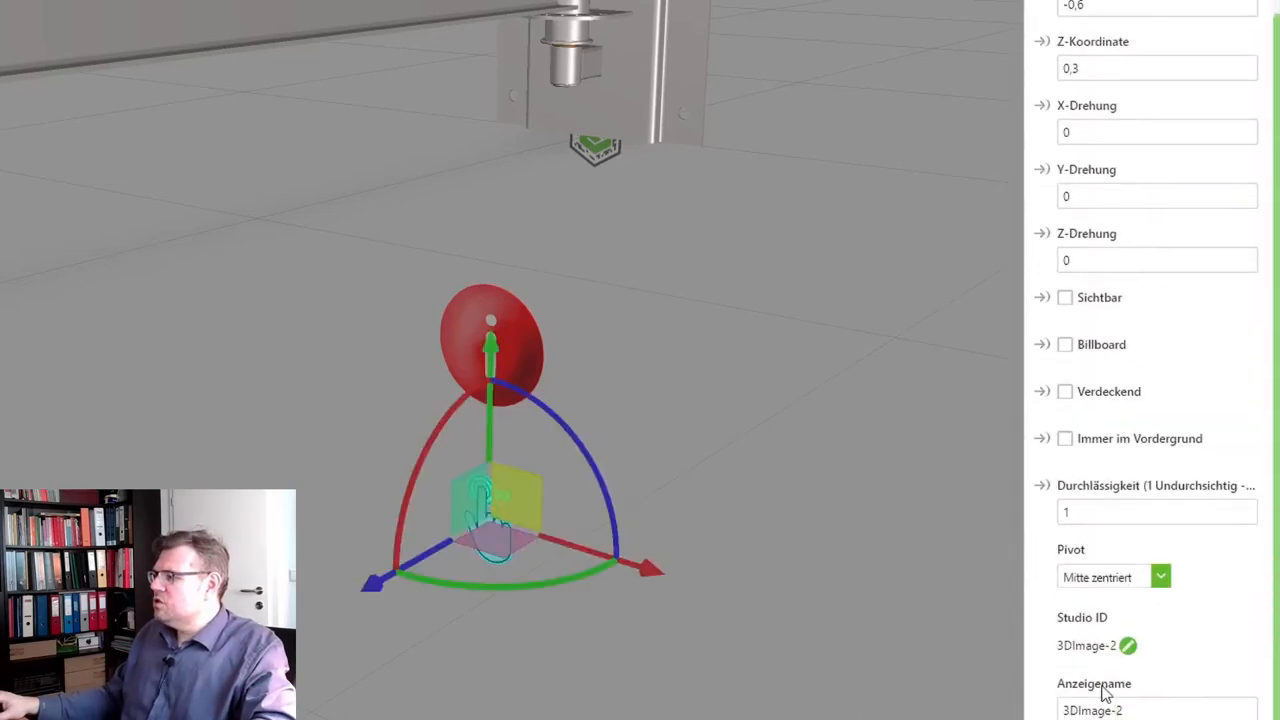
left_click(1128, 646)
type("3DiDoubleT")
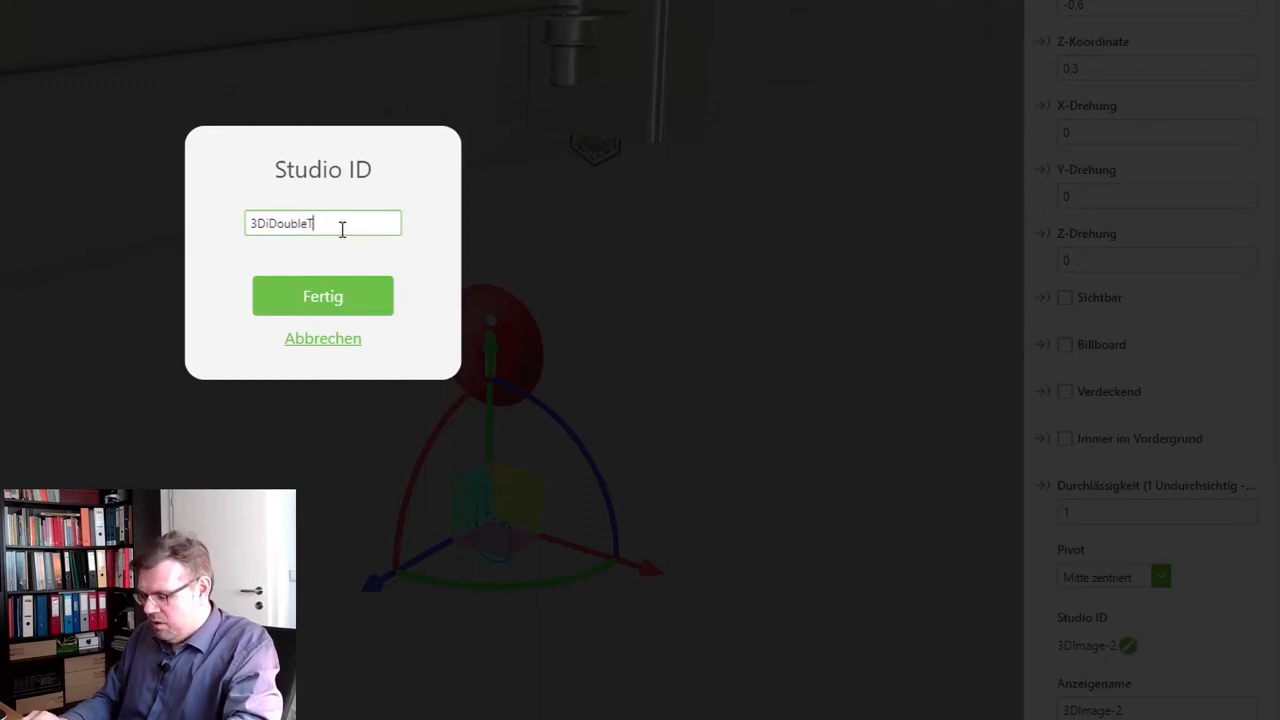
left_click(322, 296)
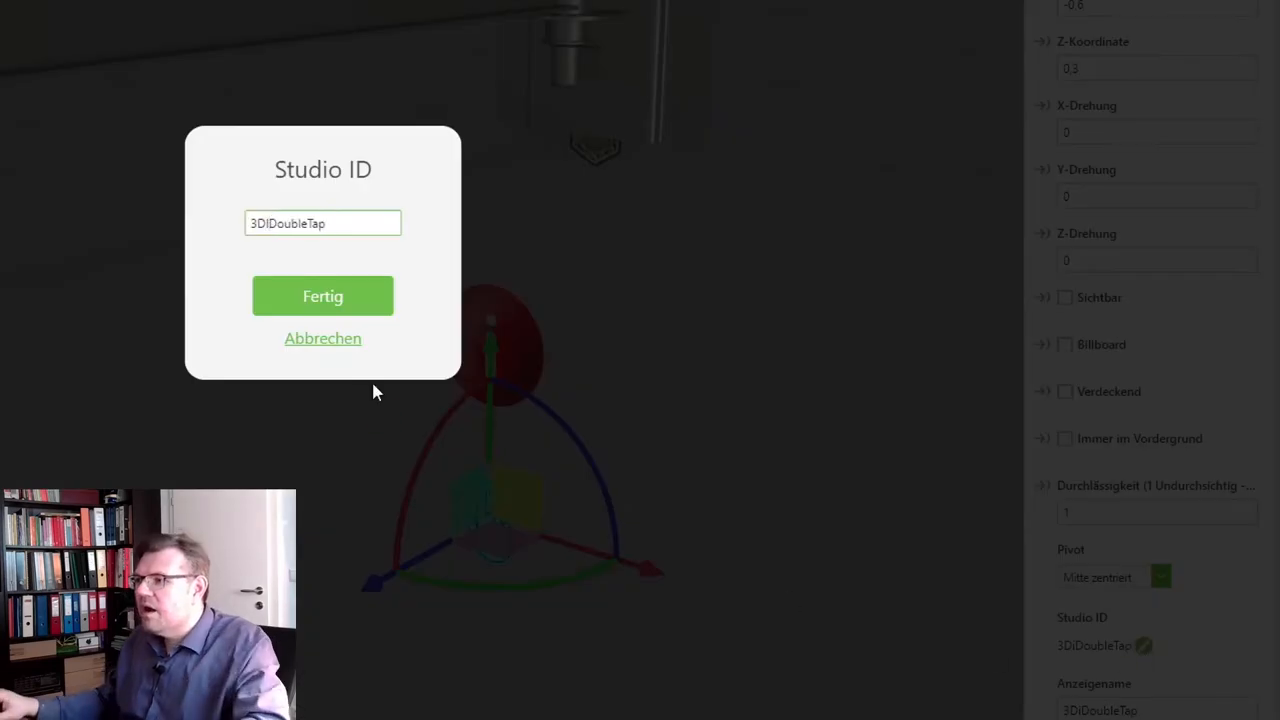
left_click(322, 296)
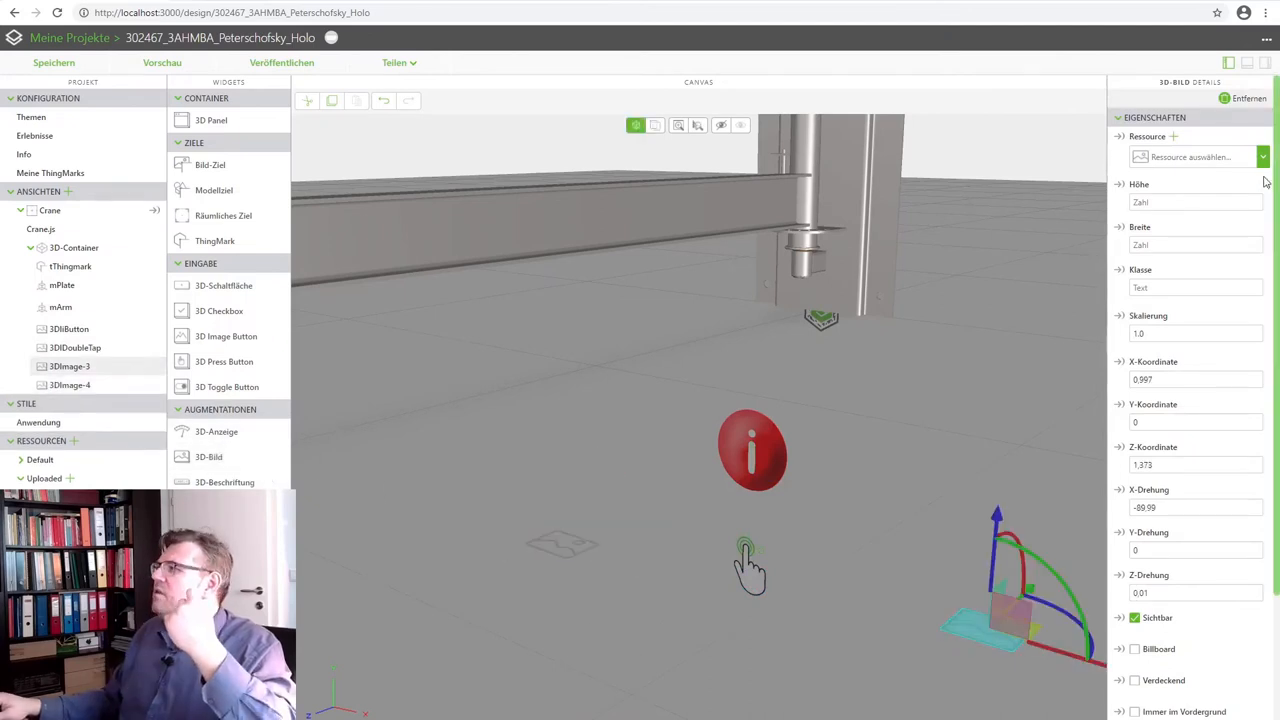
Assign swiperight.svg to the third 3D image and swipeleft.svg to the fourth
left_click(1262, 156)
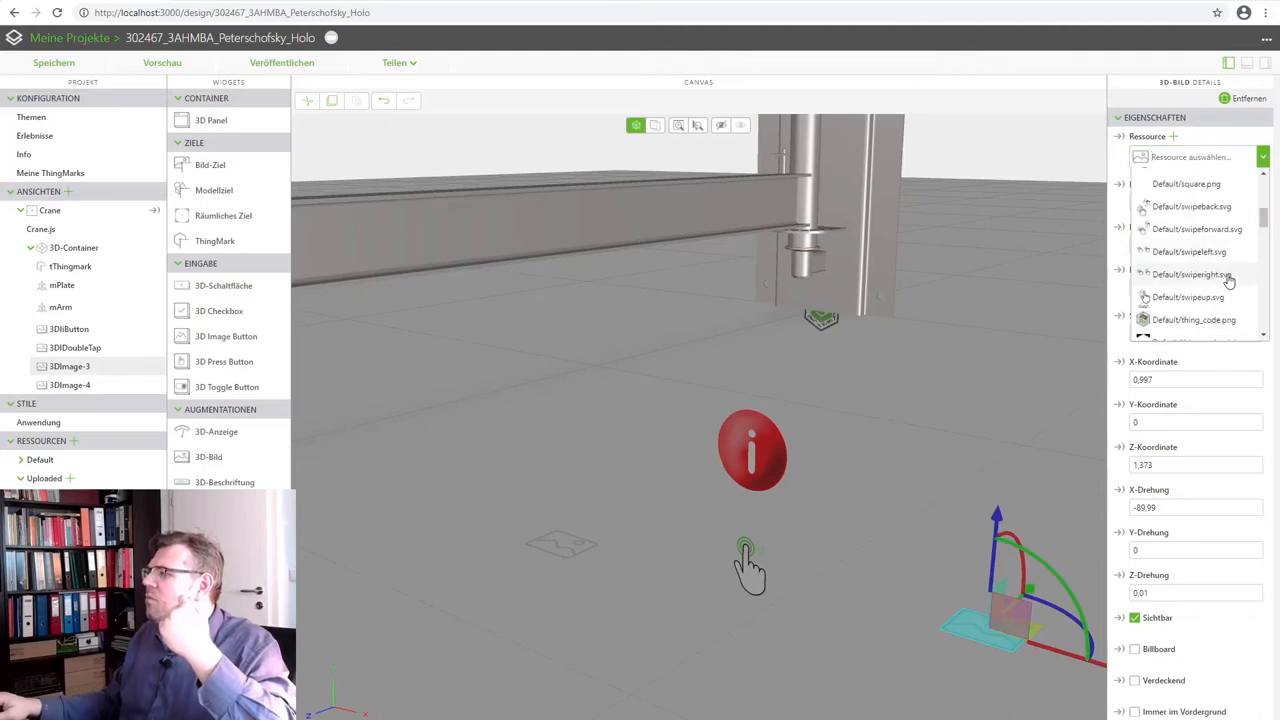
left_click(1186, 276)
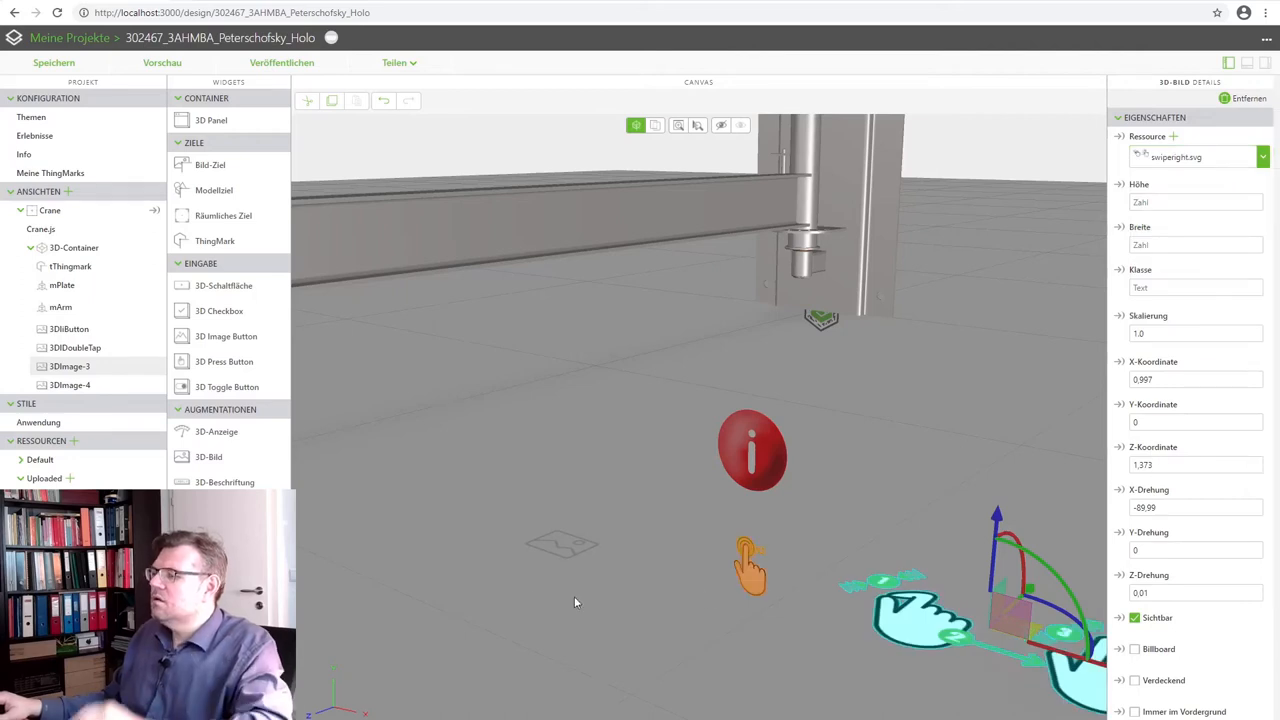
left_click(1256, 156)
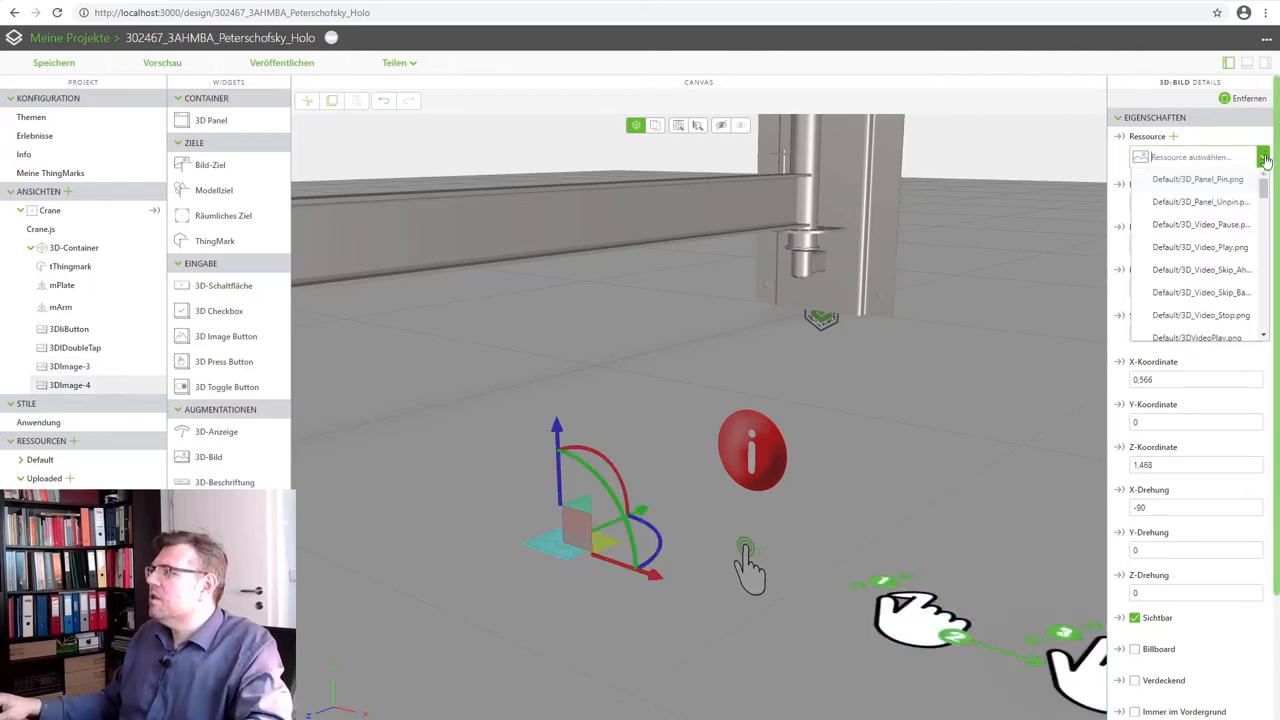
scroll("down", 3)
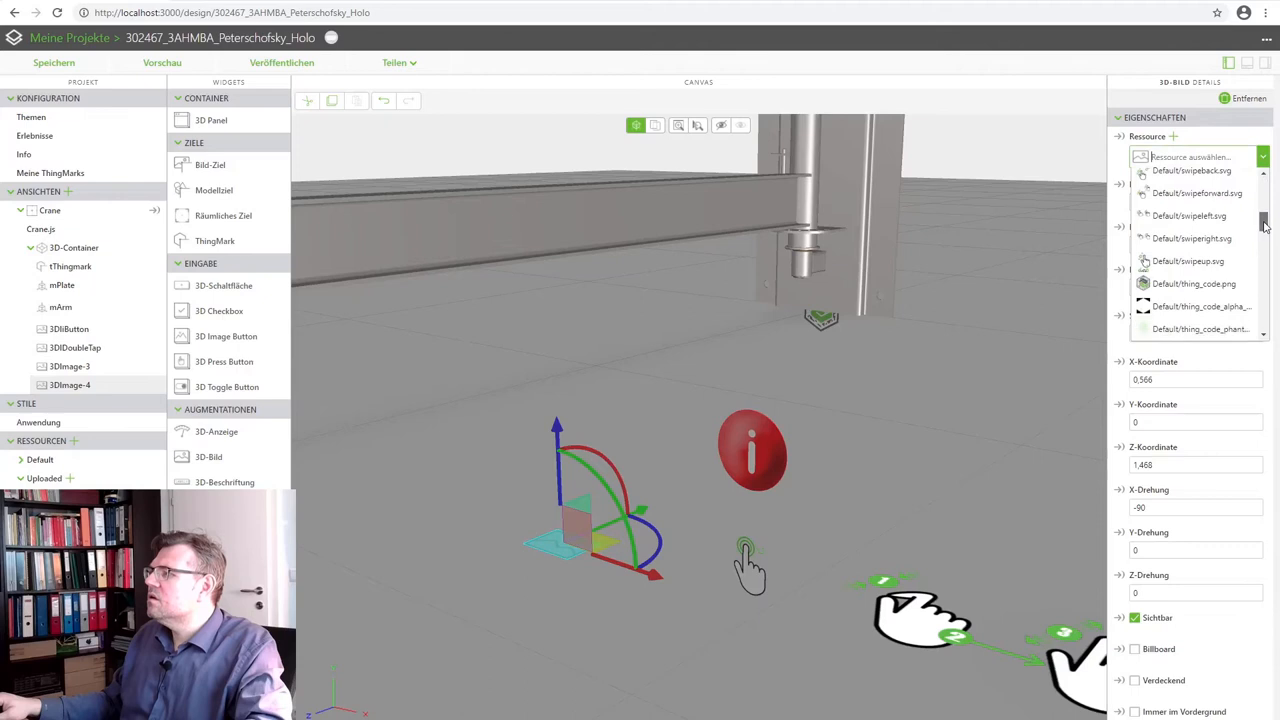
left_click(1184, 216)
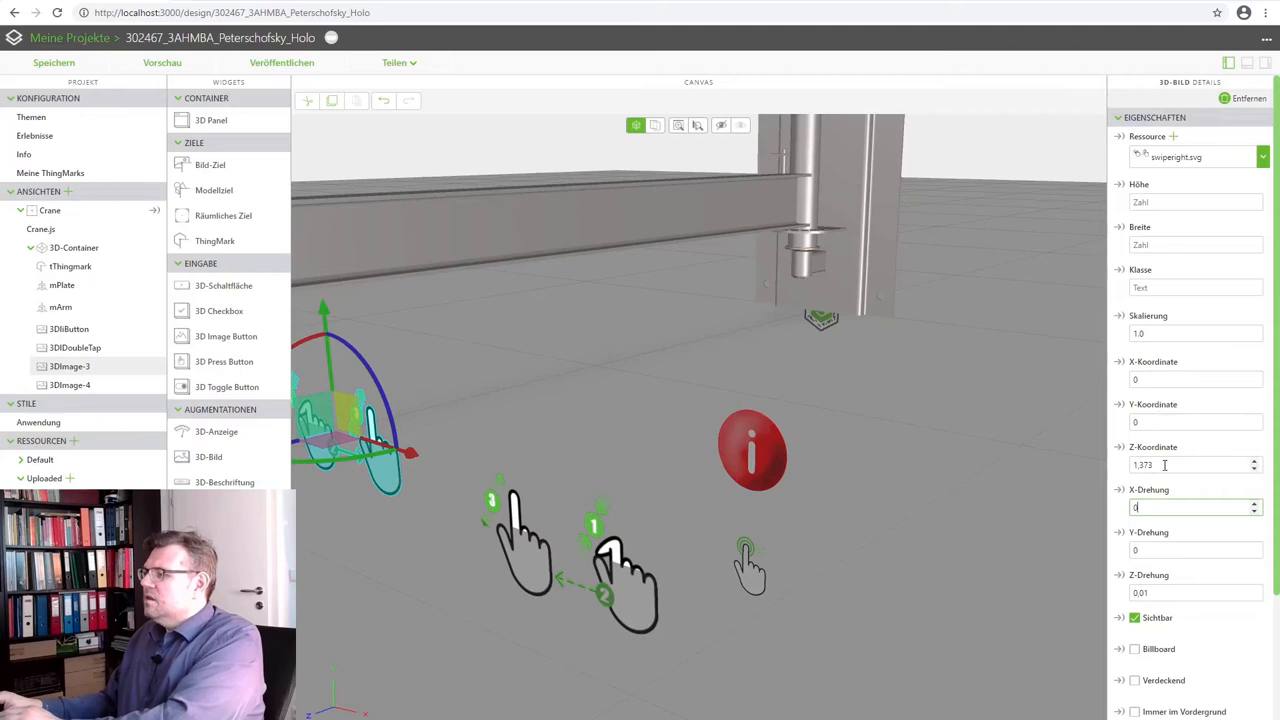
Place the swipe-right image at X 0.5, Y -0.6, Z 0.3 with X rotation 0
type("0.3")
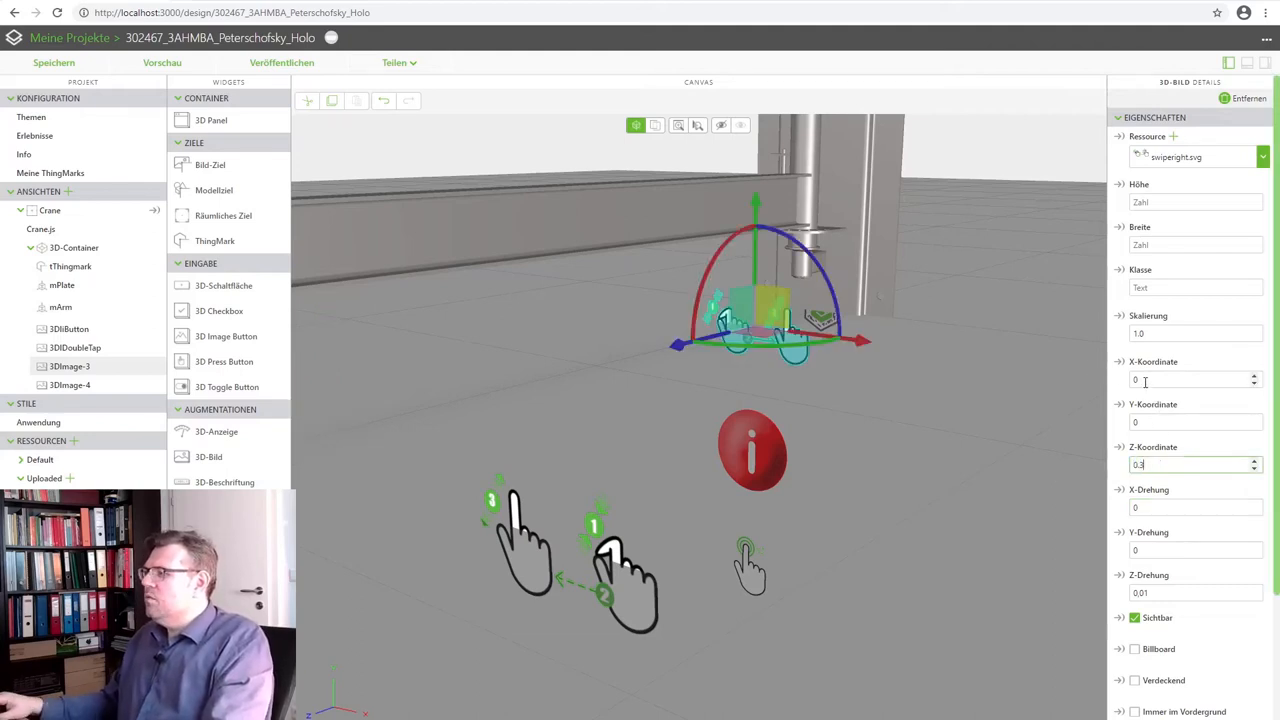
left_click(1190, 422)
type("-0.6")
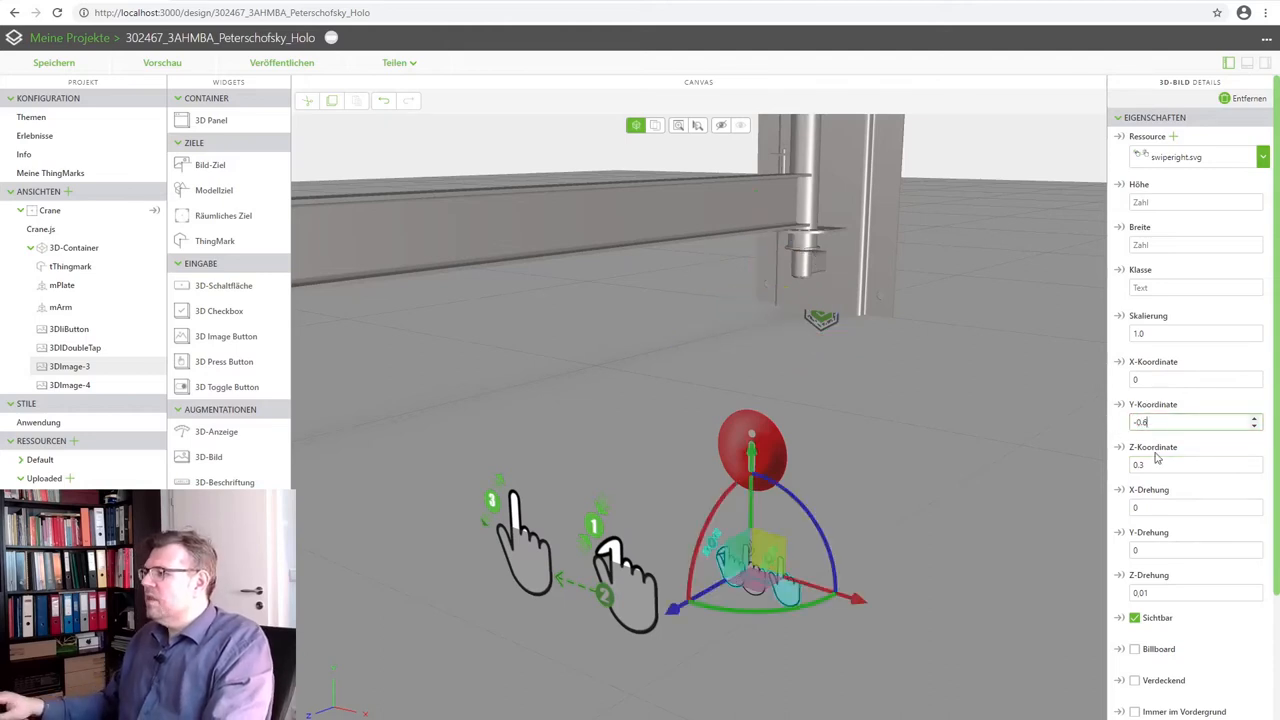
left_click(1192, 508)
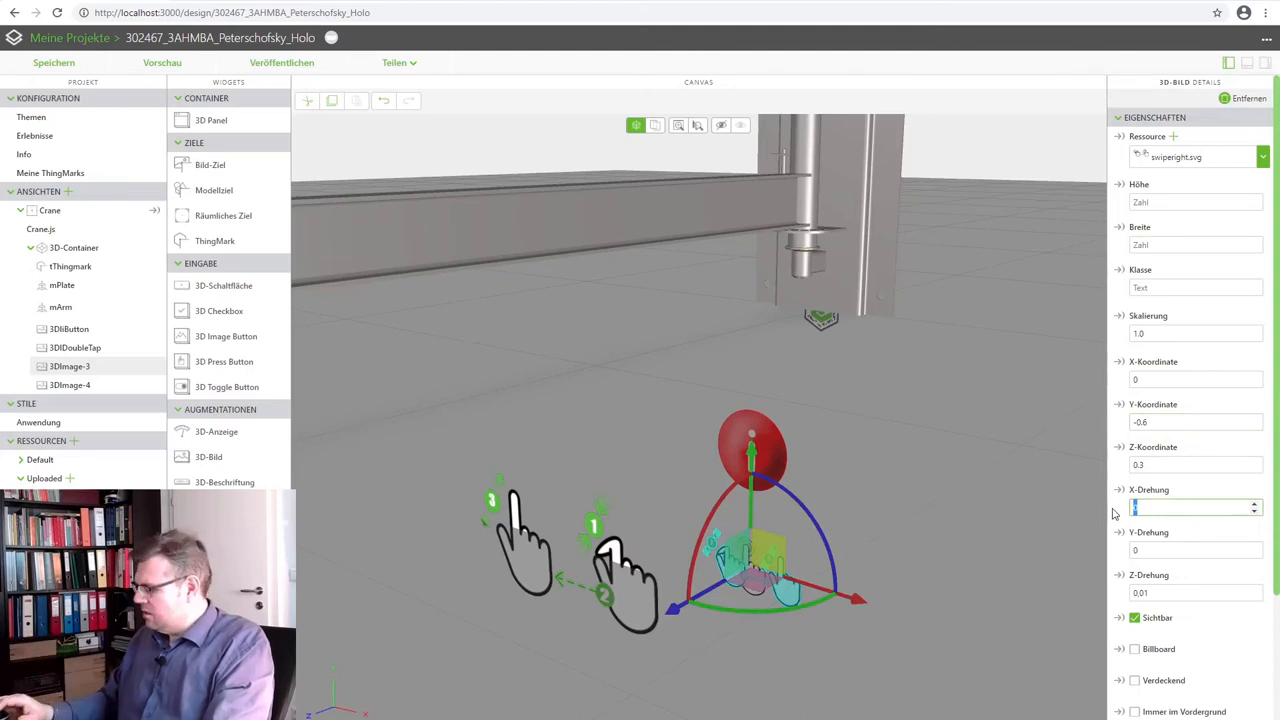
type("0.5")
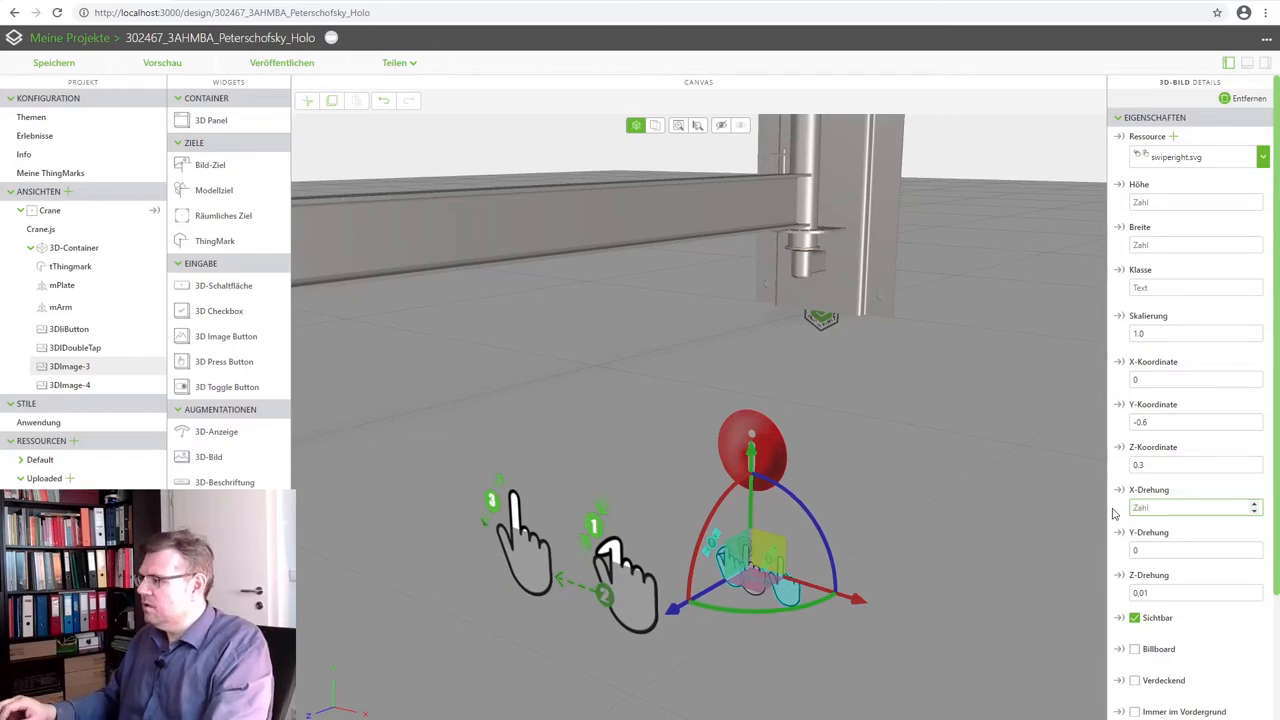
Place the swipe-left image at X -0.5 with matching Y position below the i-button
left_click(1190, 380)
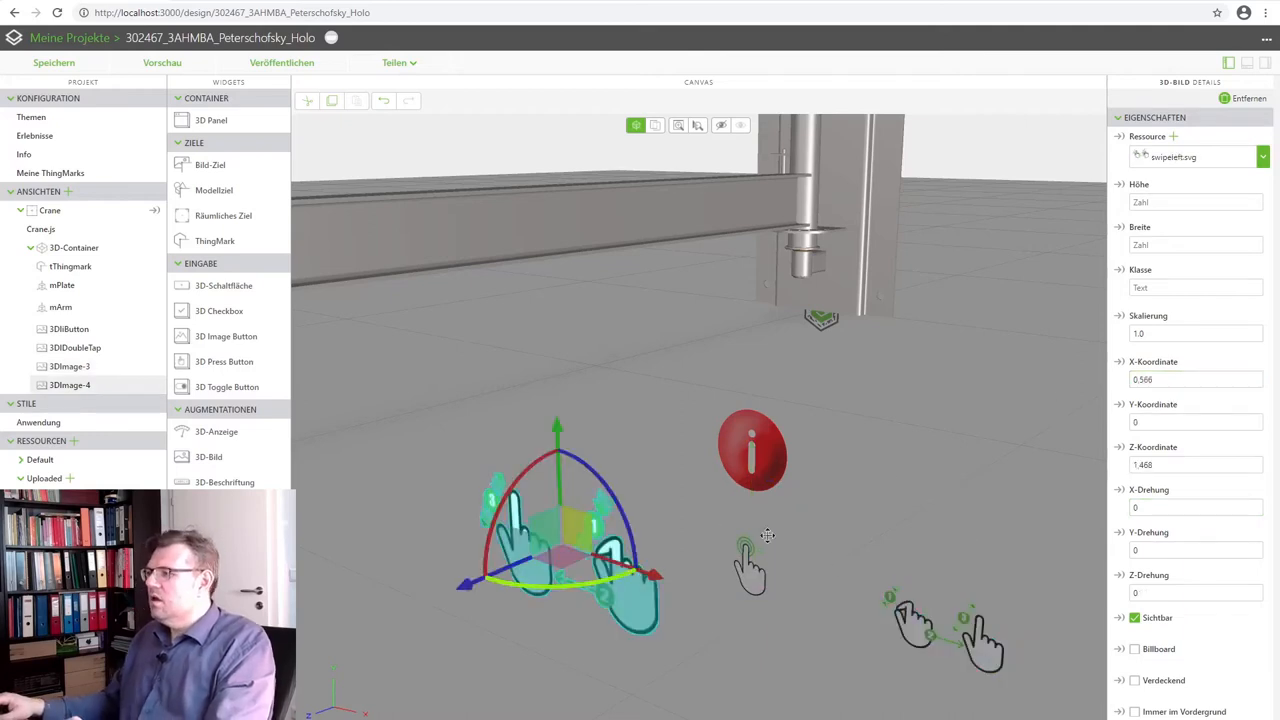
left_click(1190, 380)
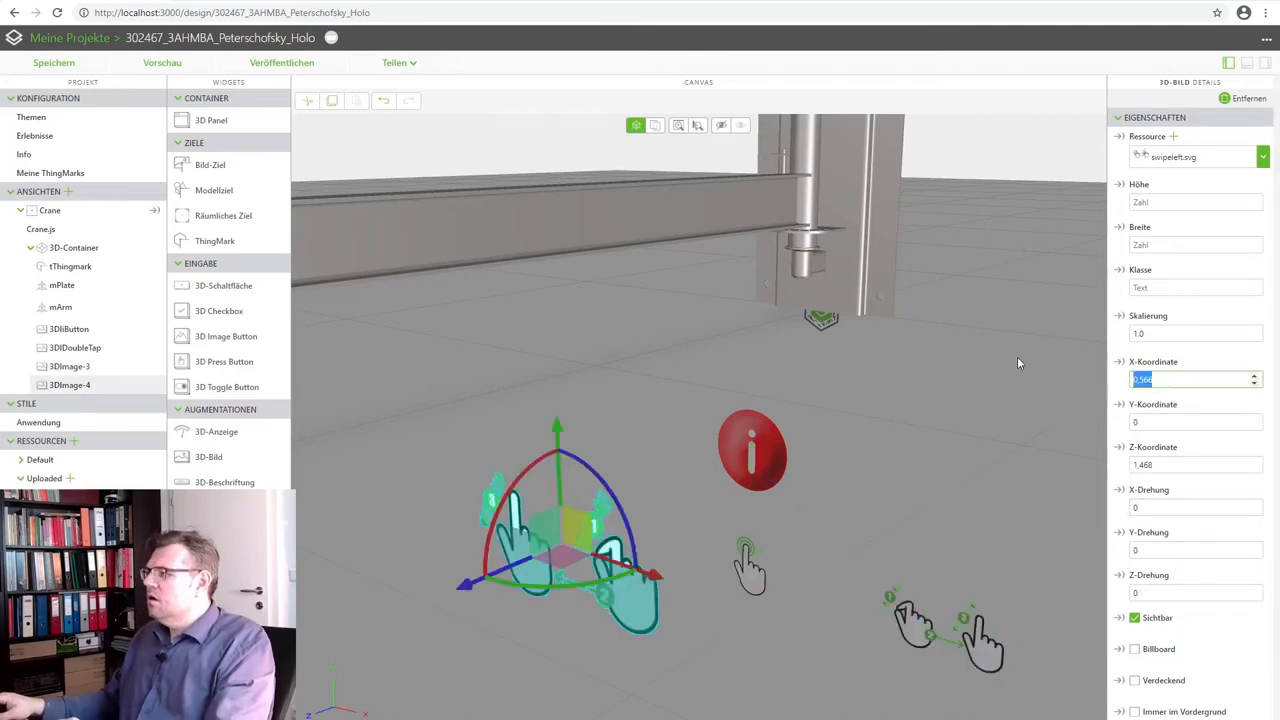
type("-0.5")
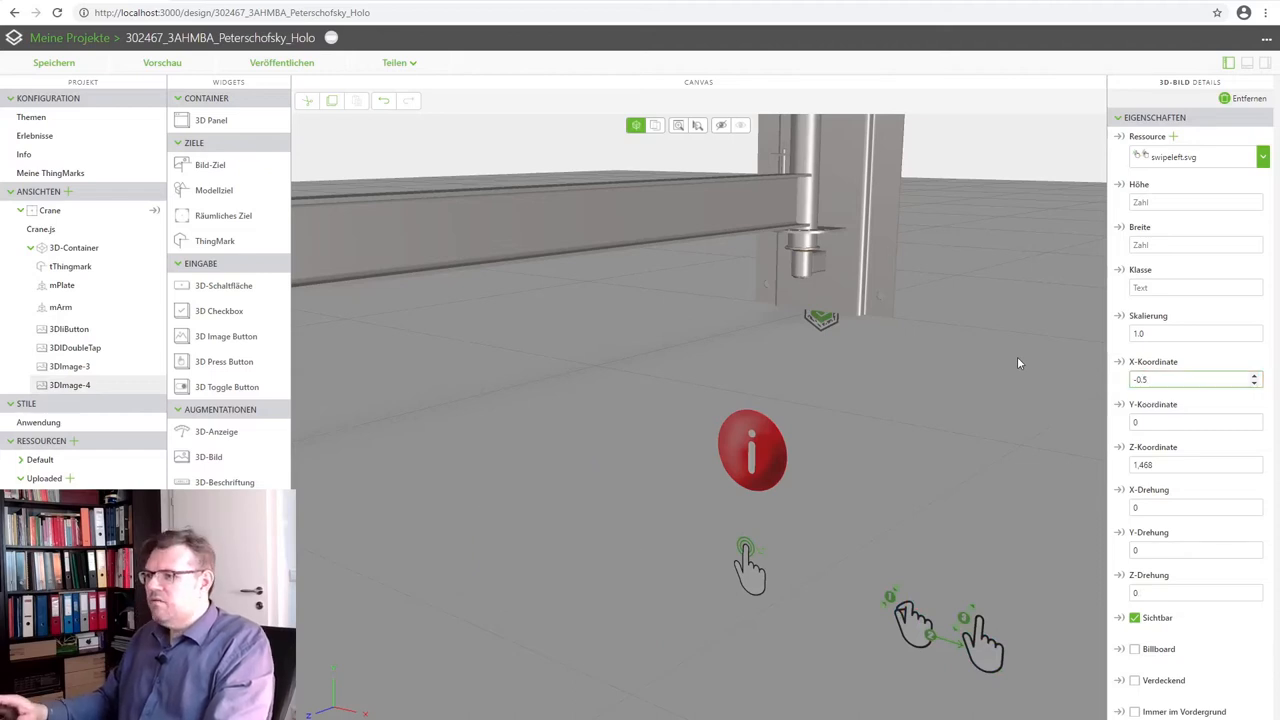
left_click(1190, 422)
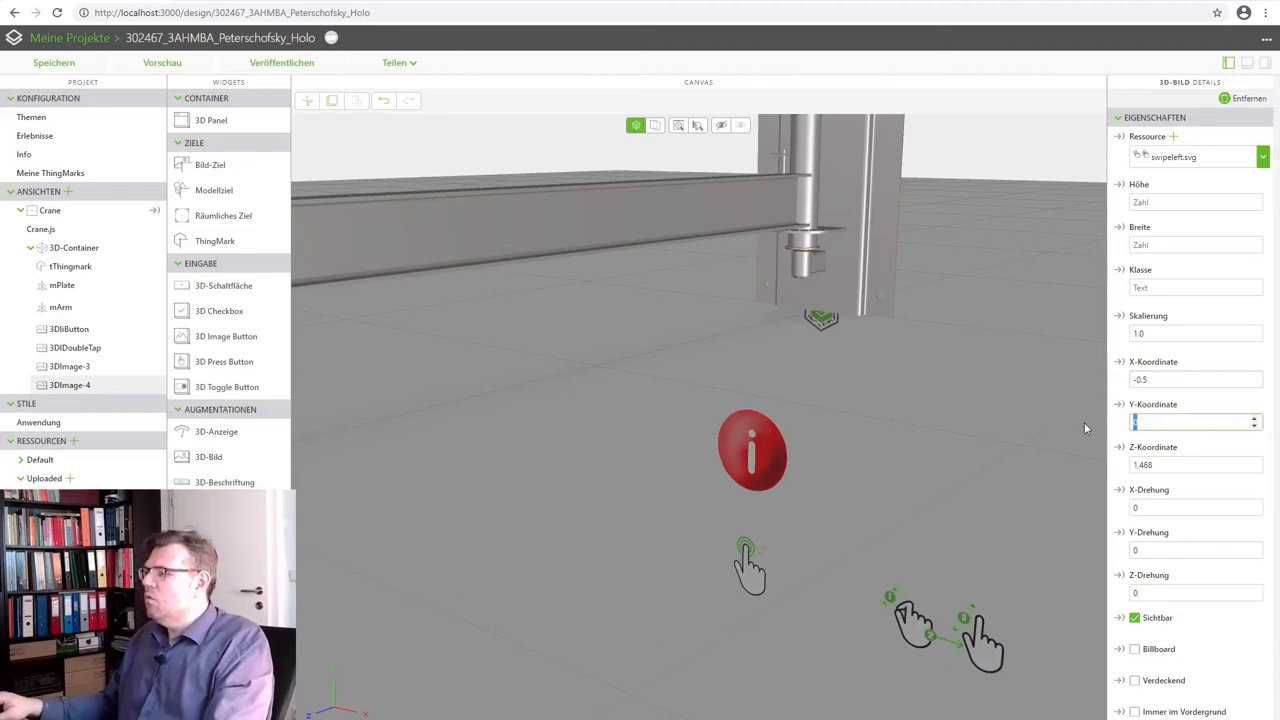
type("-0.6")
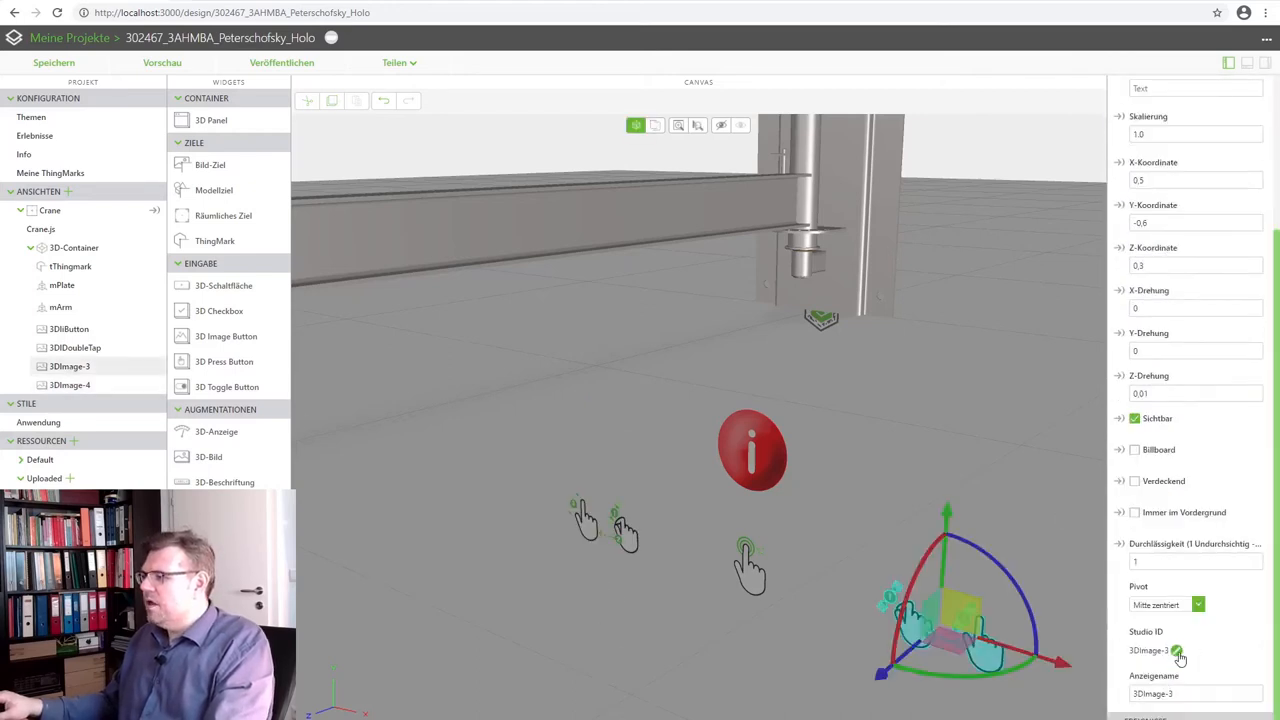
Rename the swipe images' Studio IDs to 3DISwipeRight and 3DISwipeLeft
left_click(1162, 648)
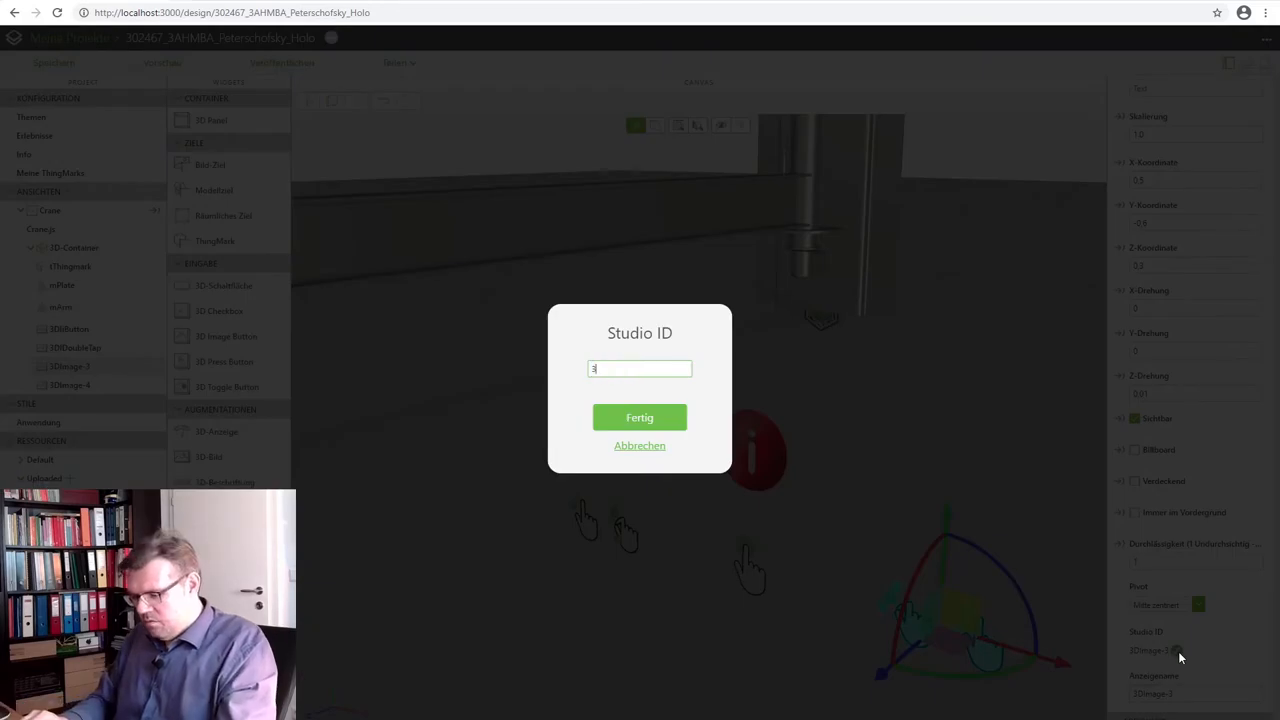
type("DISwi")
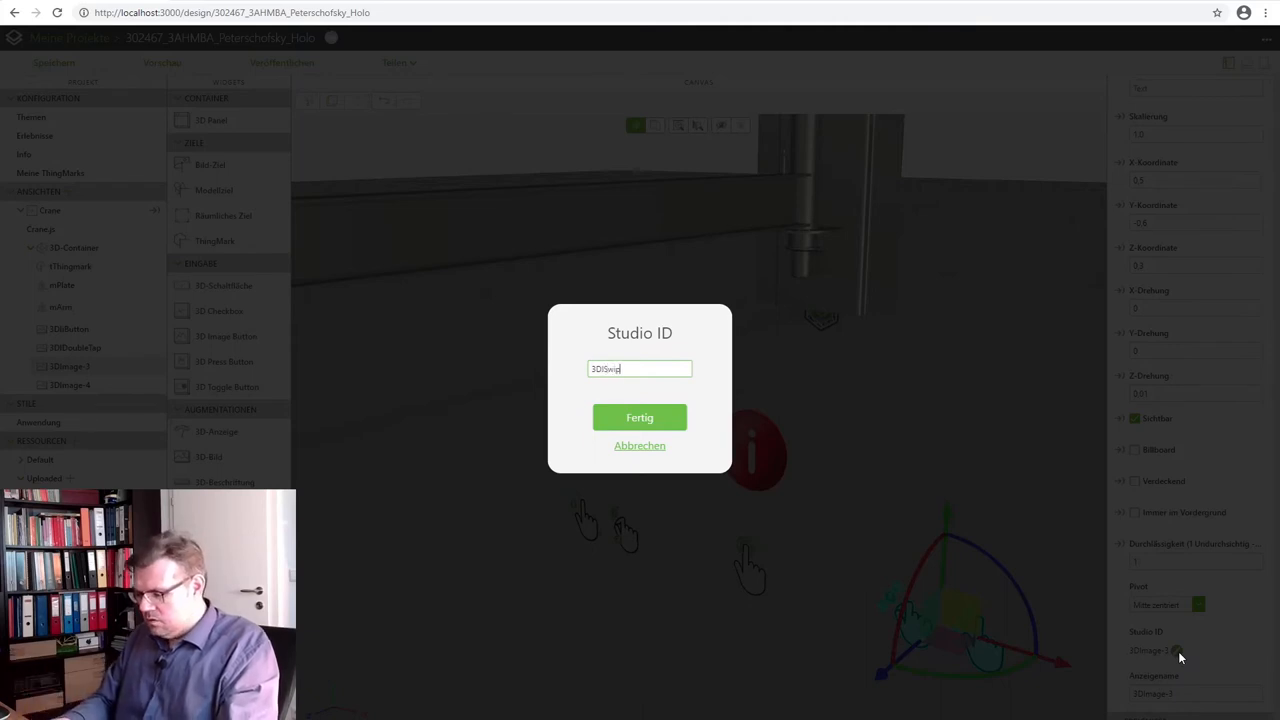
type("peRight")
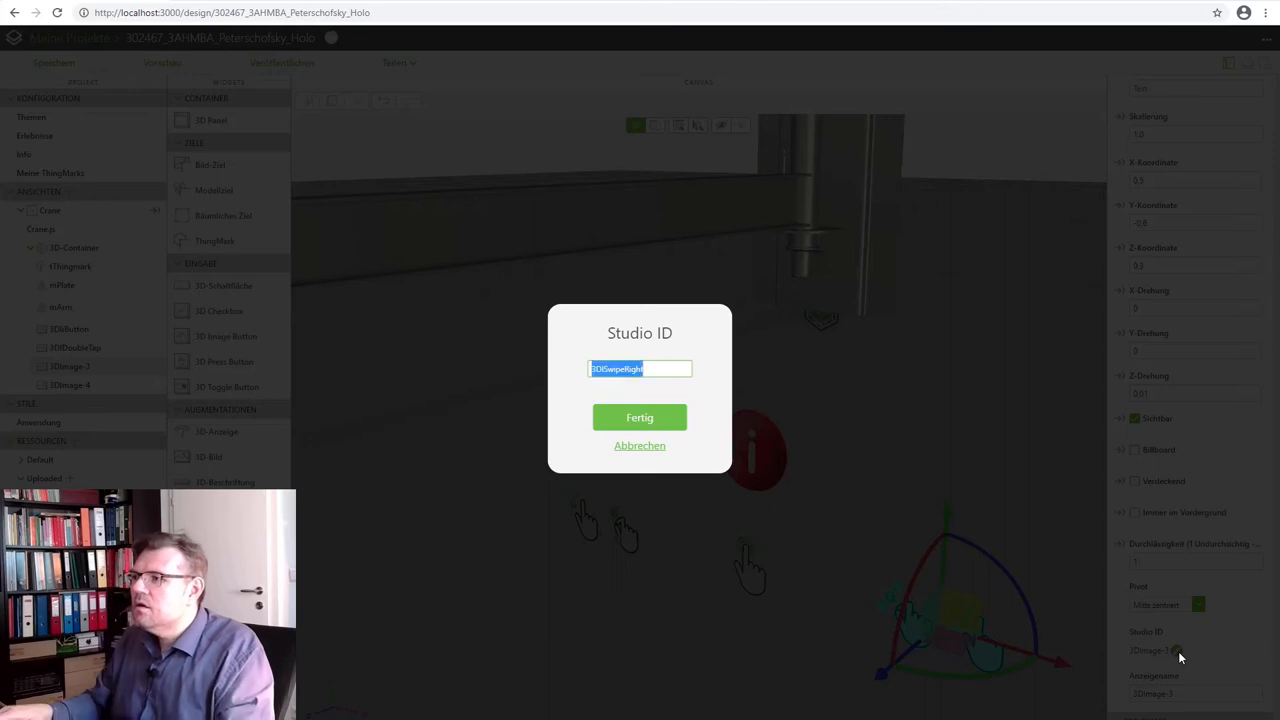
left_click(640, 418)
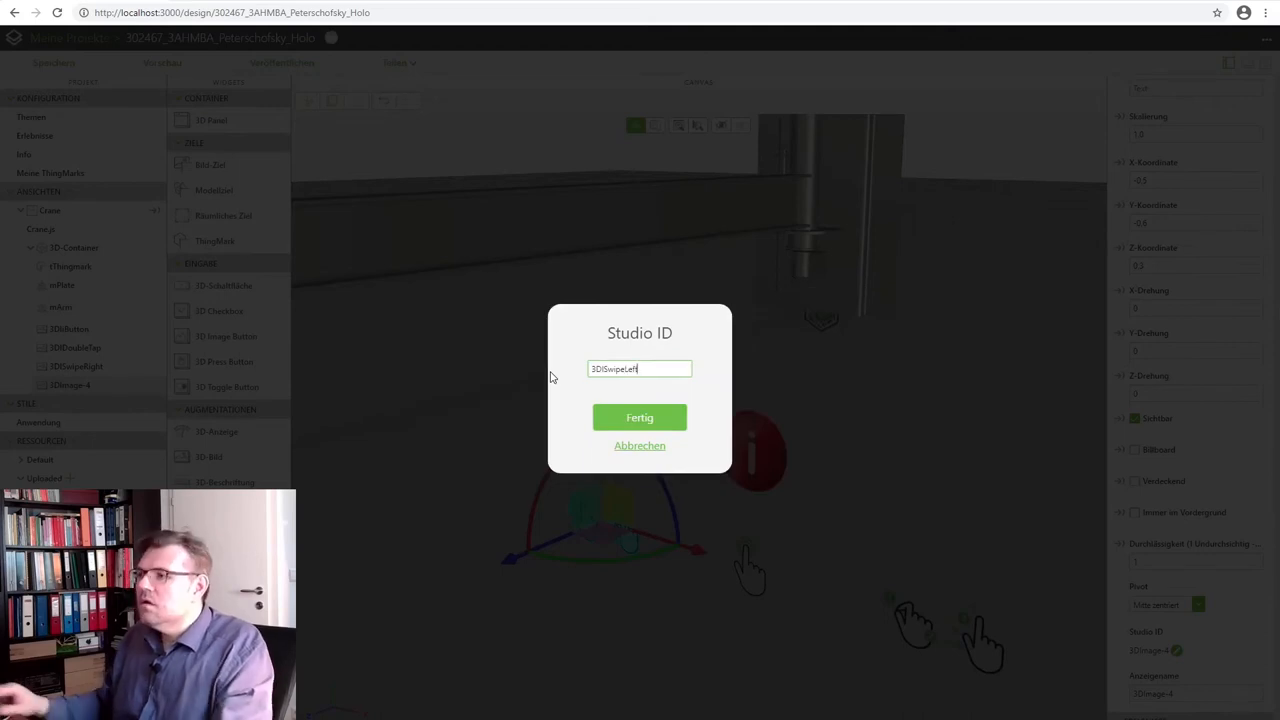
left_click(640, 418)
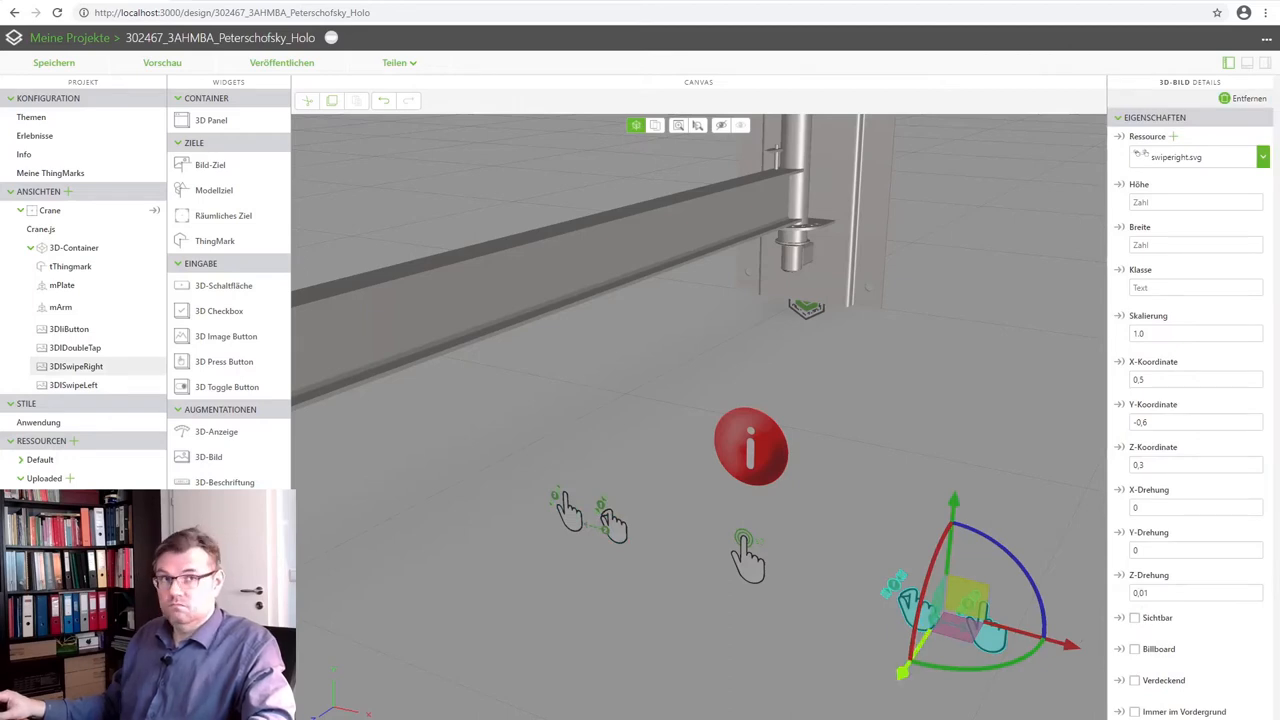
mouse_move(820, 504)
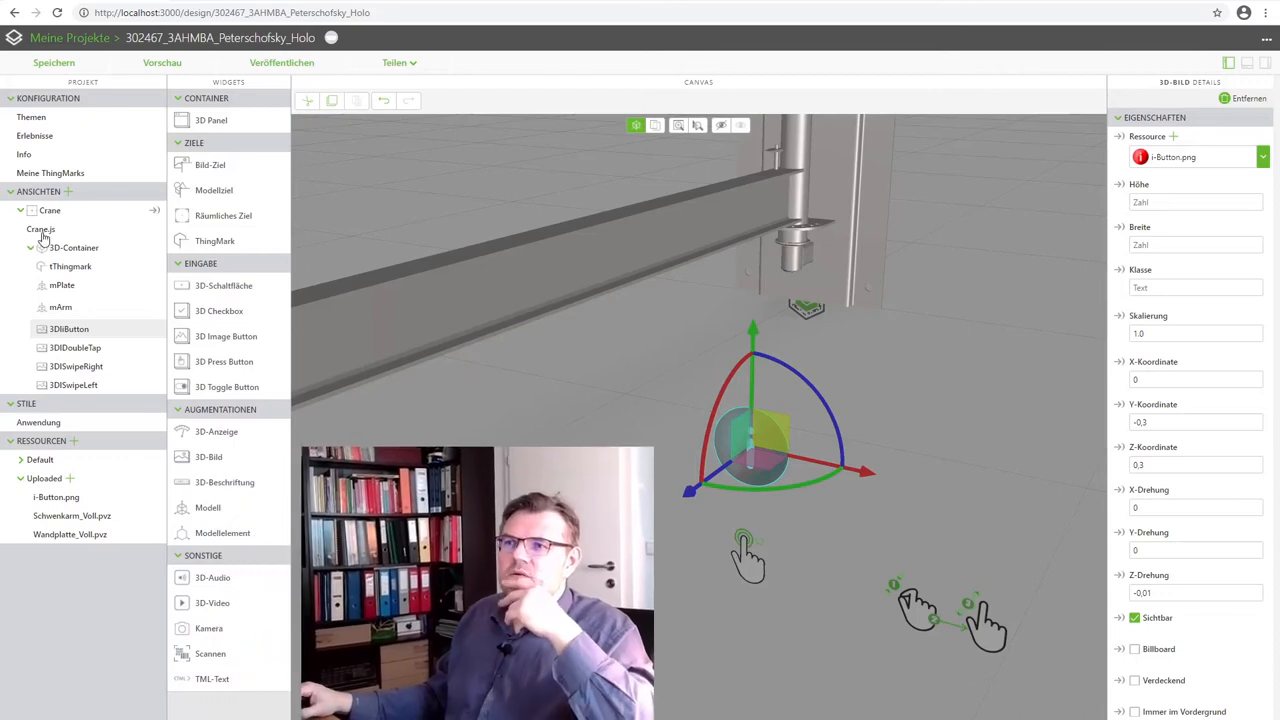
In Crane.js, start defining $scope.toggleInfo = function() on the scope
left_click(40, 228)
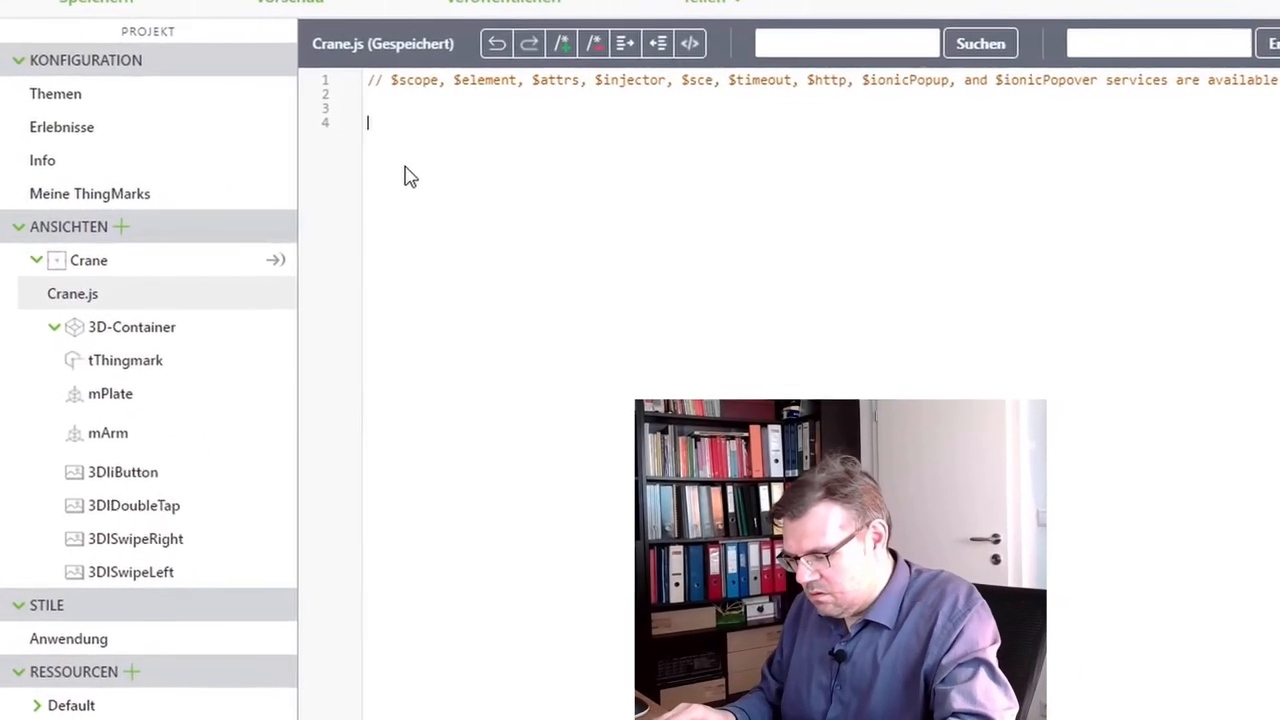
type("$scipe")
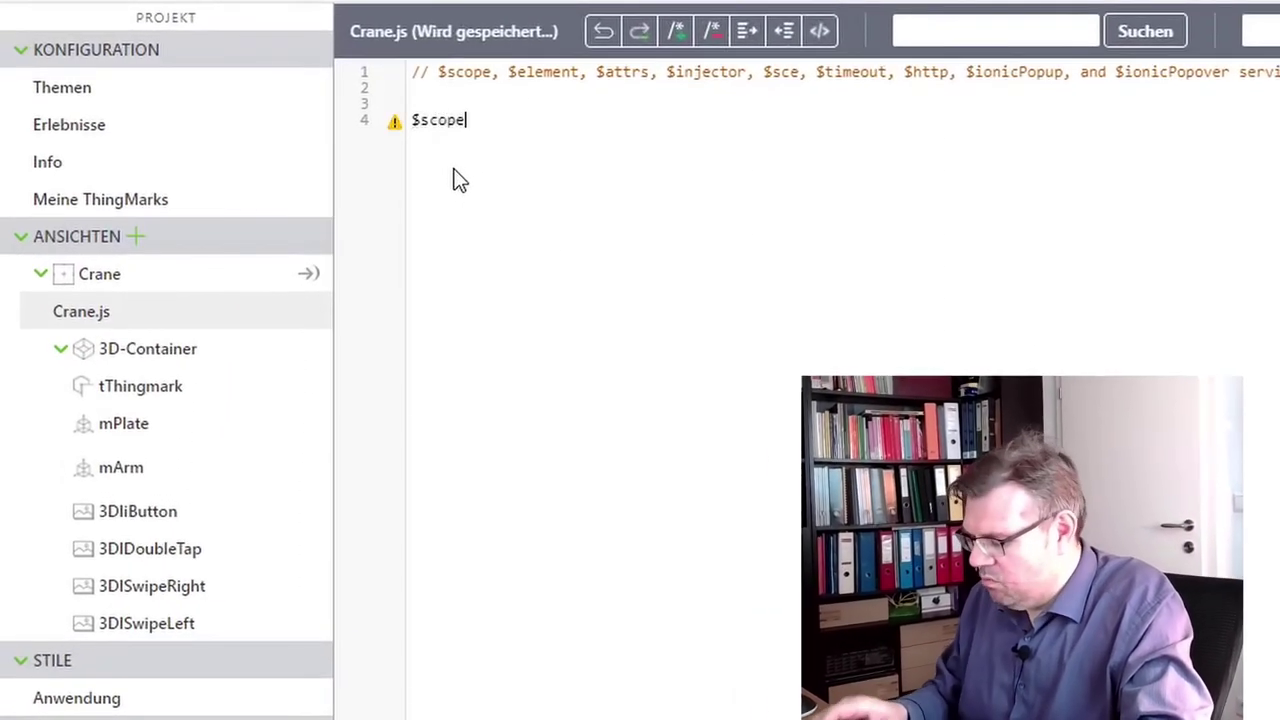
type(",t")
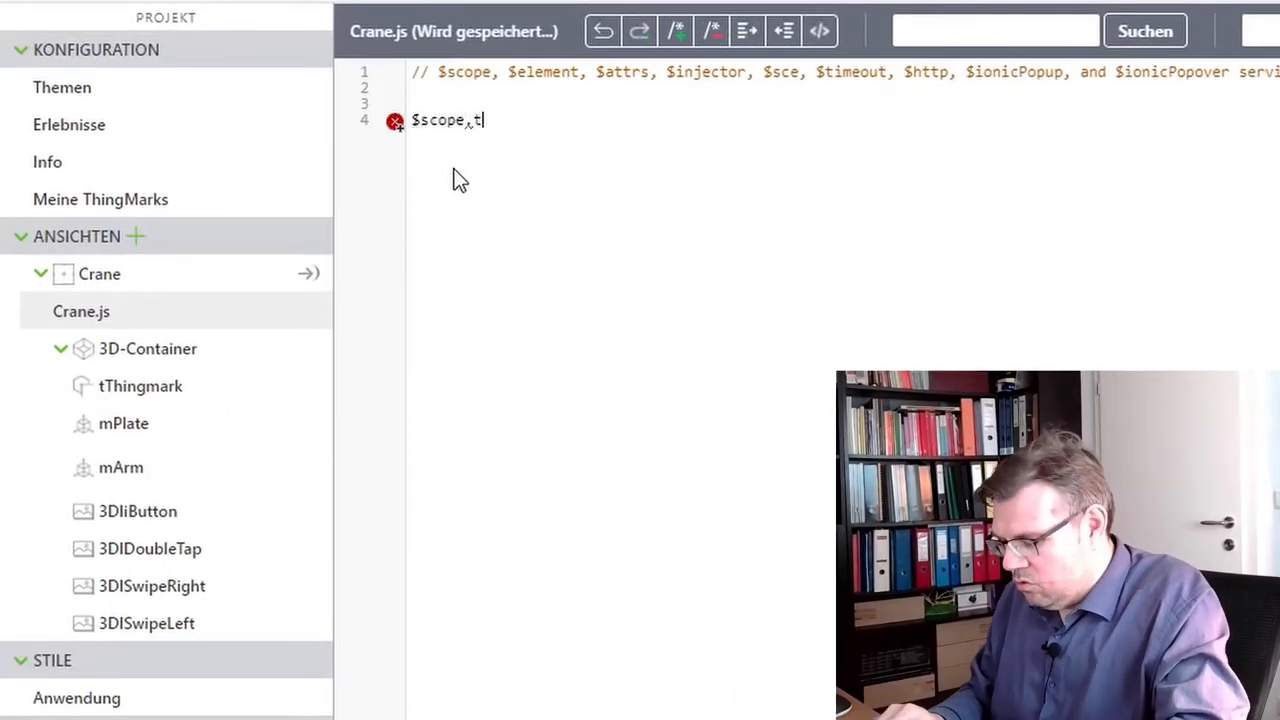
type("oggleInfo")
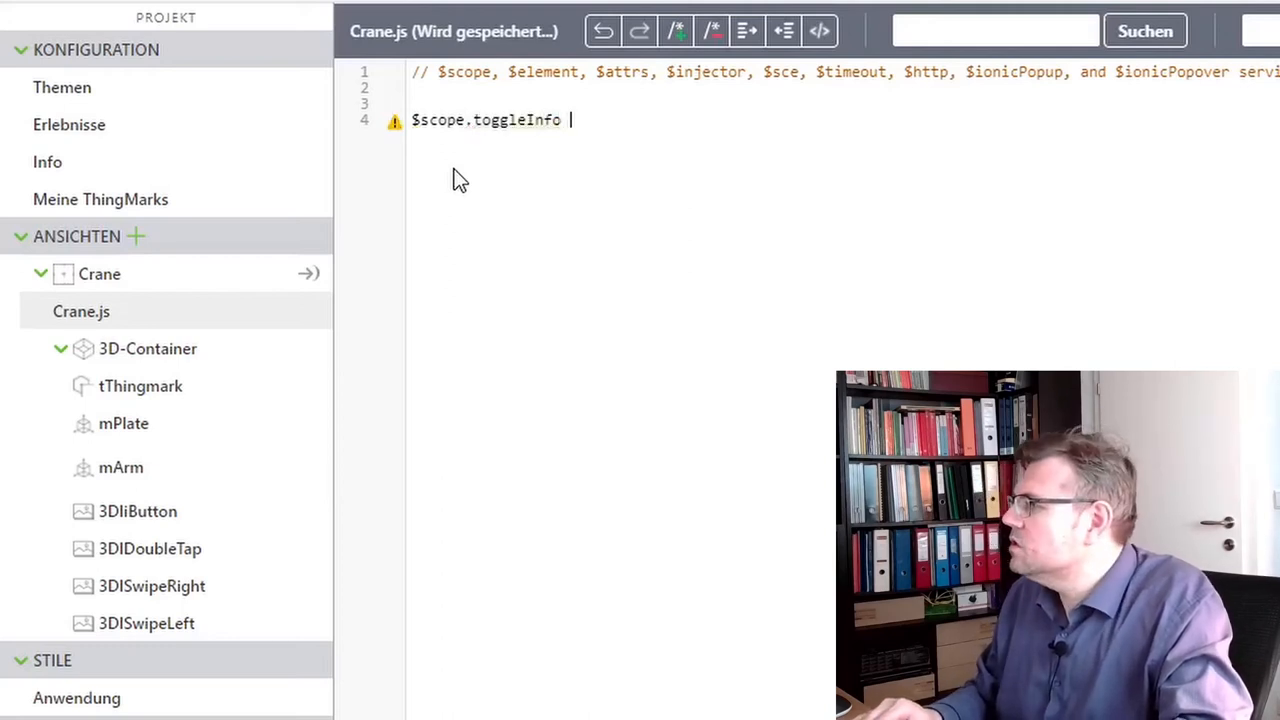
type("= functio")
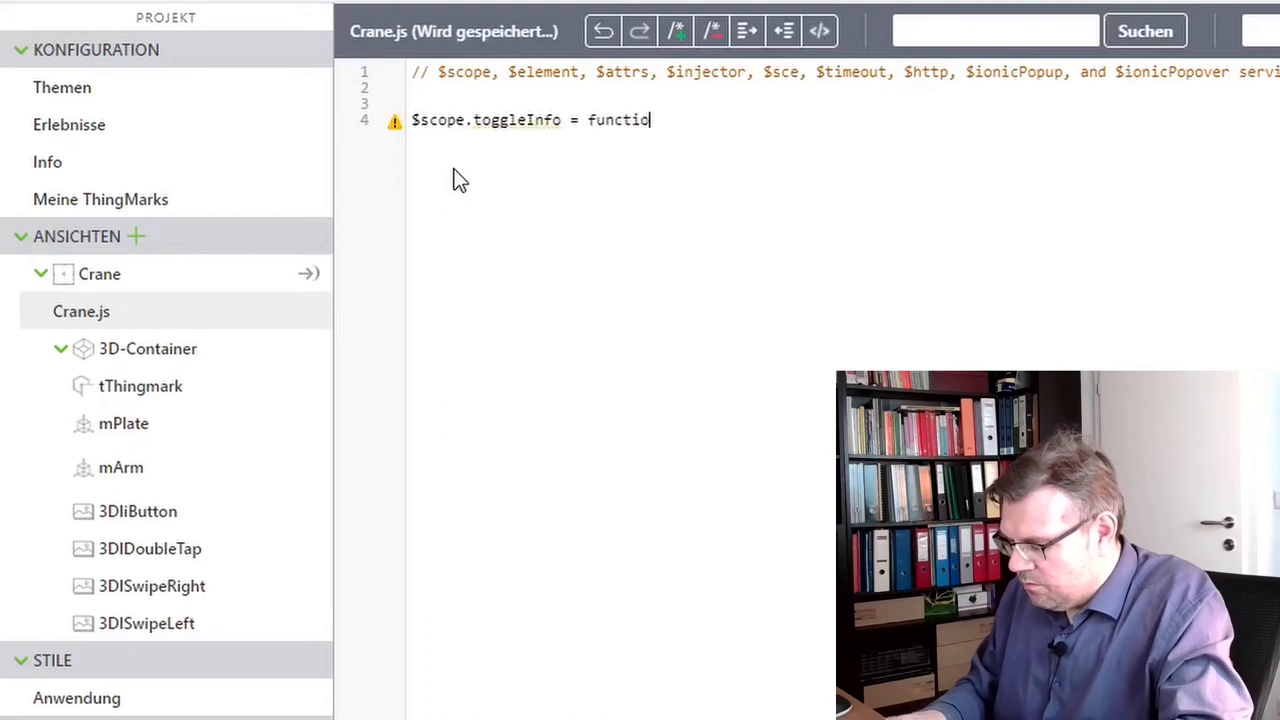
type("n()")
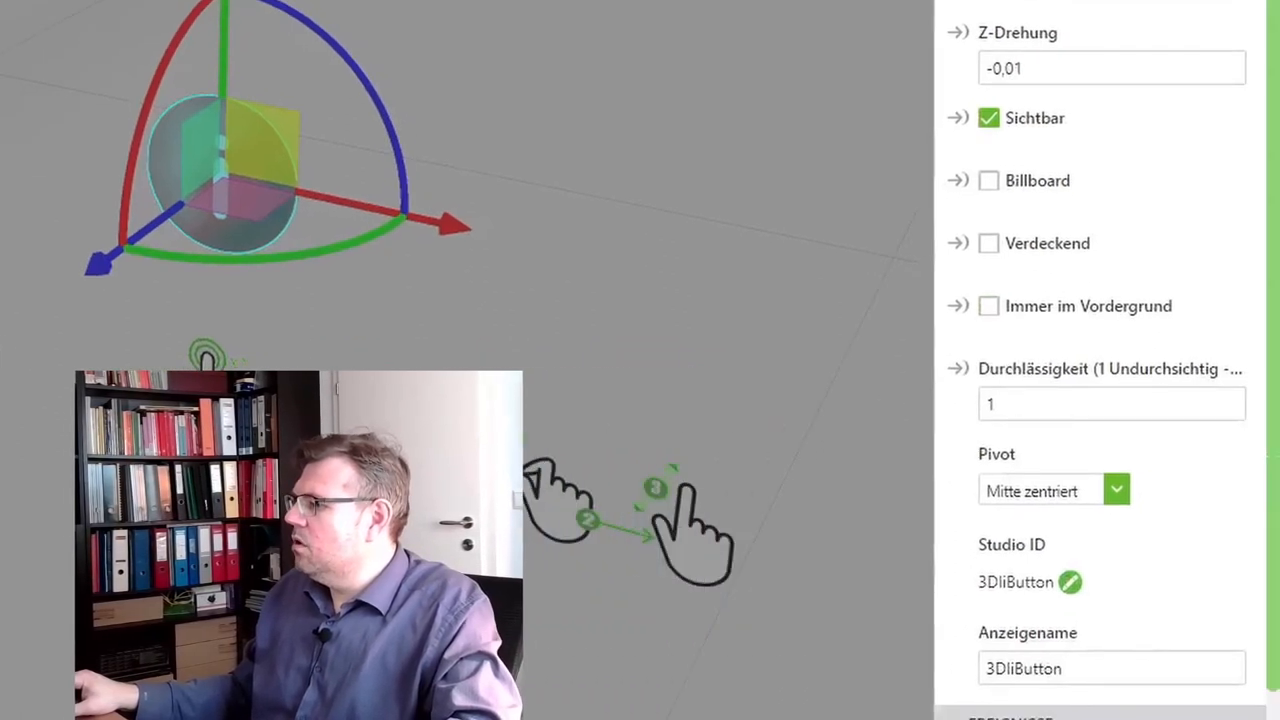
Enter toggleInfo(); as the i-button's Klicken JS expression under Ereignisse
scroll("down", 3)
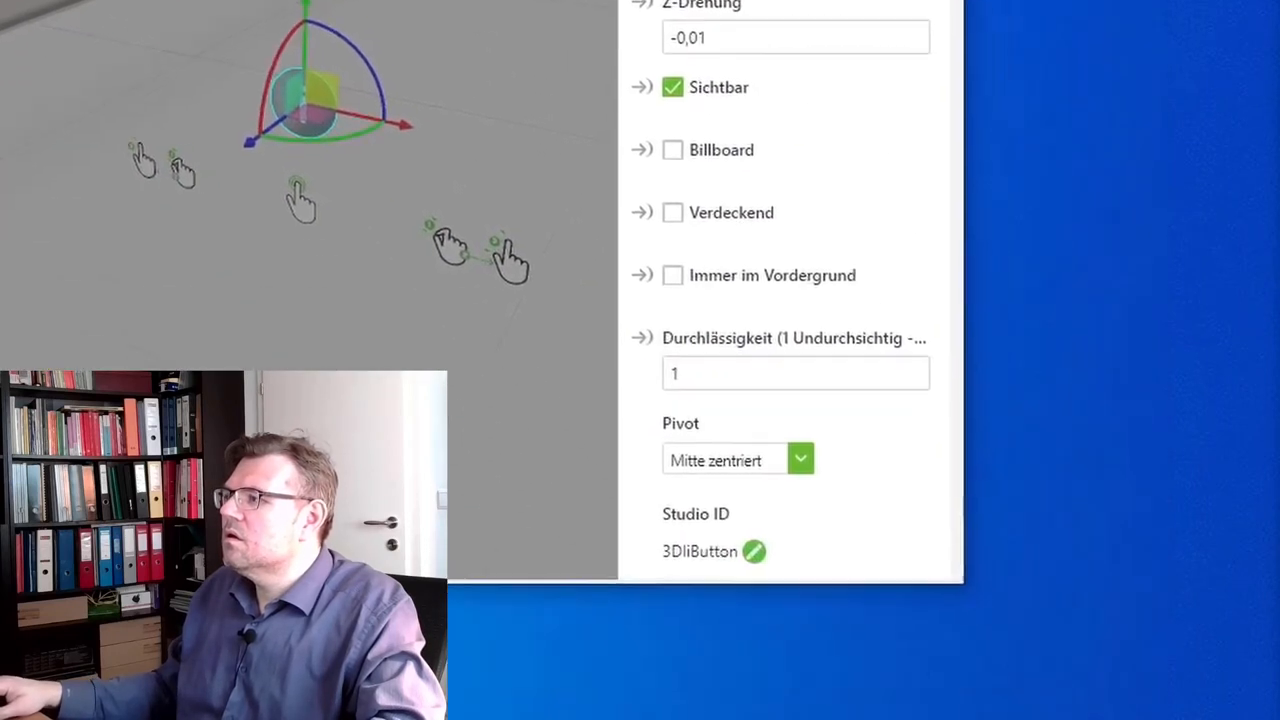
scroll("down", 3)
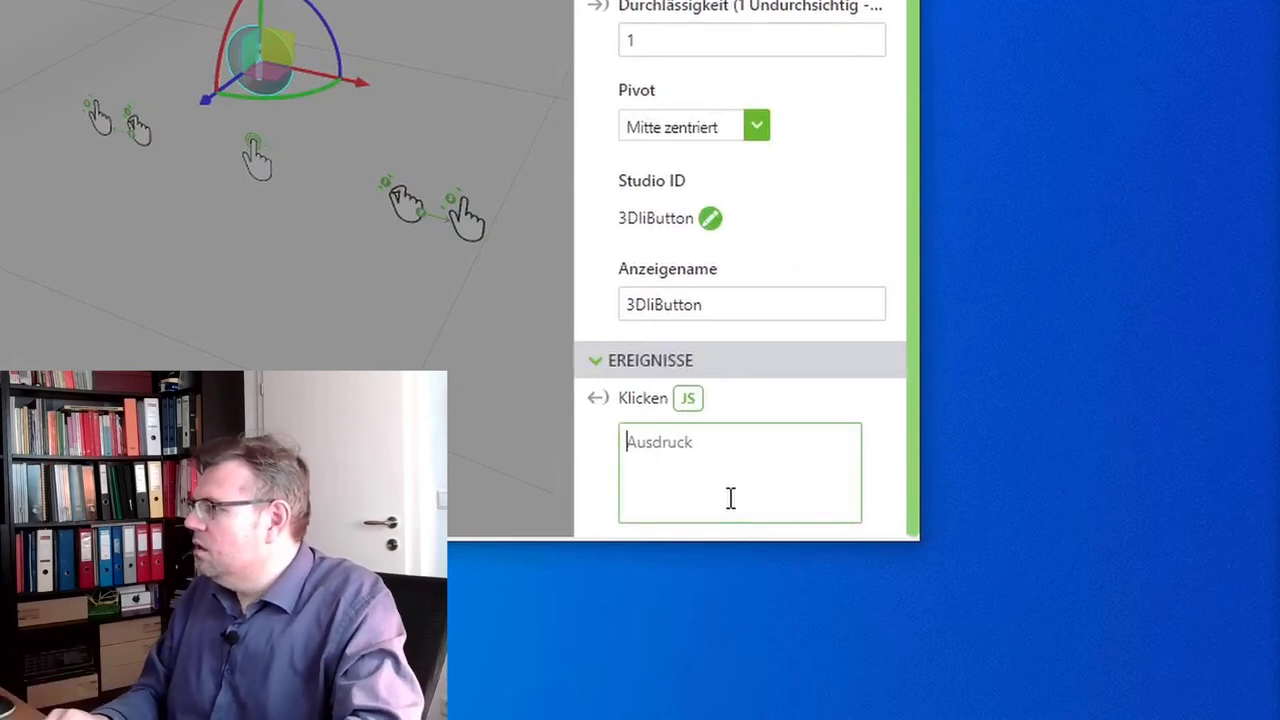
type("toggleInfo(")
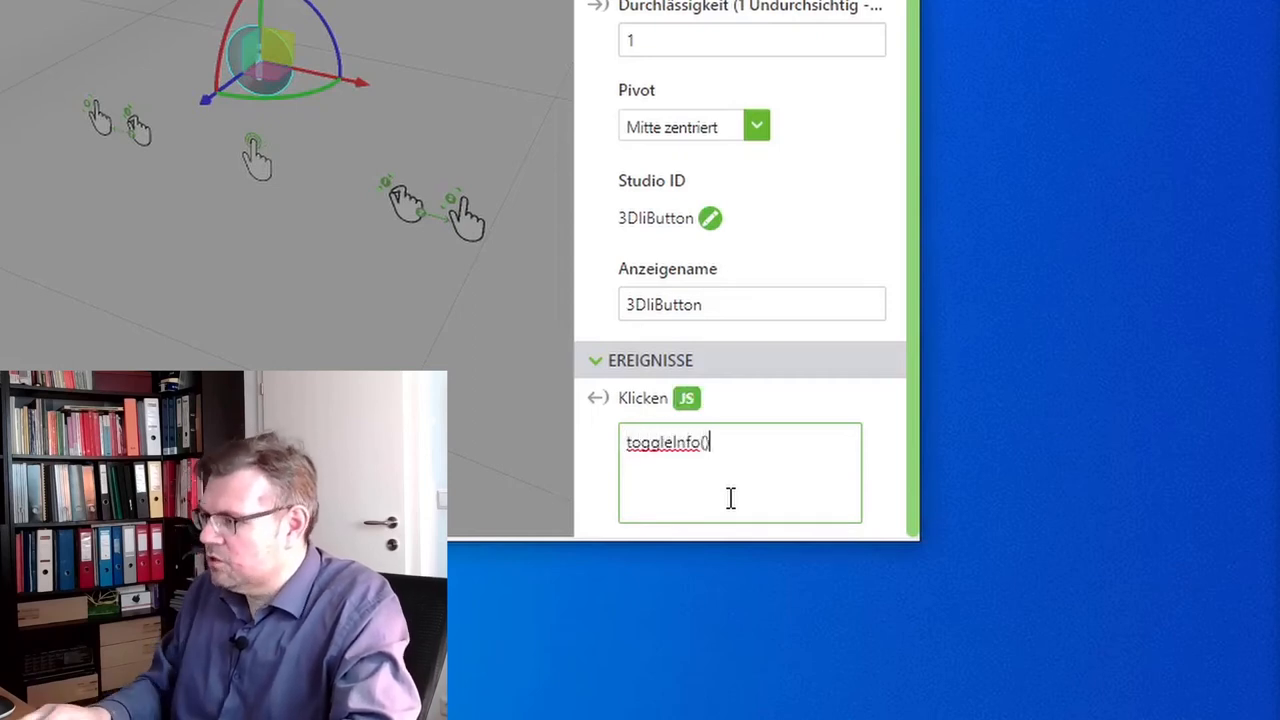
type(";")
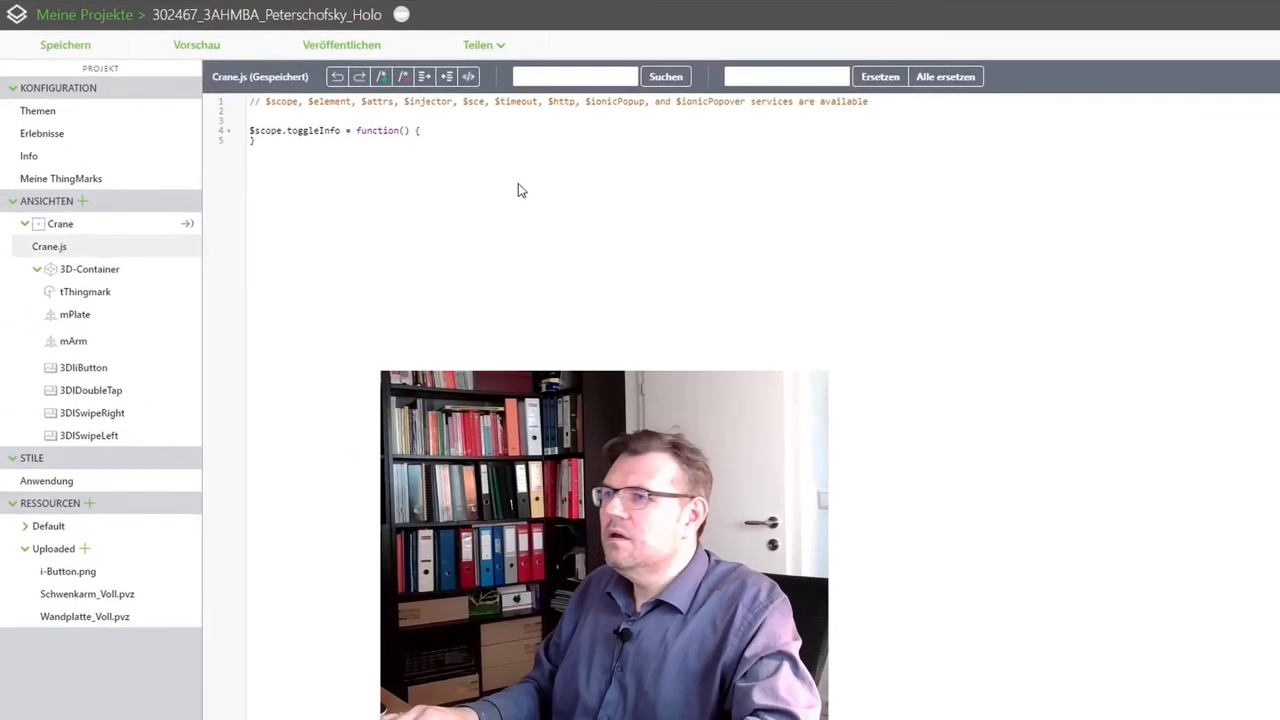
Write the left side $scope.app.view['Crane'].wdg['3DIDoubleTap'] inside toggleInfo, dismissing the error alert
type("$scope")
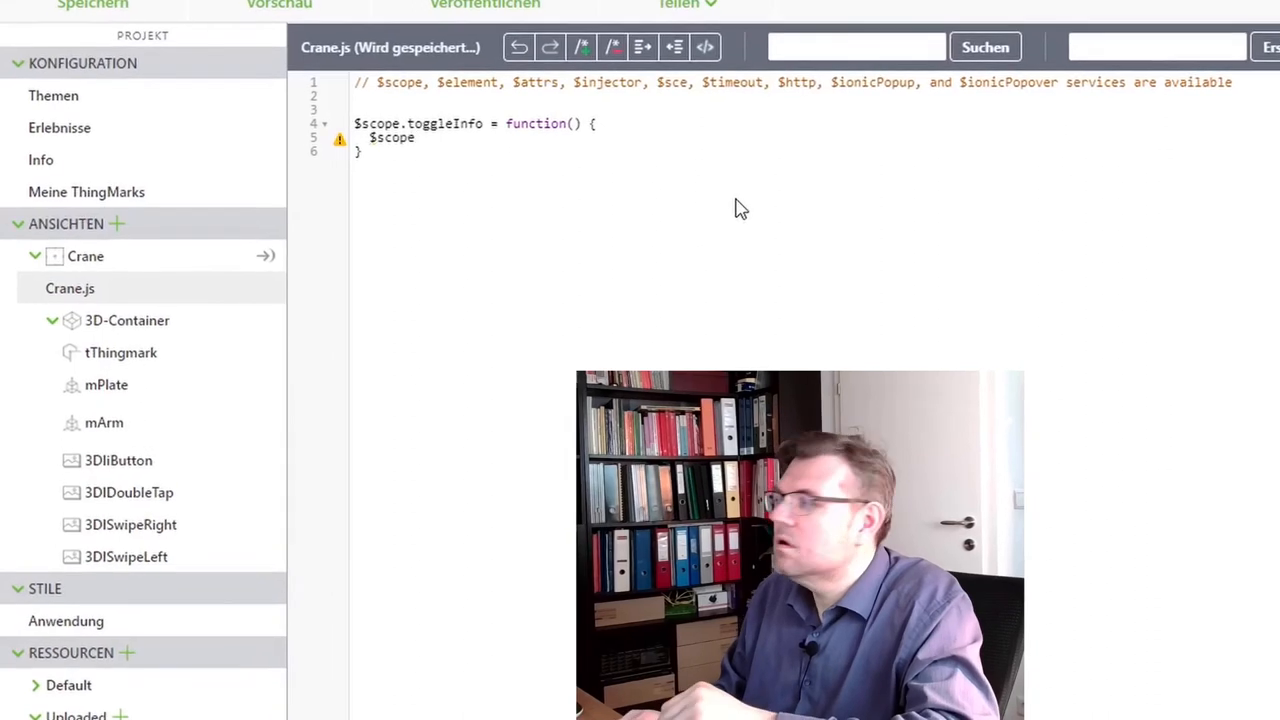
type(".app")
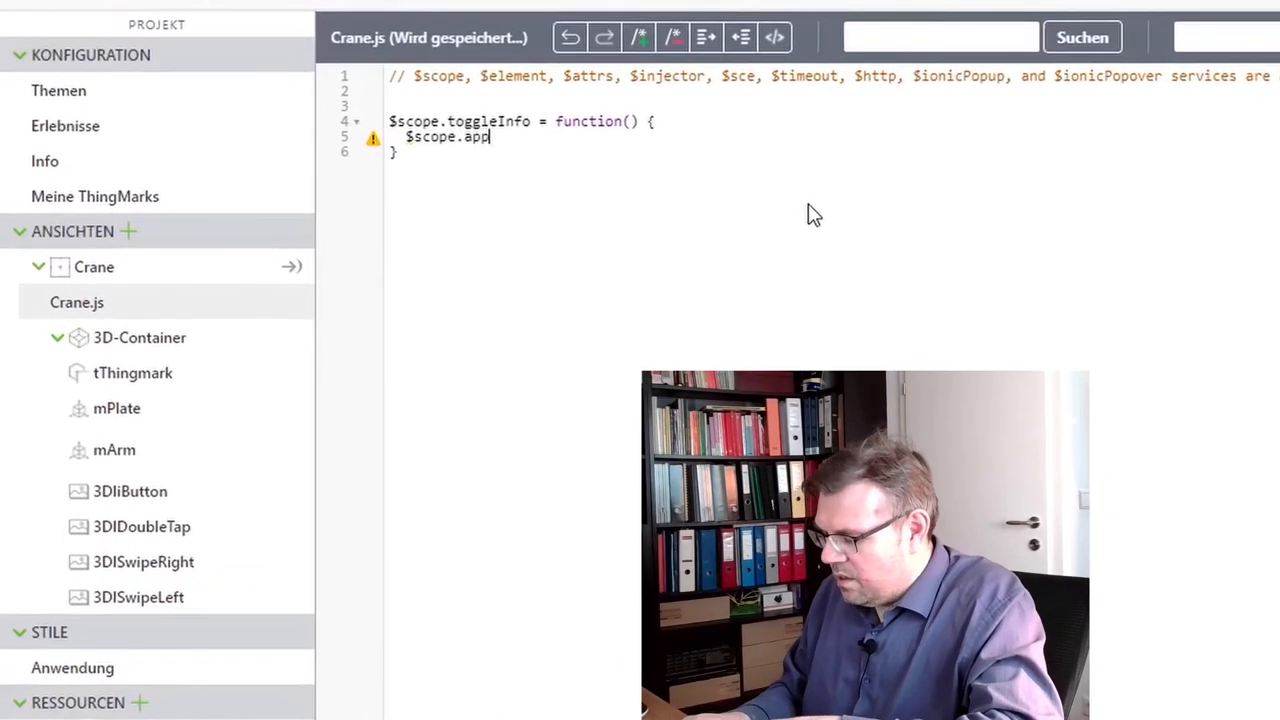
type(".view['")
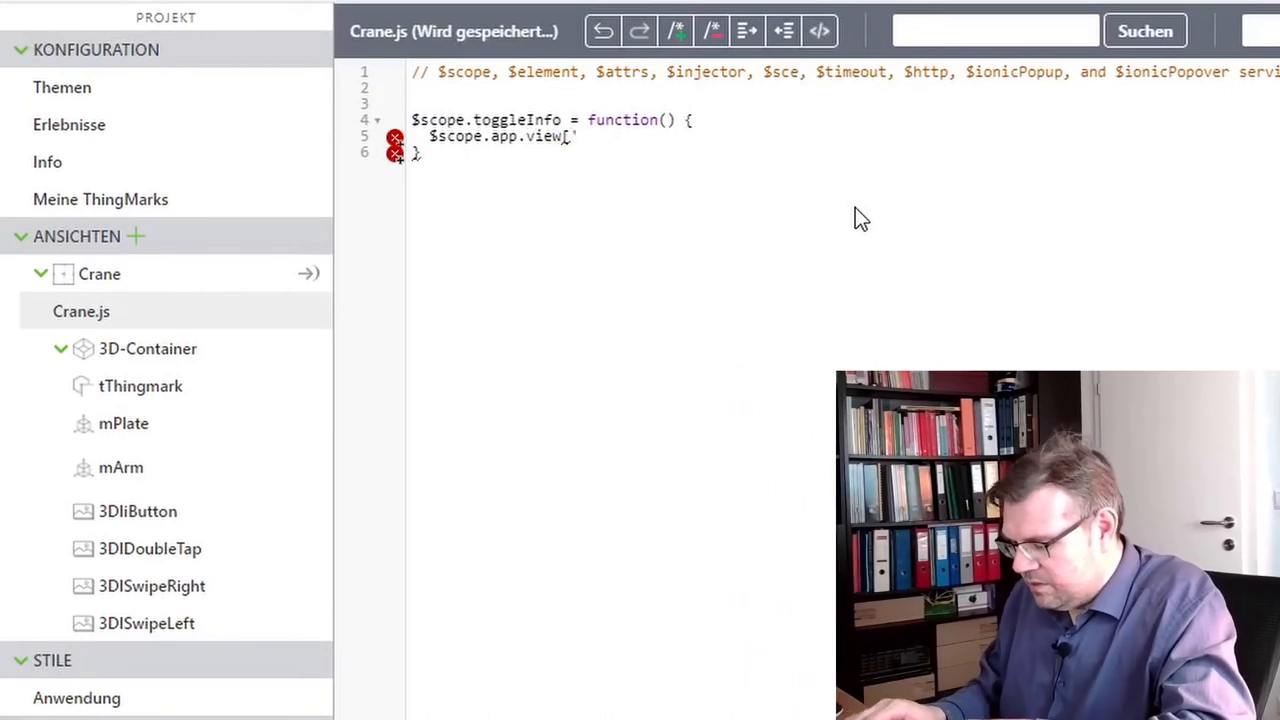
type("Crane'")
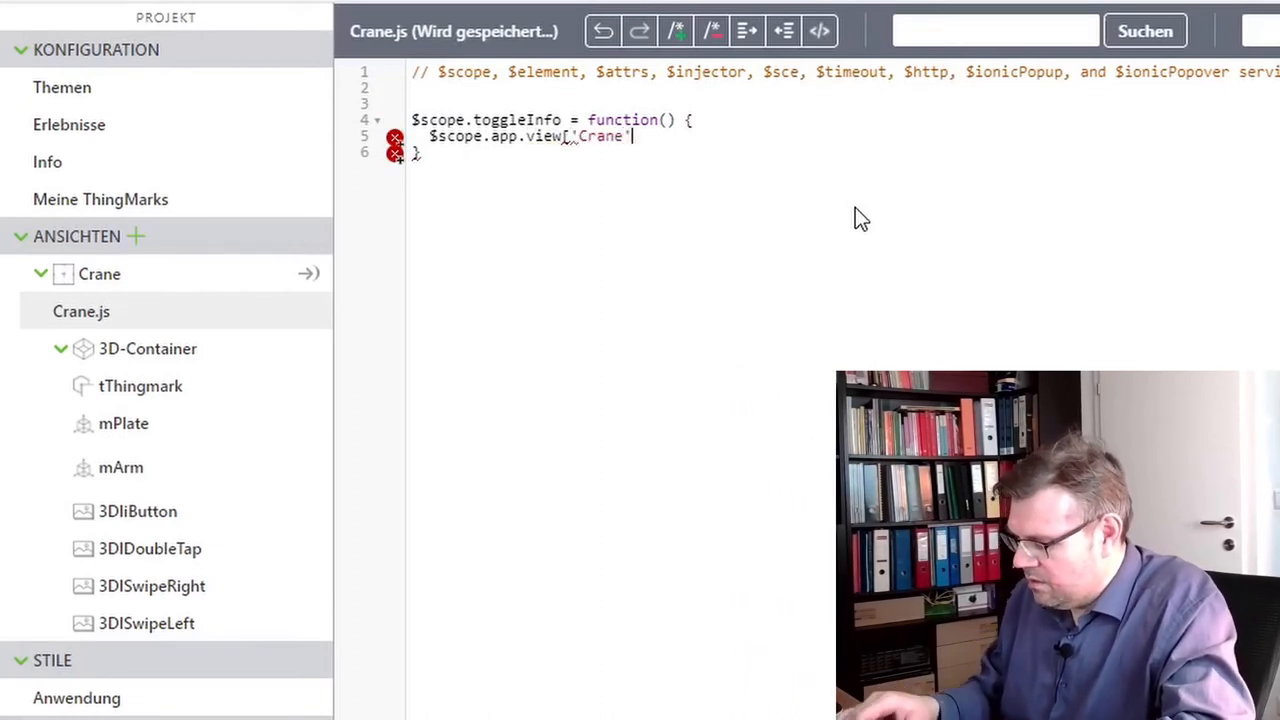
type("]")
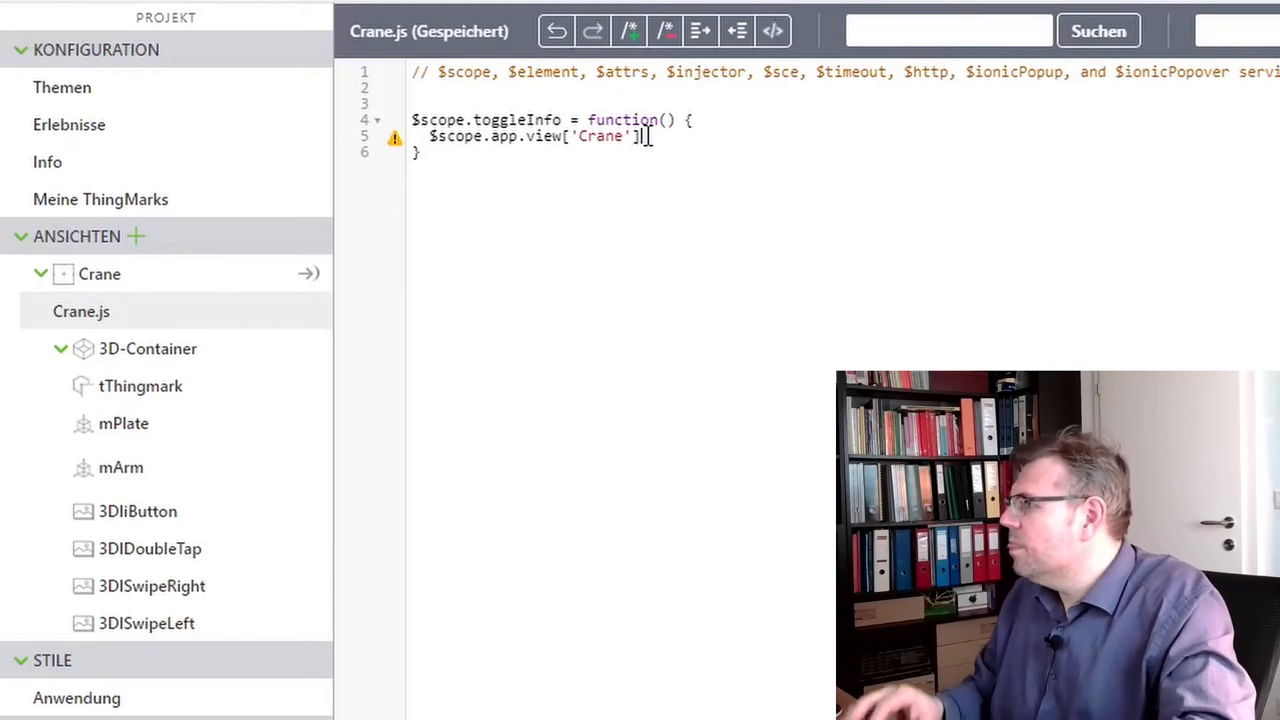
type(".wdg")
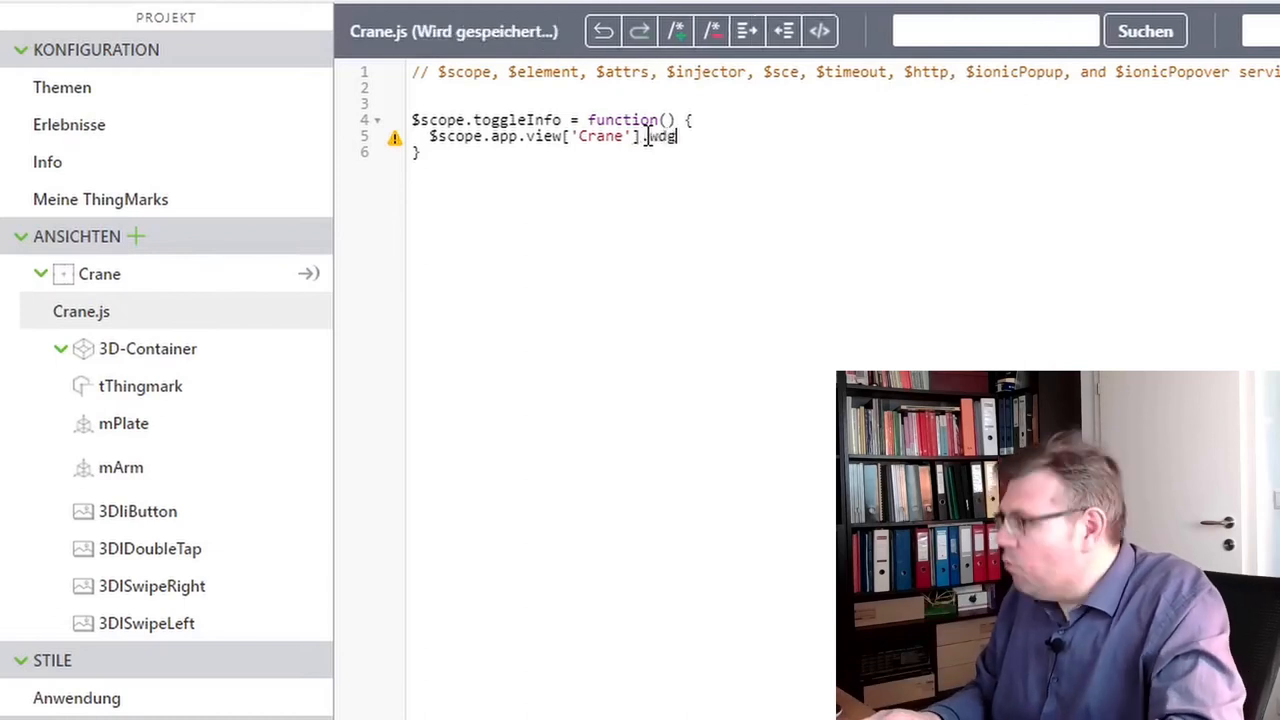
type("[")
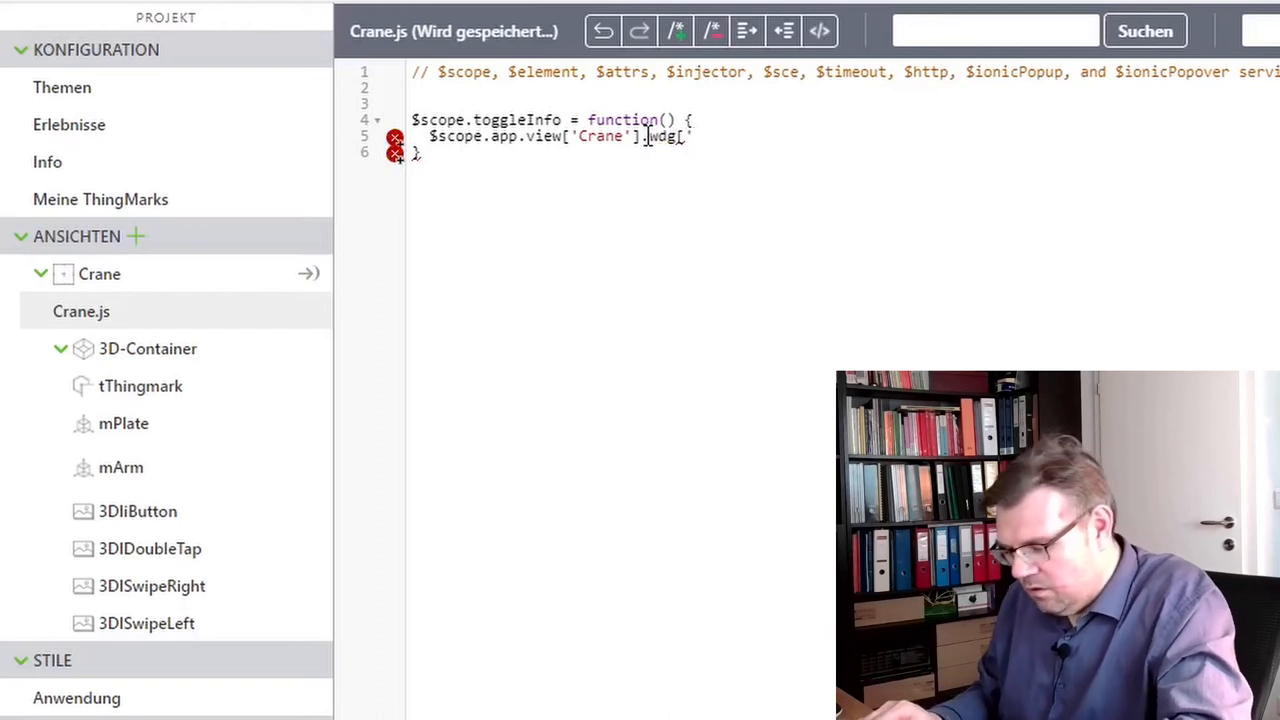
type("3DI")
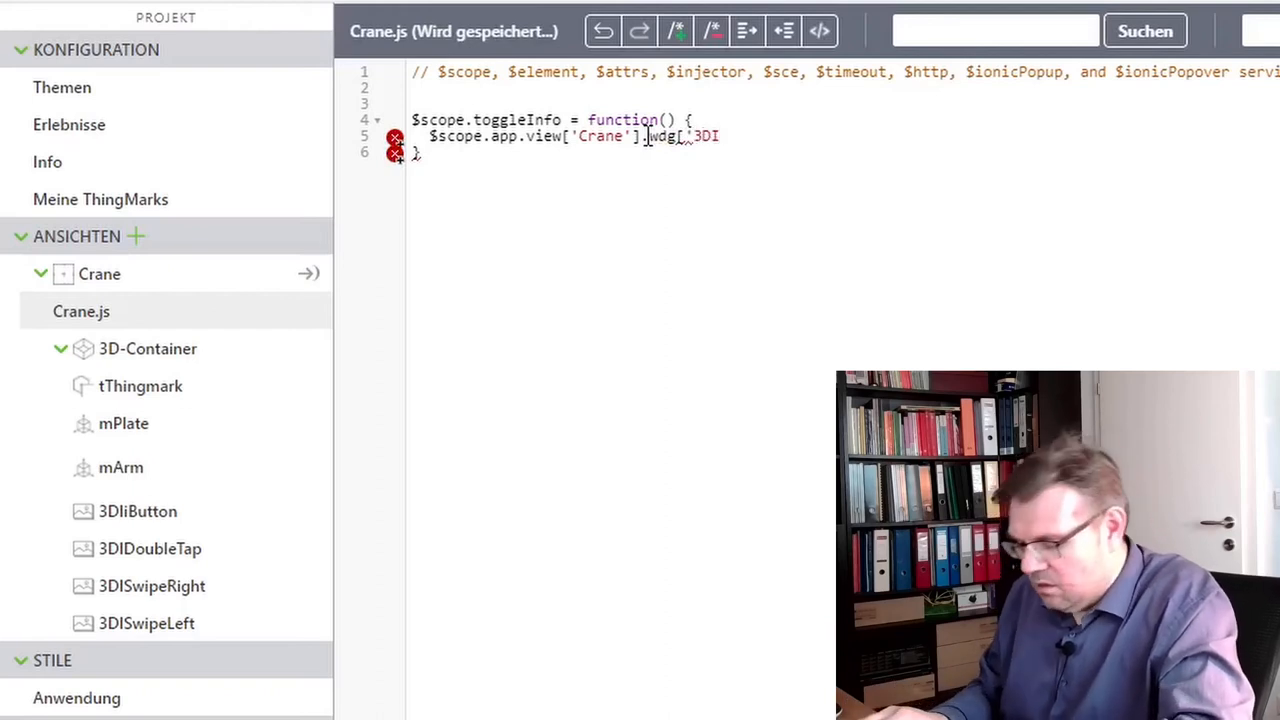
type("DoubleTa")
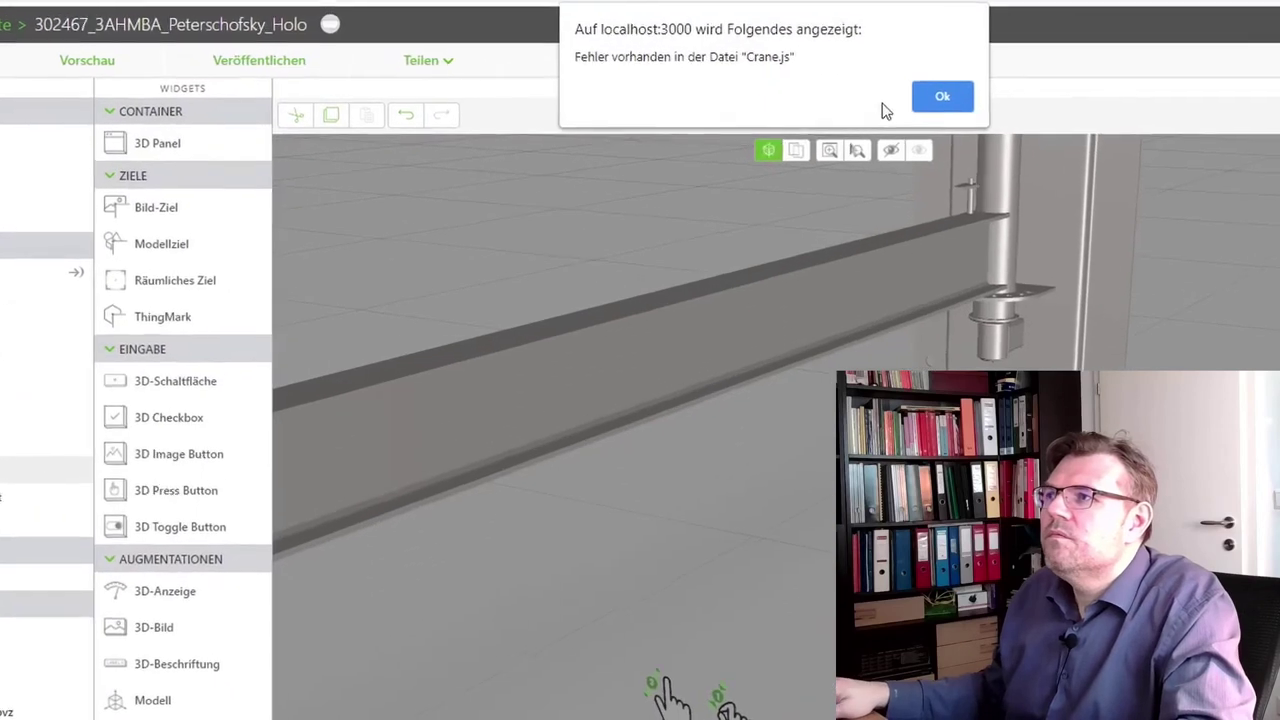
left_click(940, 96)
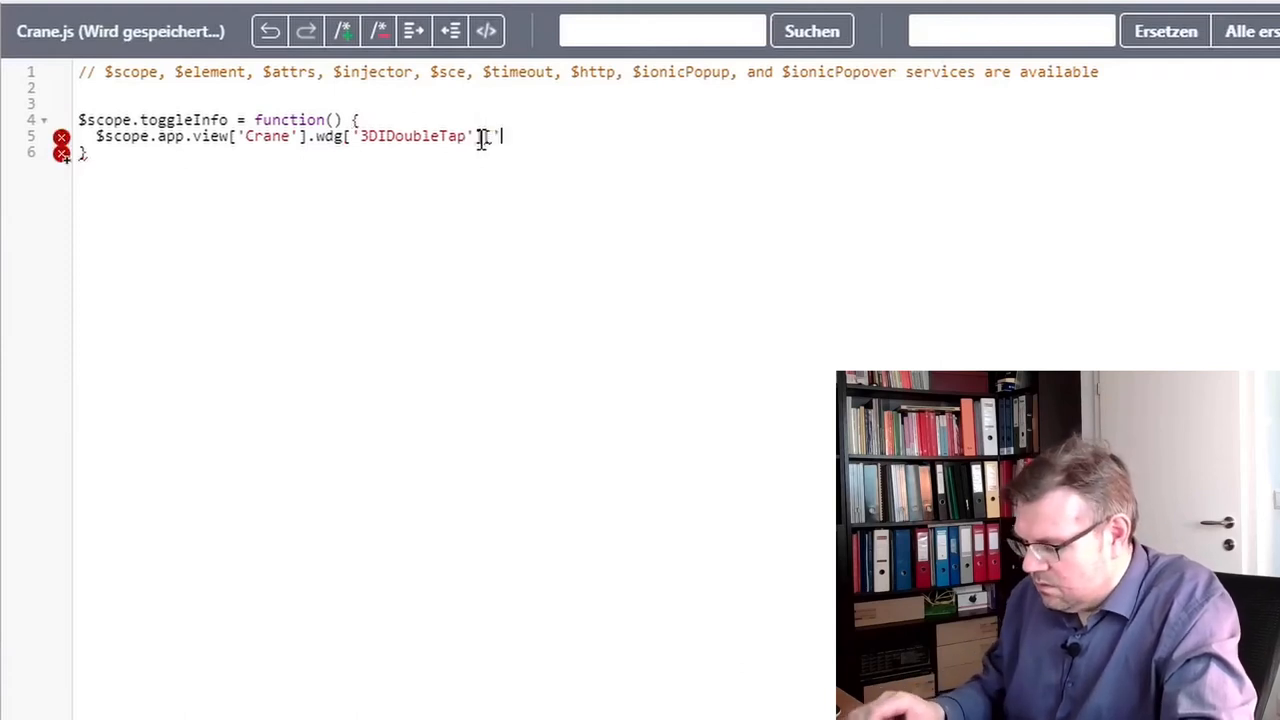
Complete the line so 3DIDoubleTap's visible property is set to its negation
type("visi")
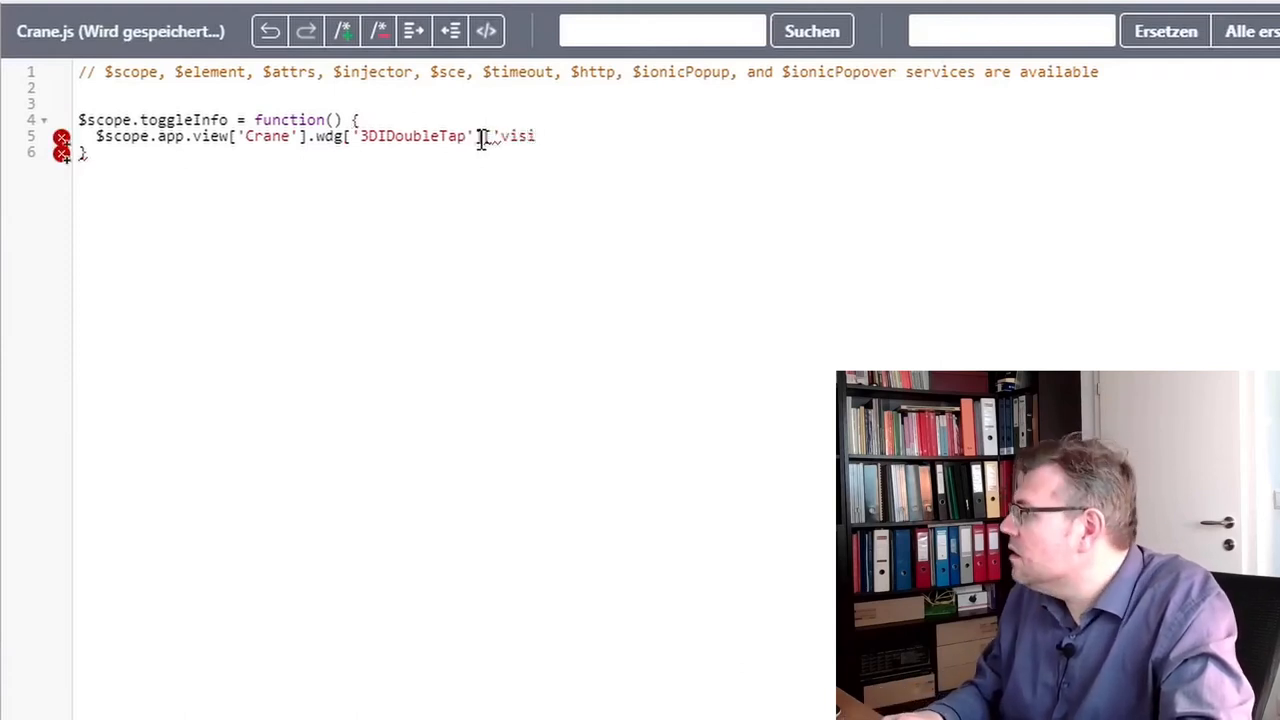
type("ble']")
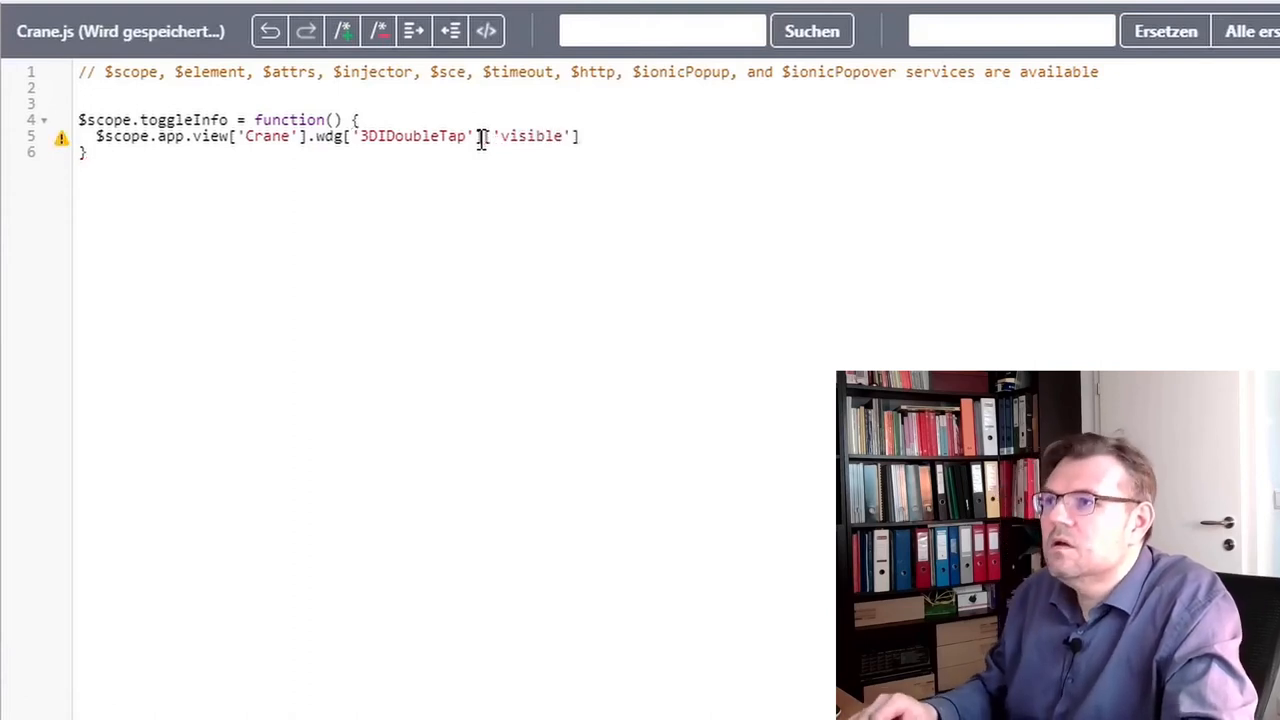
type("=")
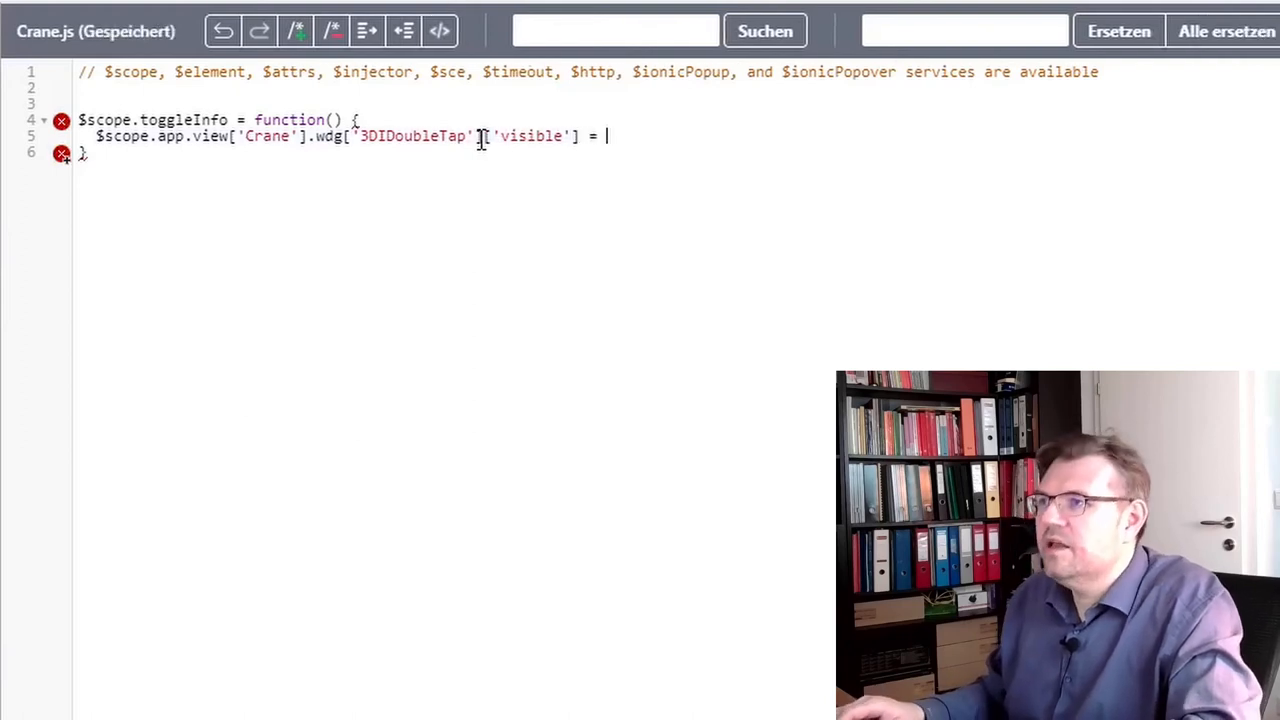
type("$scope.app.view['Crane'].wdg['3DIDoubleTap']['visible']")
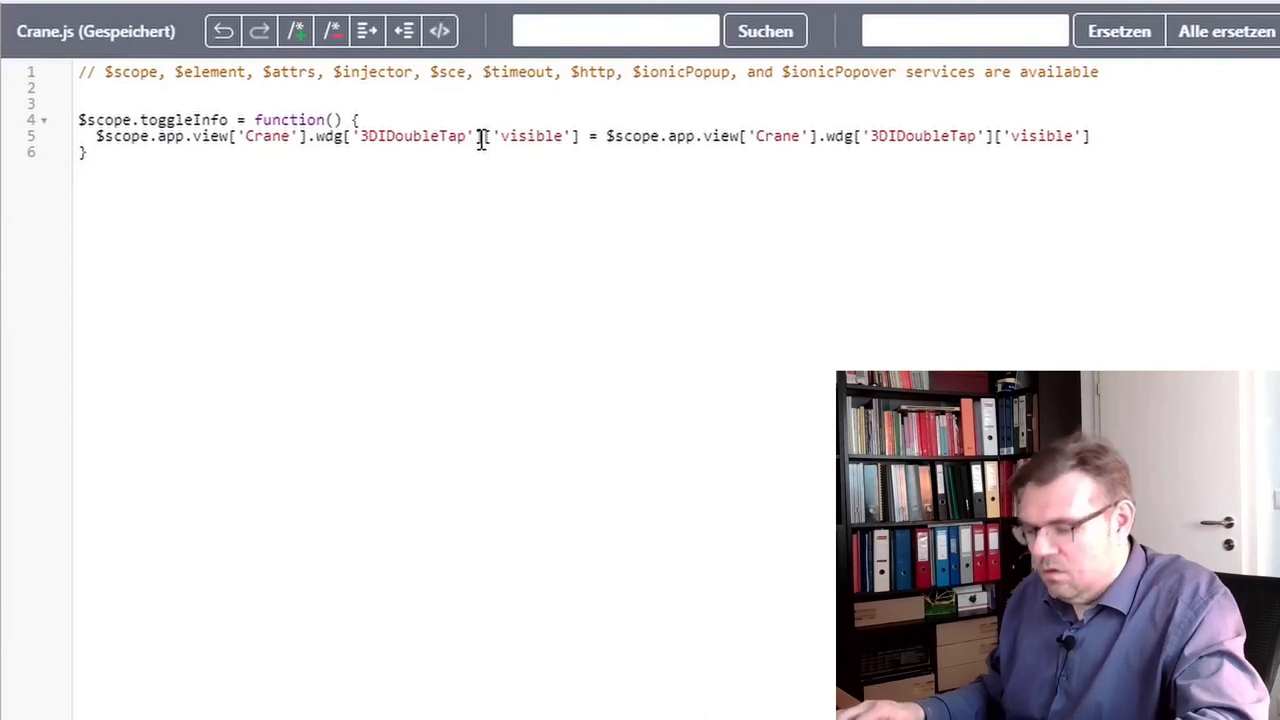
type("!")
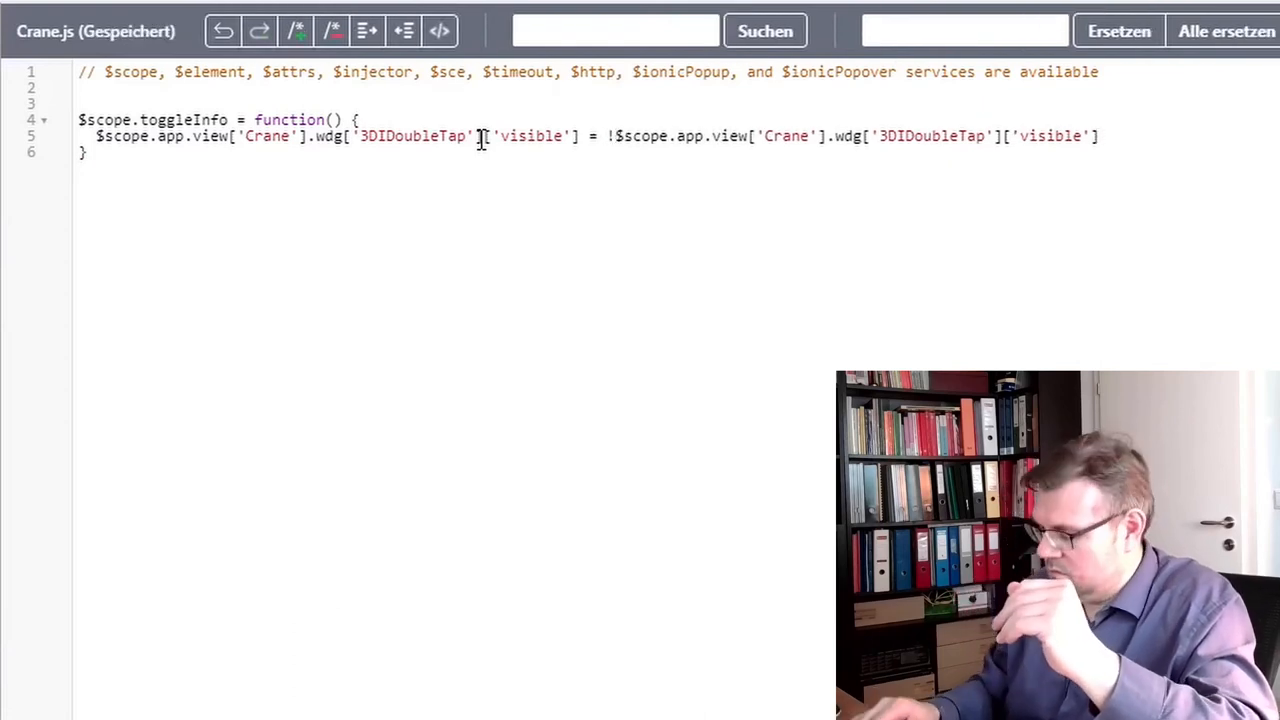
type(";")
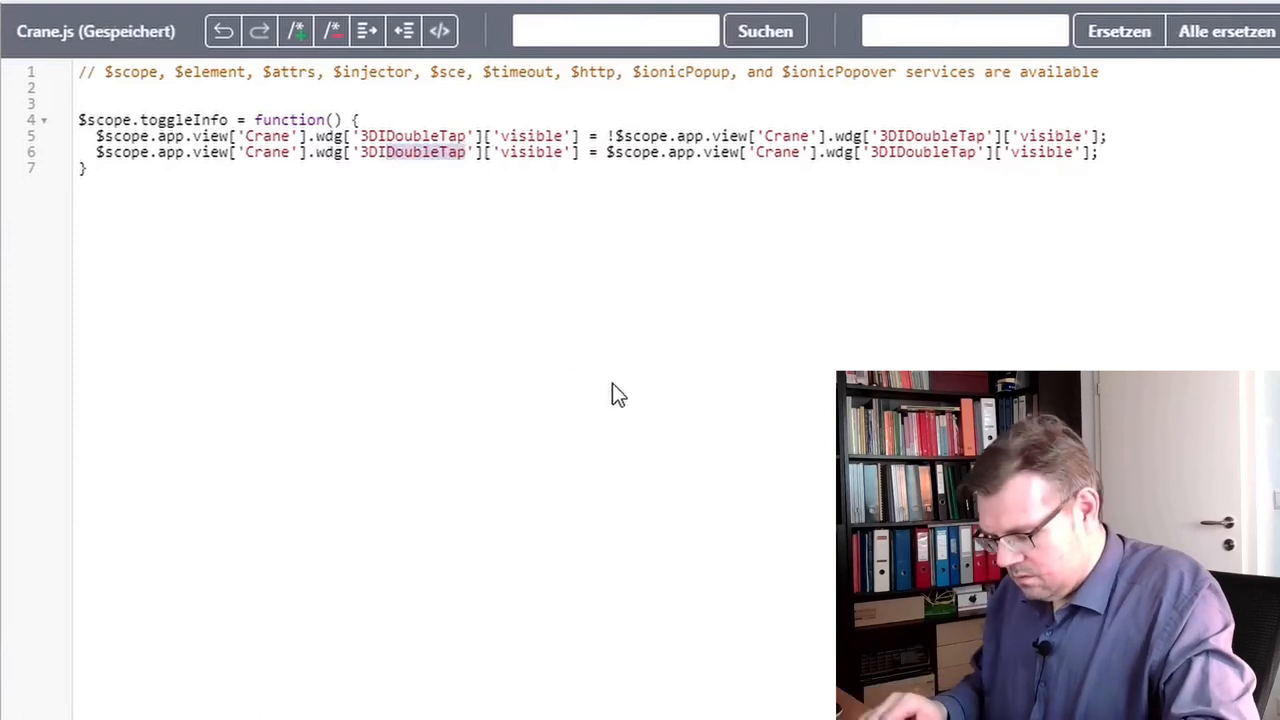
Make 3DISwipeRight and 3DISwipeLeft visibility match 3DIDoubleTap's, then return to the Crane view
type("3DISwipeRight")
type("$scope.app.view['Crane'].wdg['3DISwipeLeft']['visible'] = $scope.app.view['Crane'].wdg['3DIDoubleTap']['visible'];")
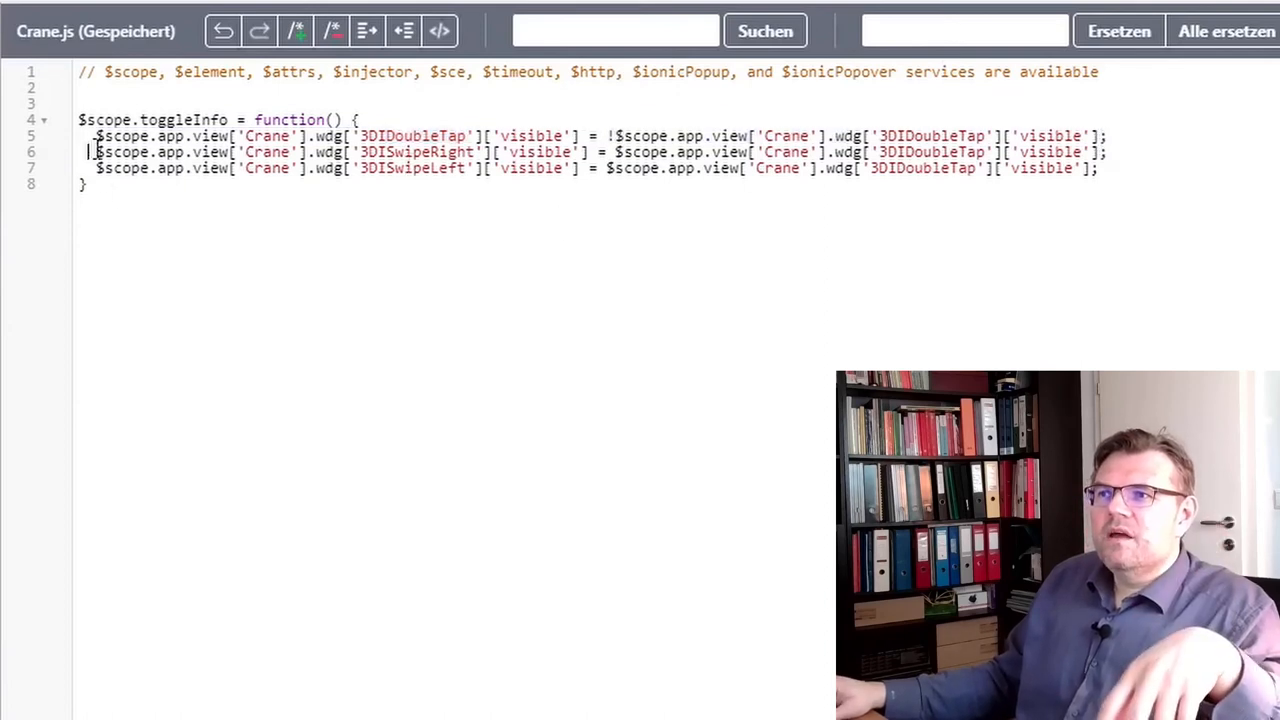
left_click_drag(90, 152, 1100, 168)
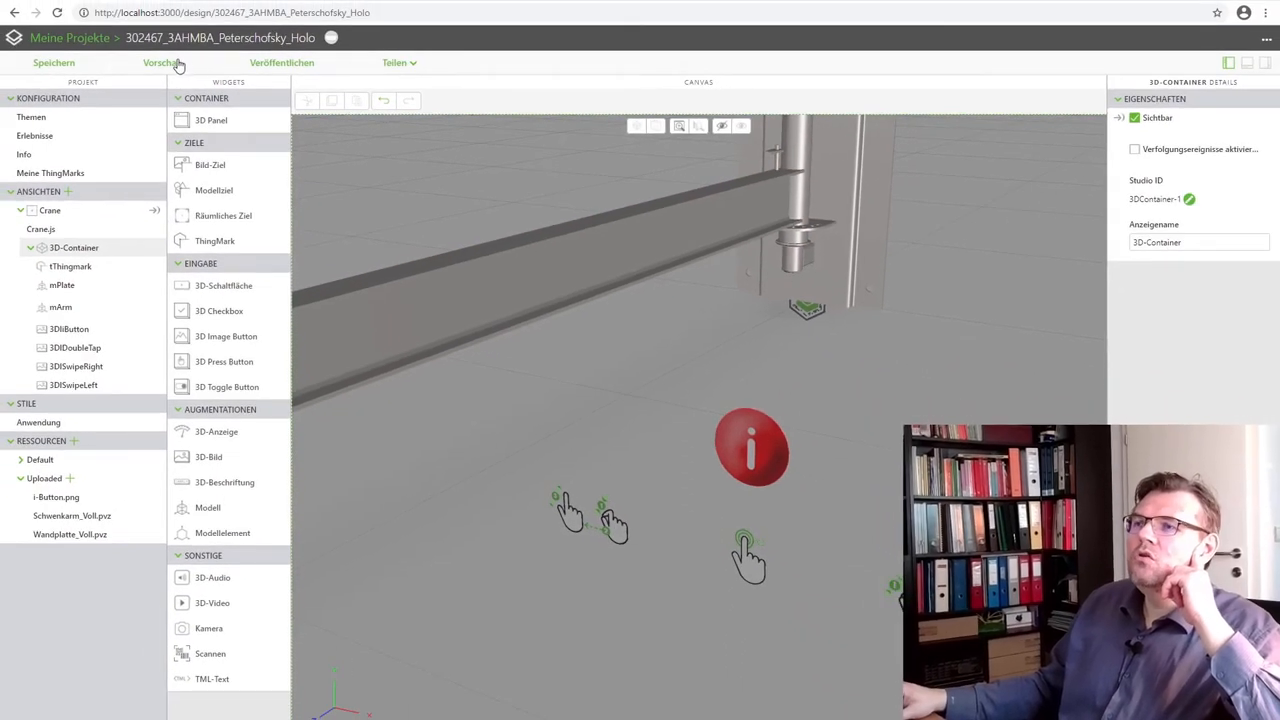
left_click(172, 64)
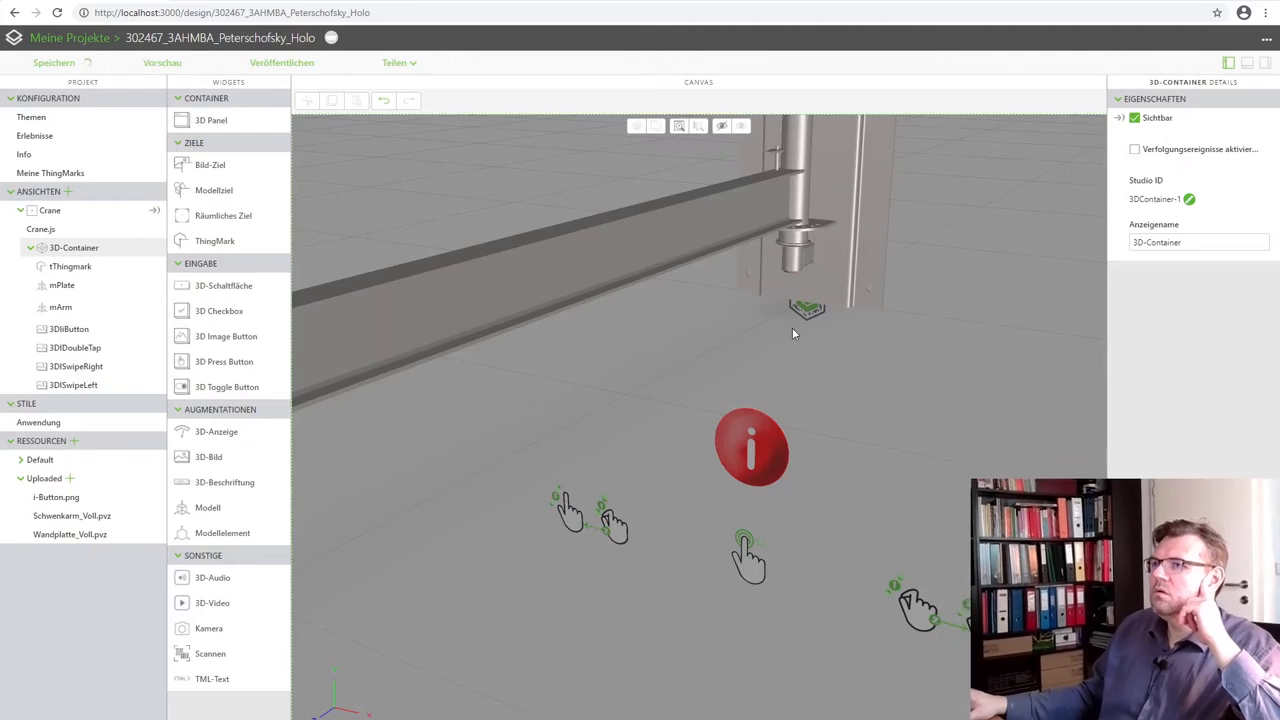
left_click(140, 62)
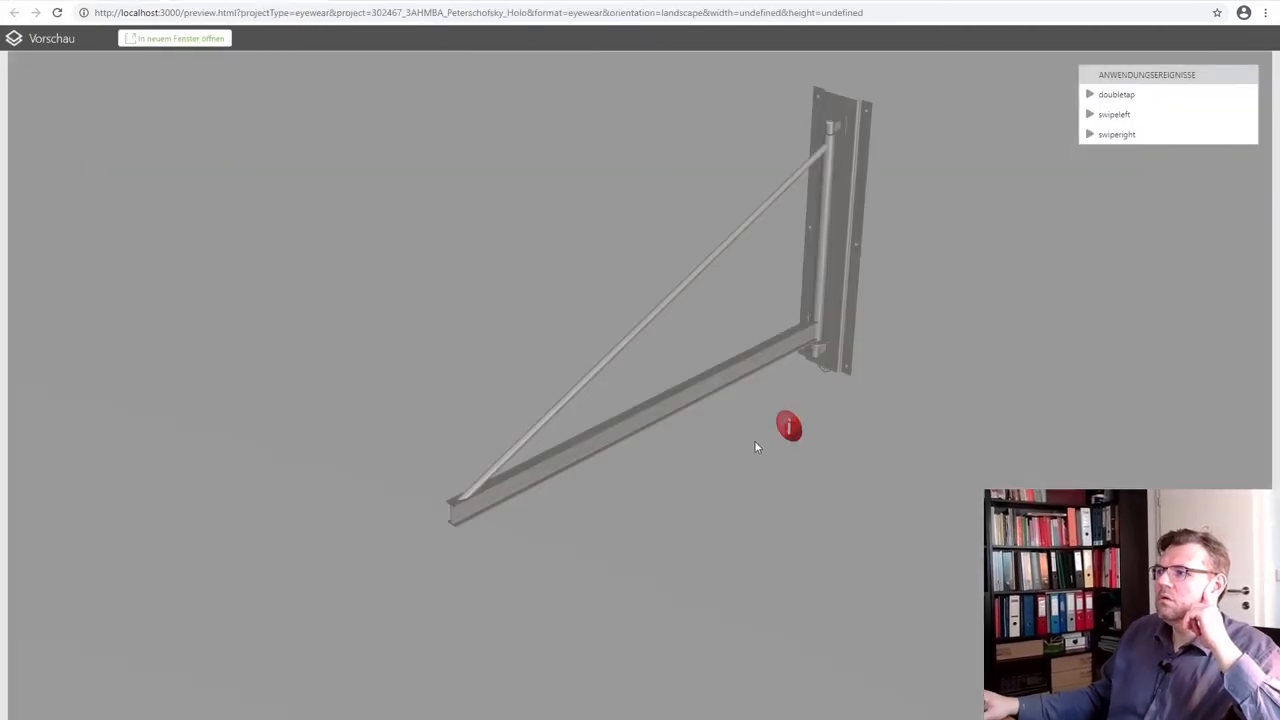
left_click_drag(756, 448, 810, 458)
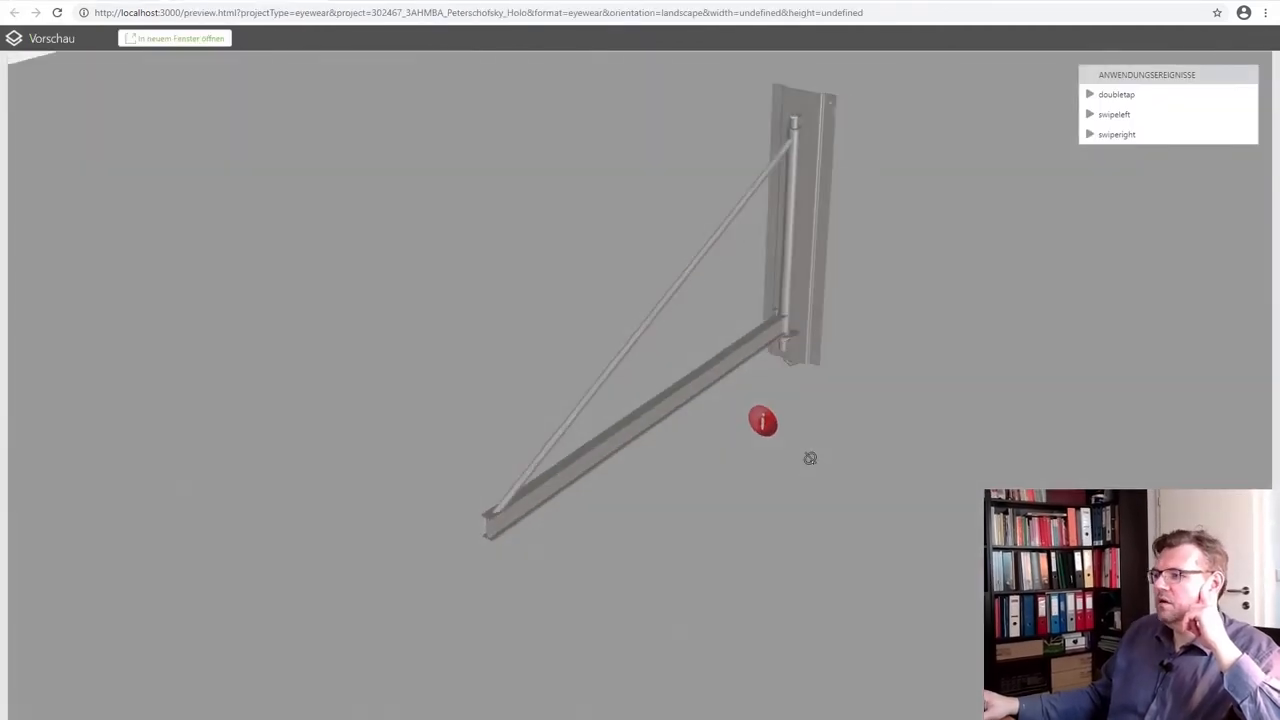
left_click(760, 424)
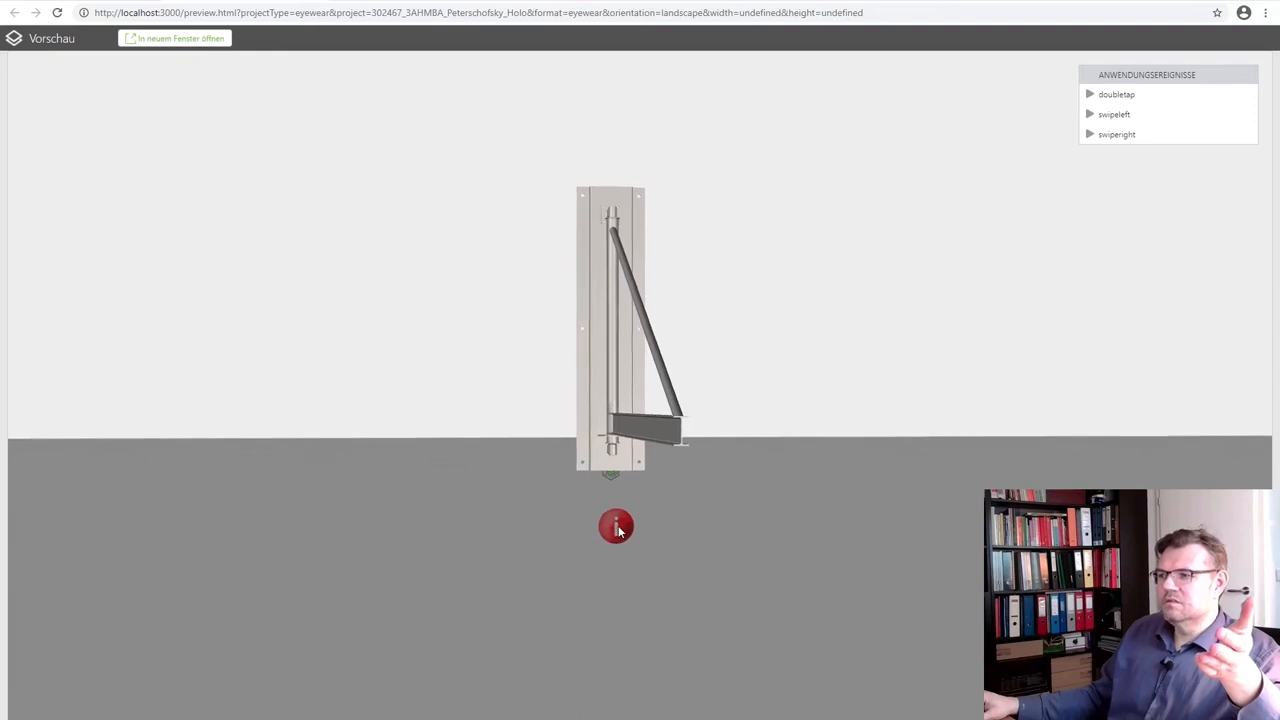
left_click(608, 530)
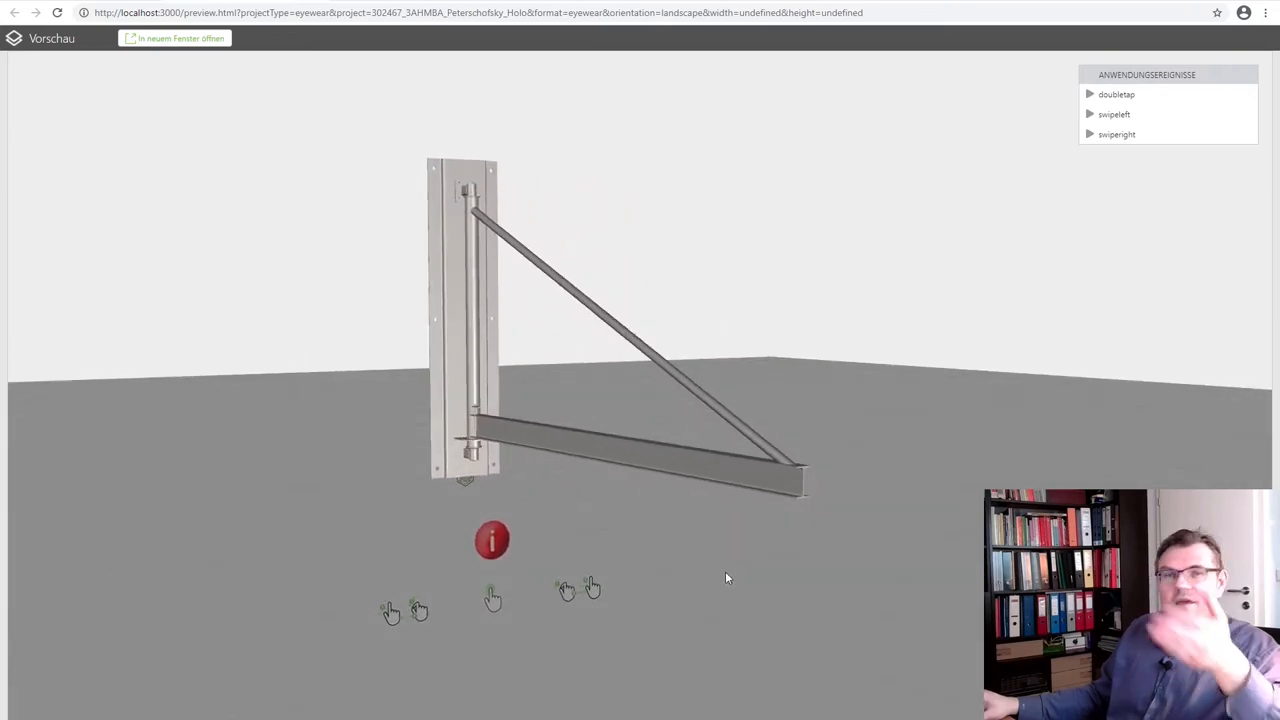
mouse_move(720, 576)
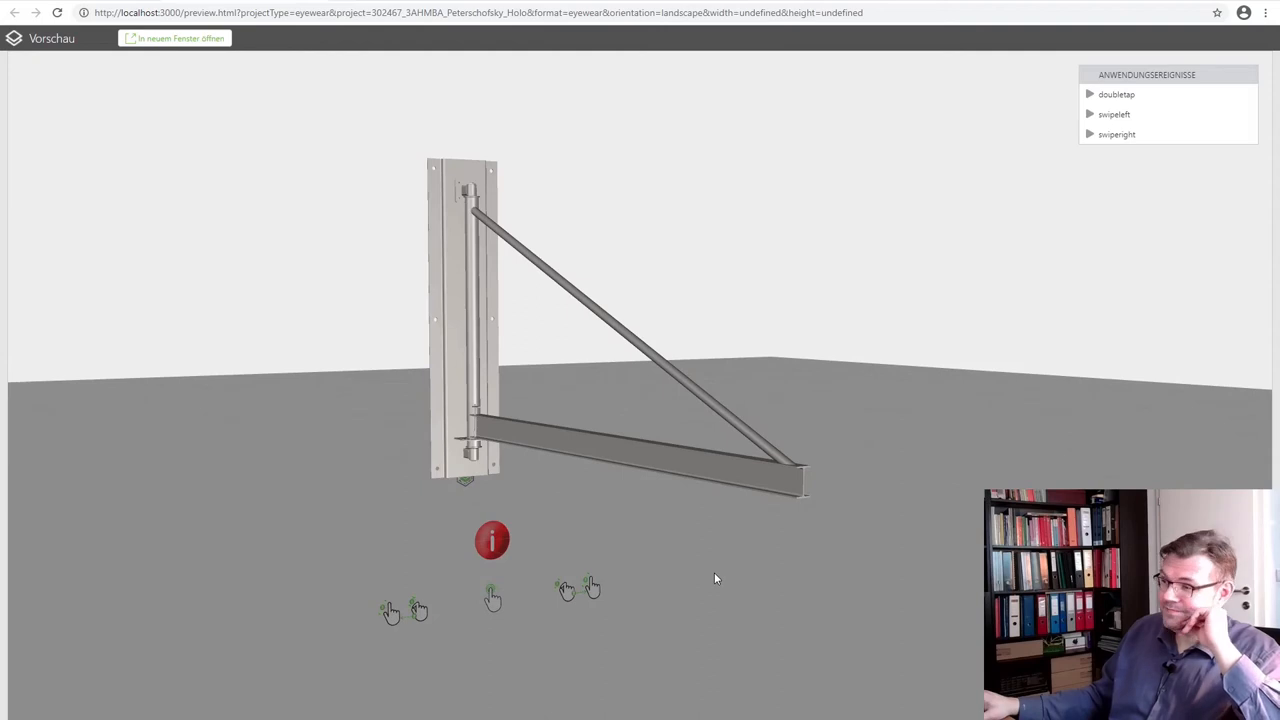
mouse_move(702, 574)
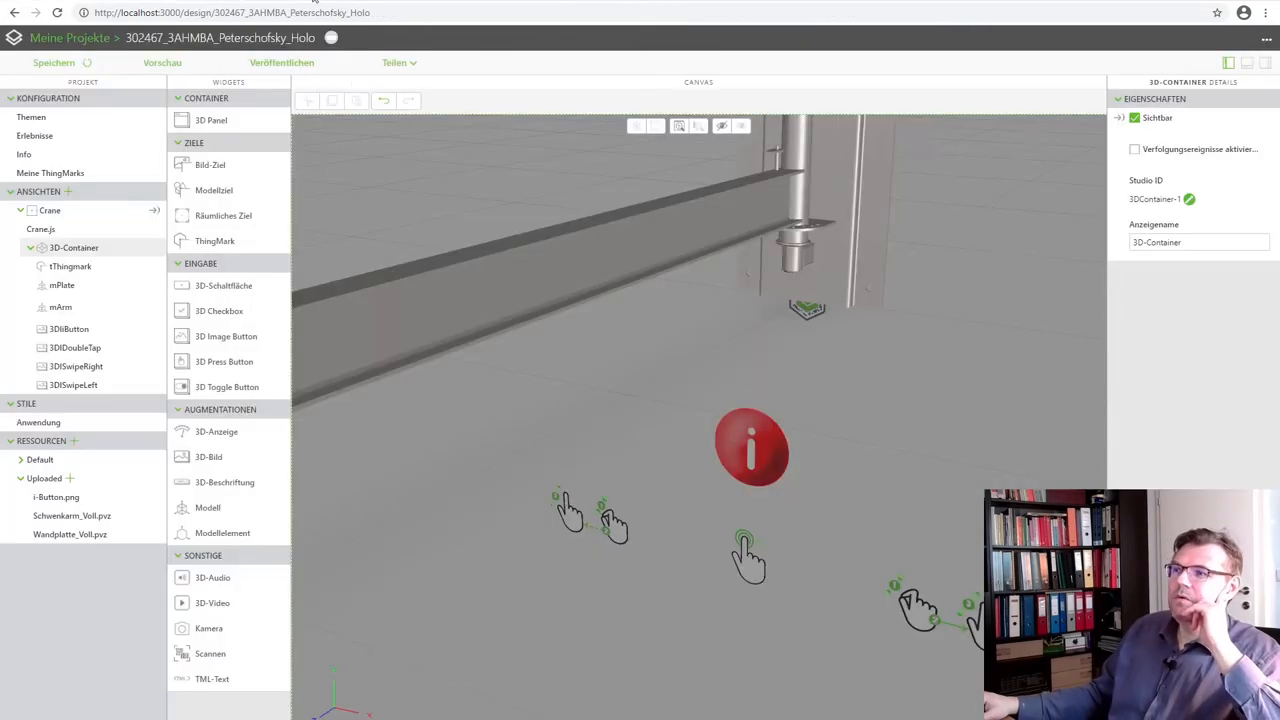
mouse_move(956, 512)
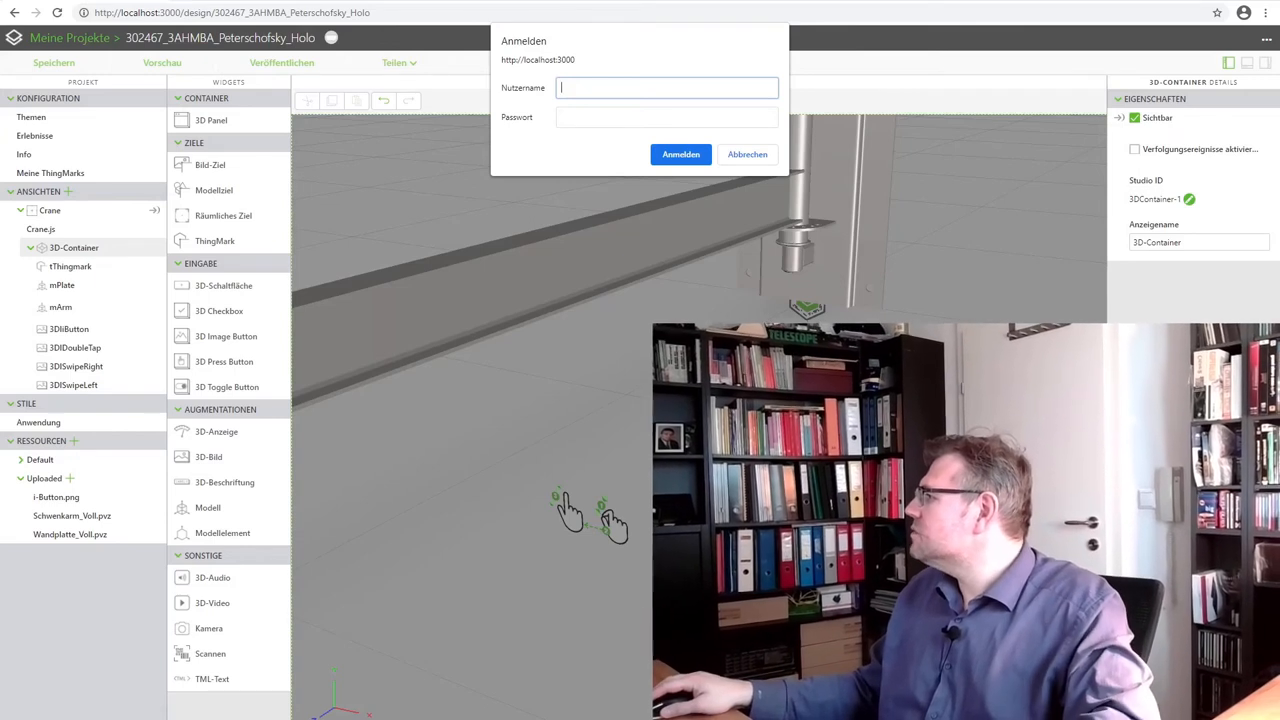
Fill in username and password in the Anmelden dialog and upload the Crane project
right_click(668, 88)
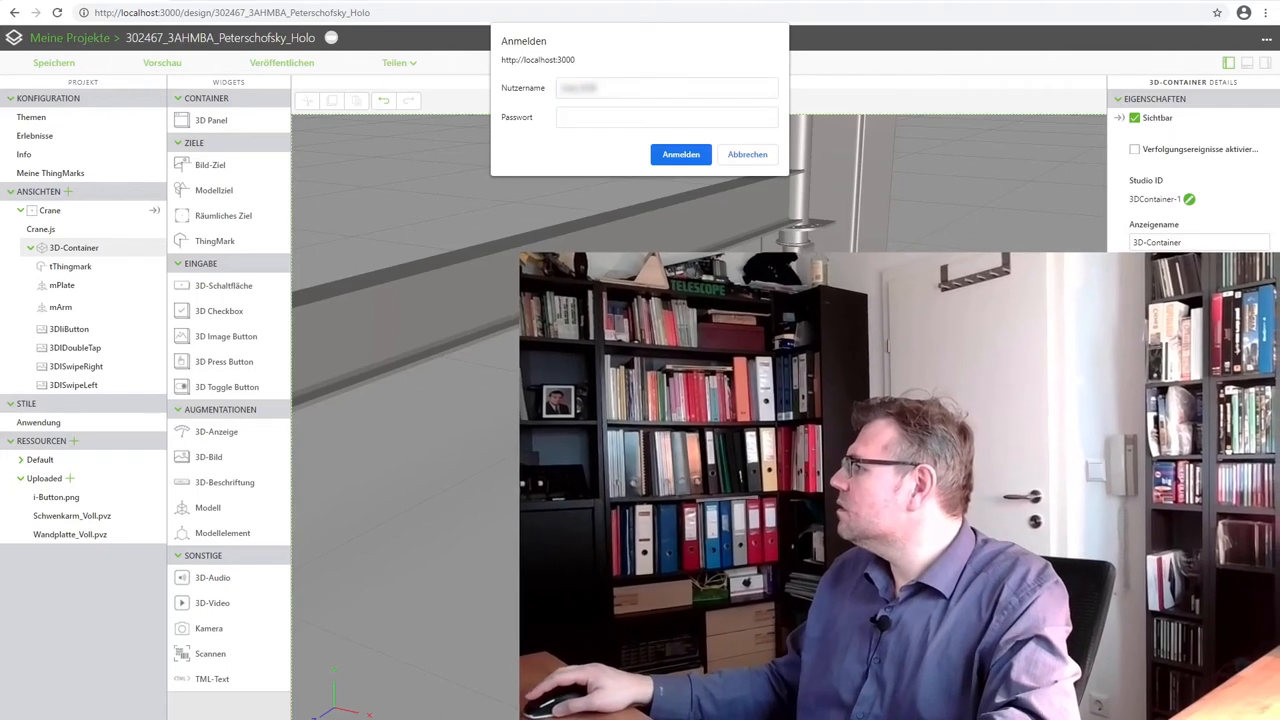
right_click(666, 116)
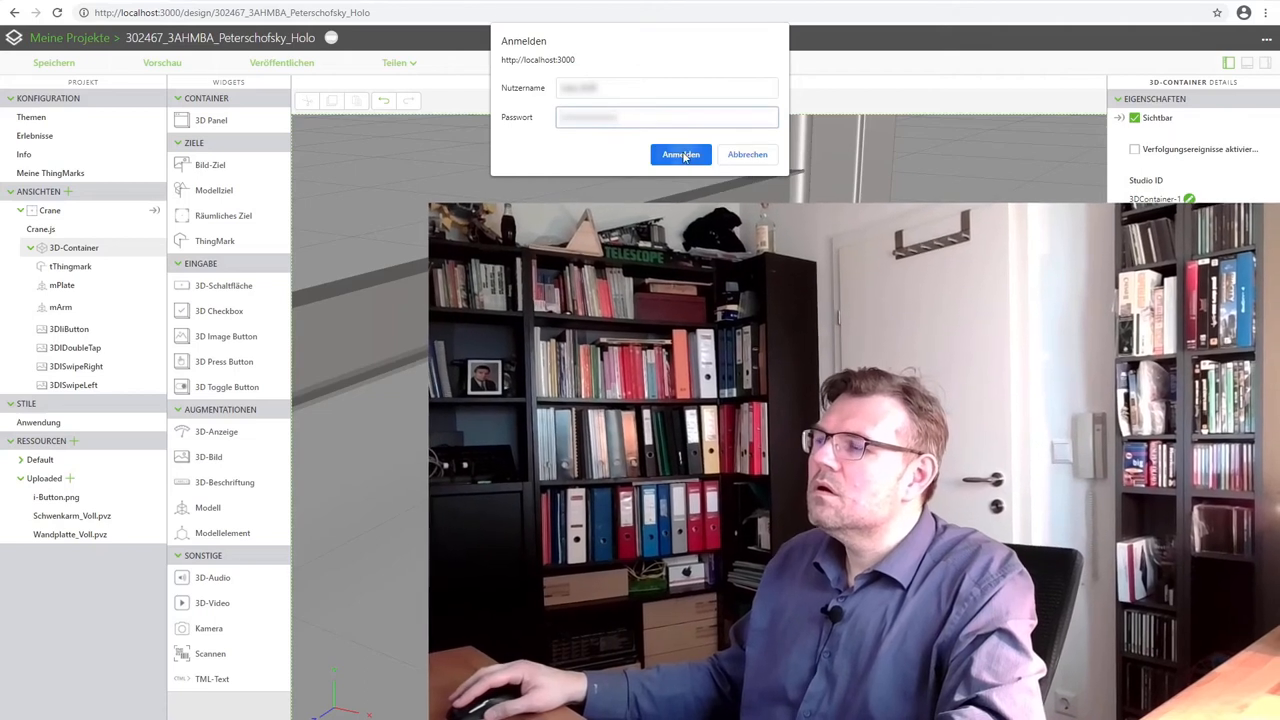
left_click(680, 154)
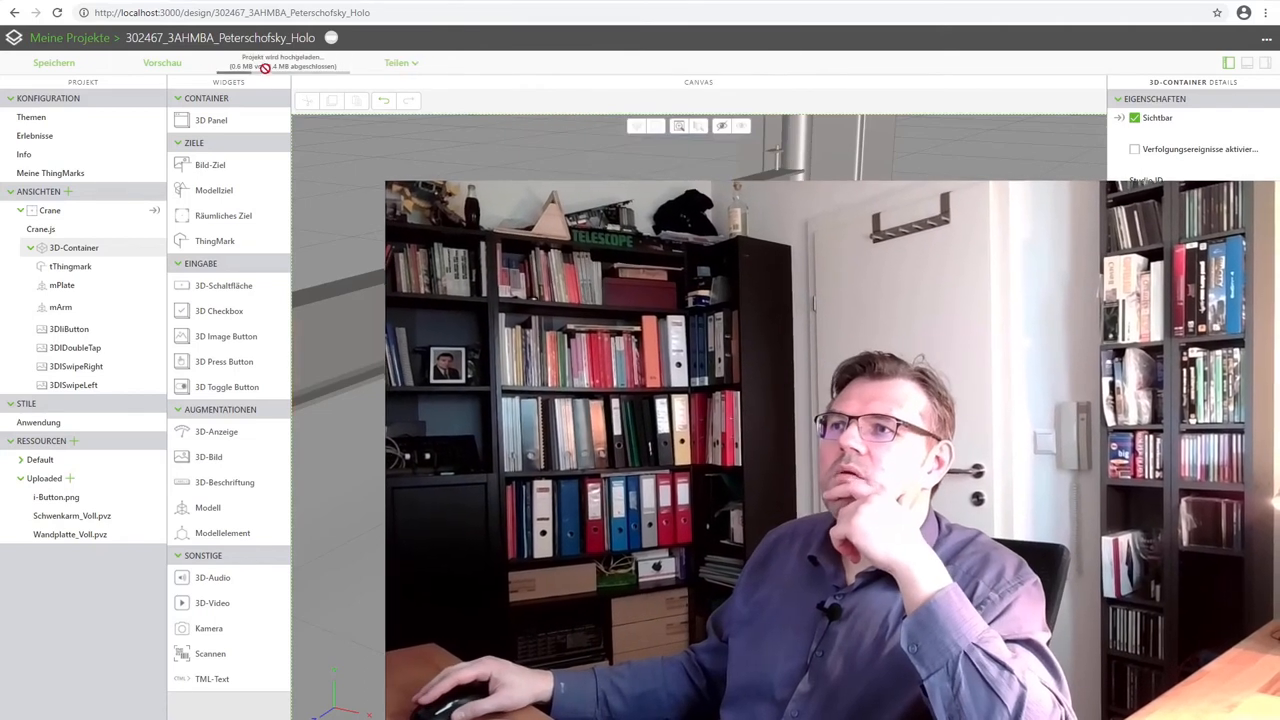